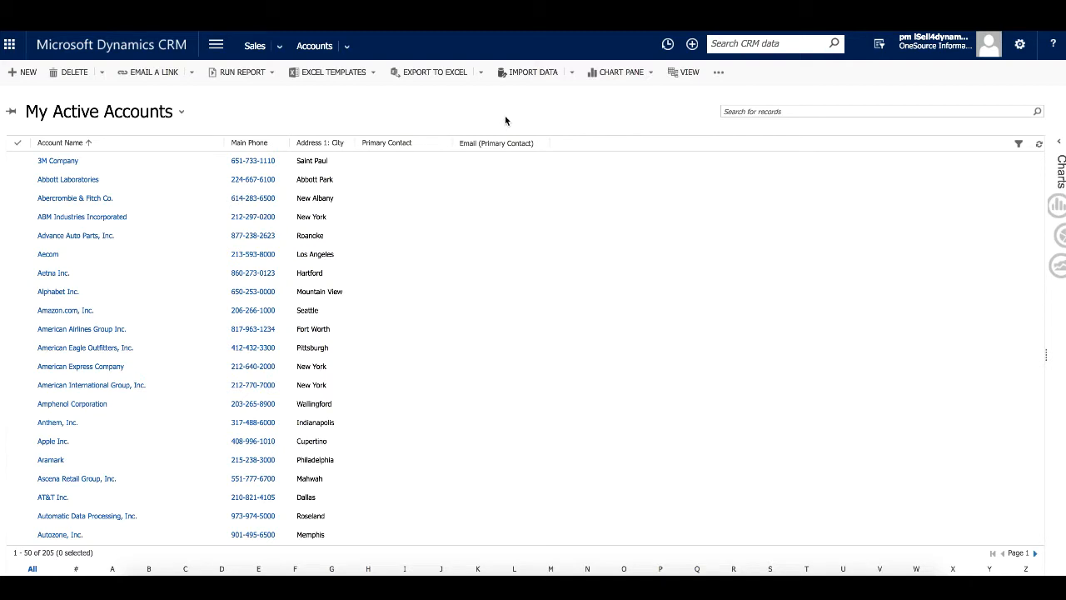
mouse_move(128, 100)
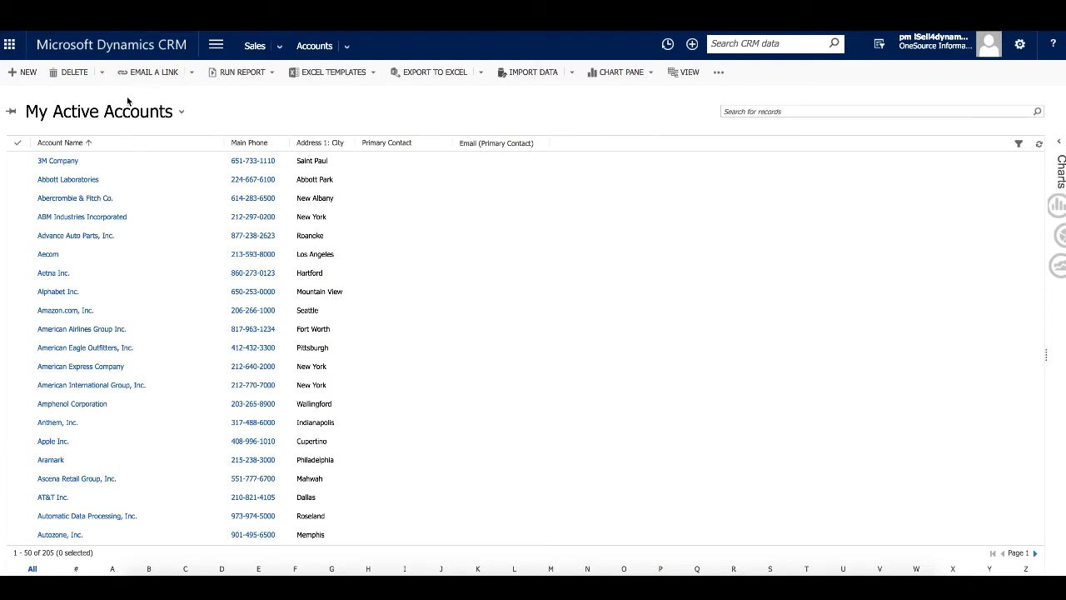
Create and save a new account named 'Raytheon', bringing up 494 D&B Hoovers matches
click(874, 111)
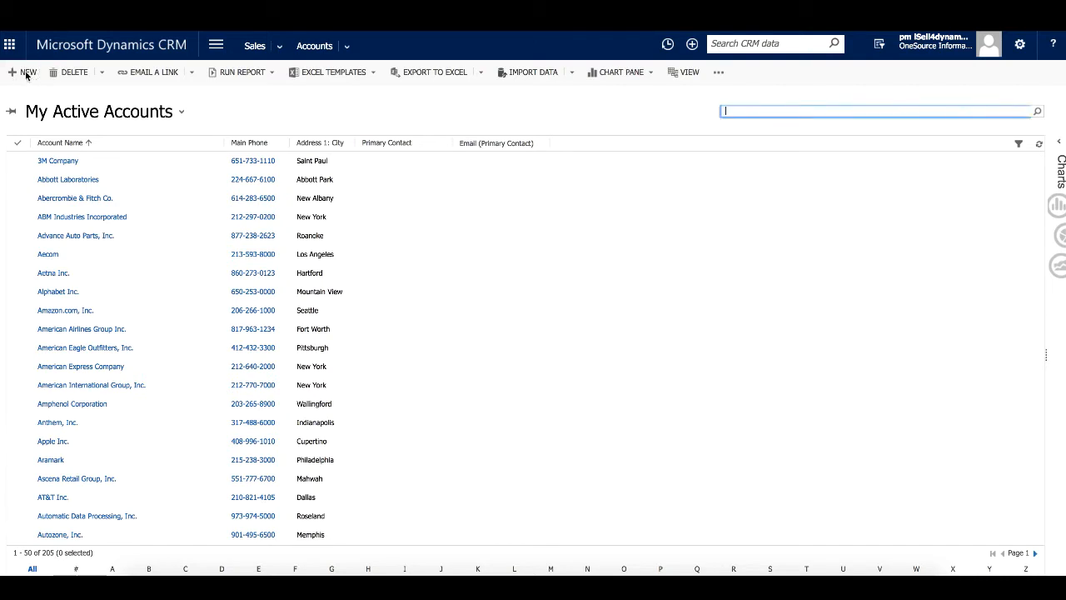
click(23, 73)
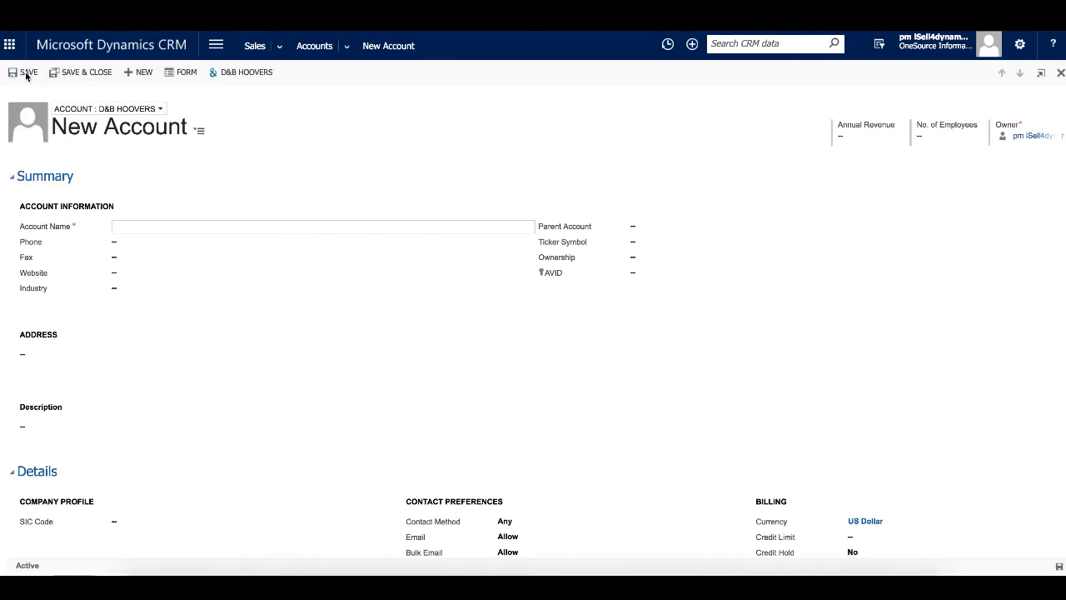
mouse_move(252, 123)
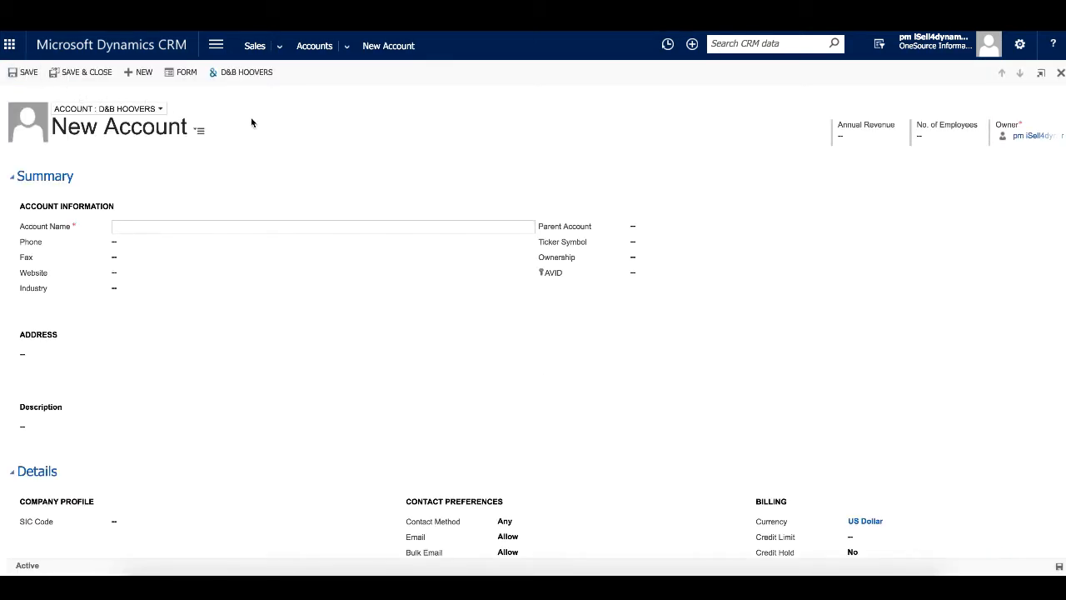
mouse_move(261, 124)
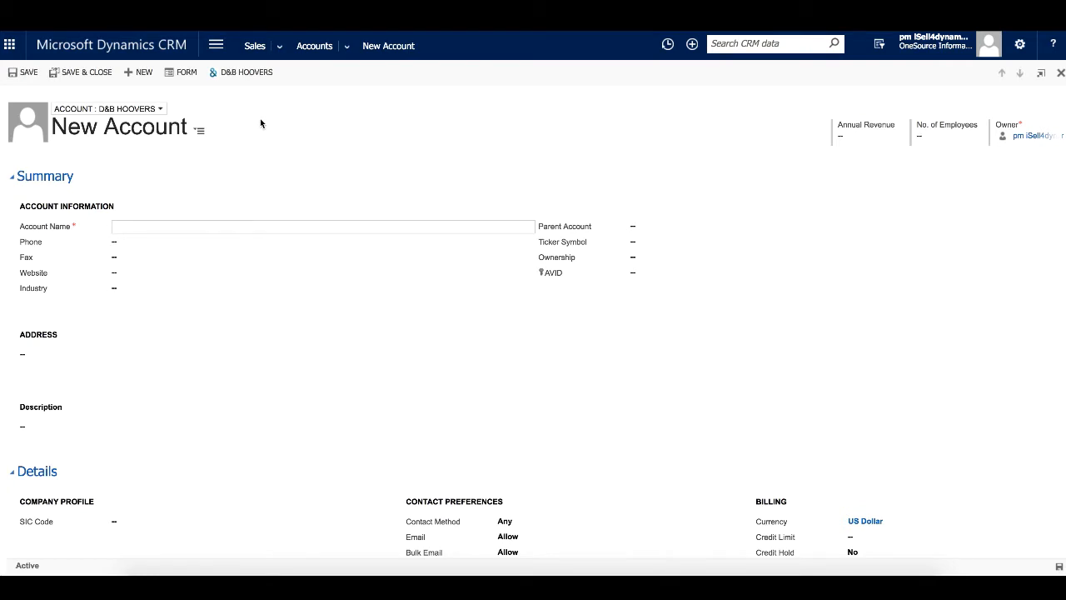
scroll(down, 3)
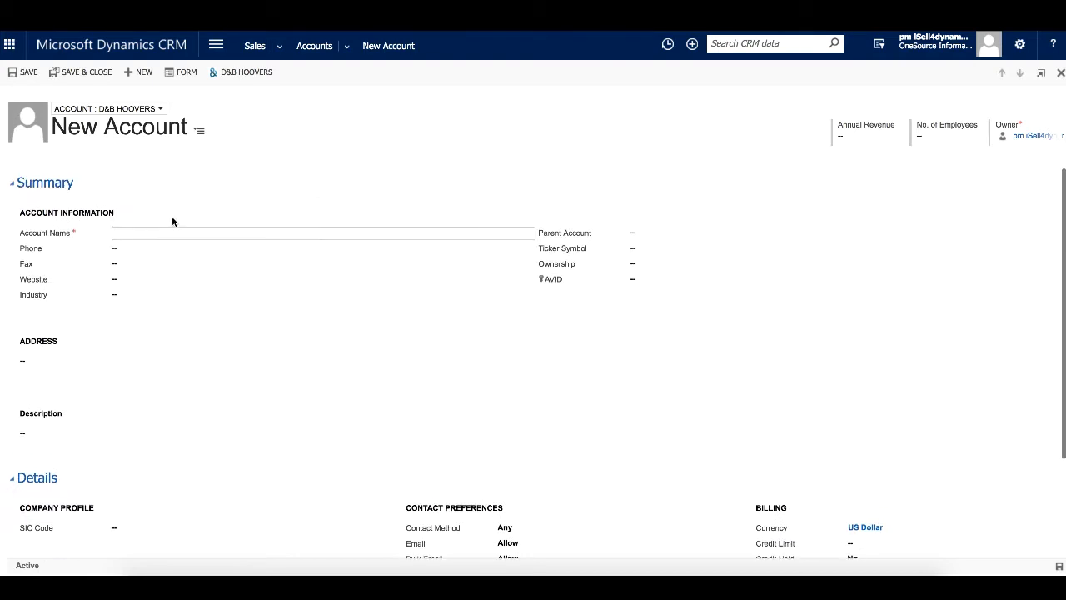
text(Ray)
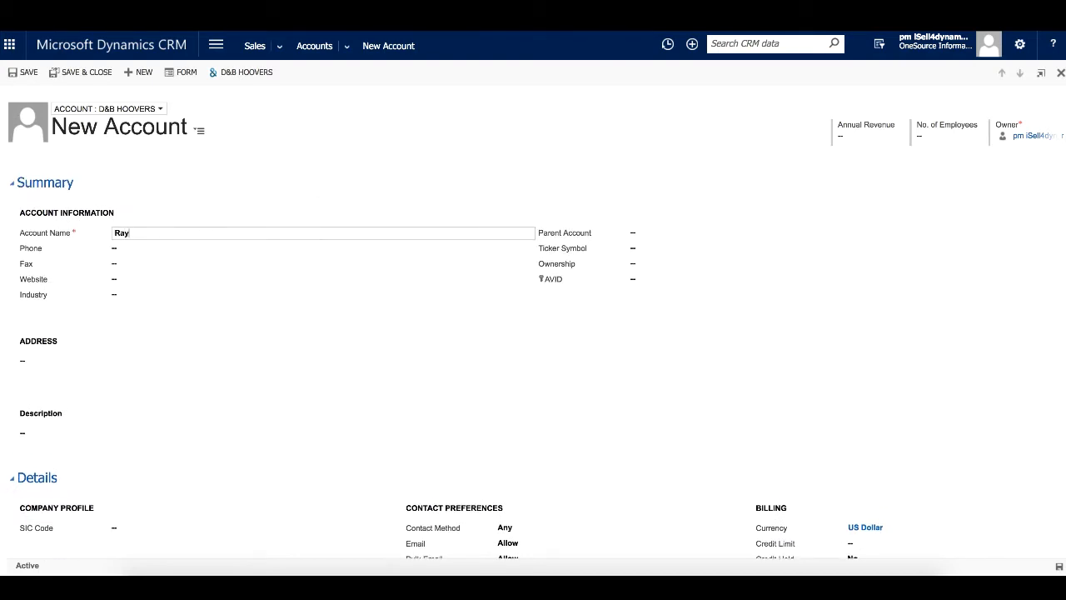
text(theon)
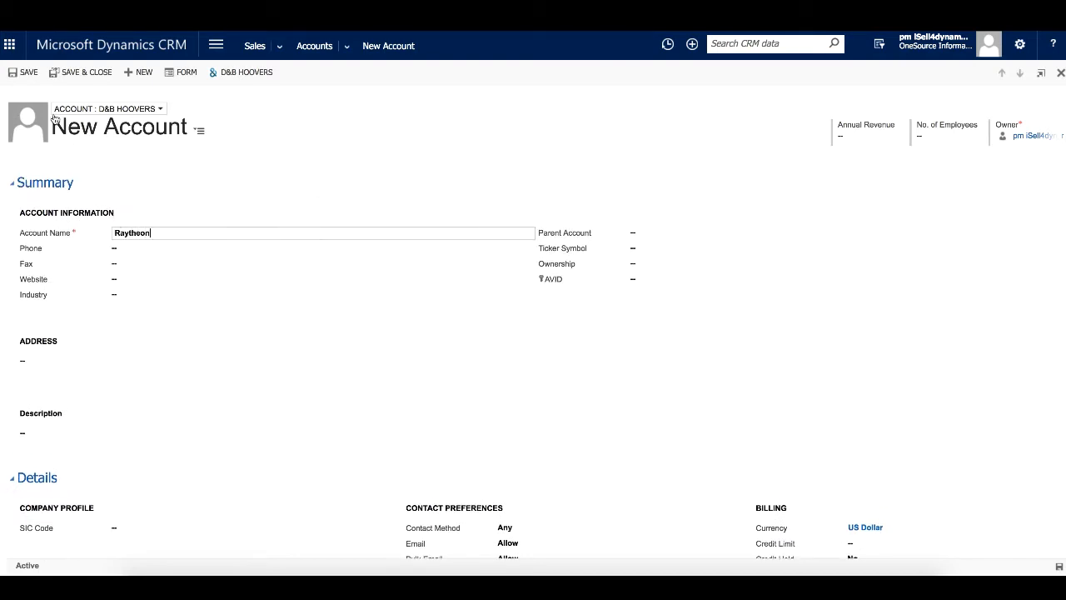
click(28, 73)
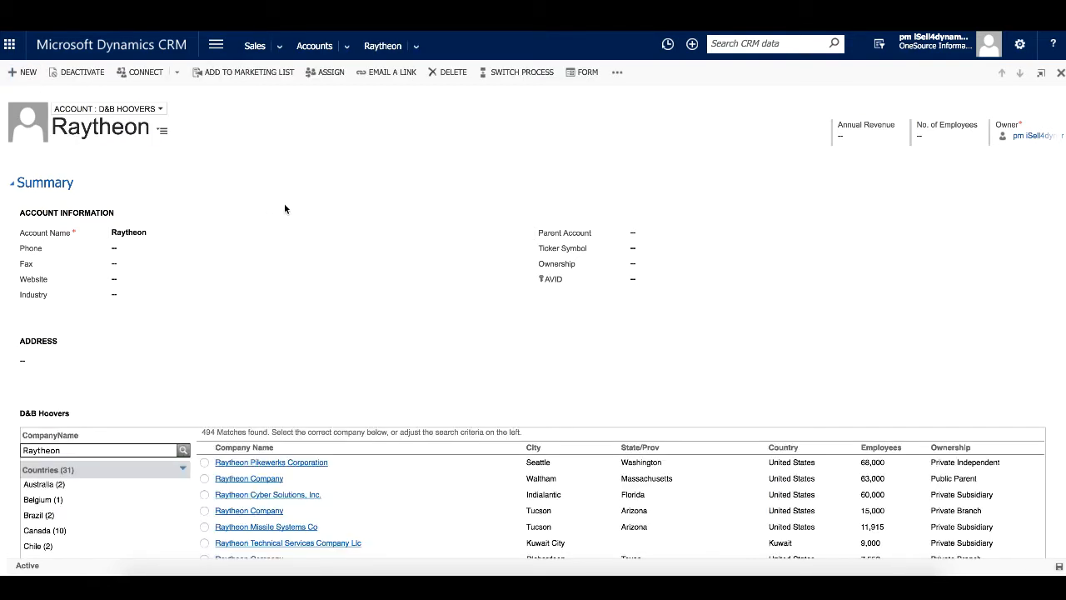
Match the account to Raytheon Company in Waltham, Massachusetts from the D&B Hoovers list
scroll(down, 3)
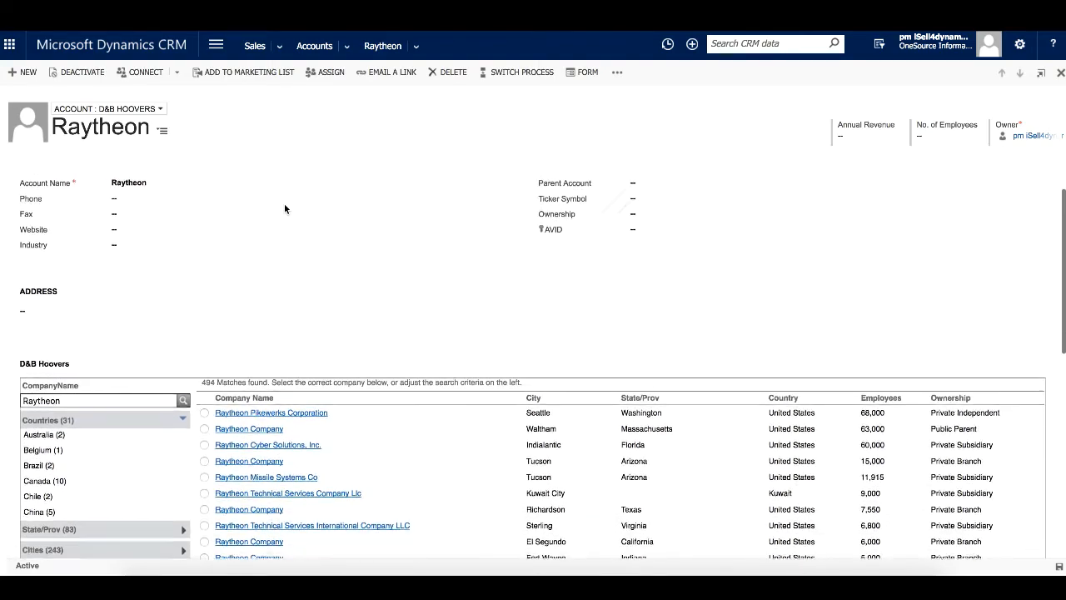
scroll(down, 3)
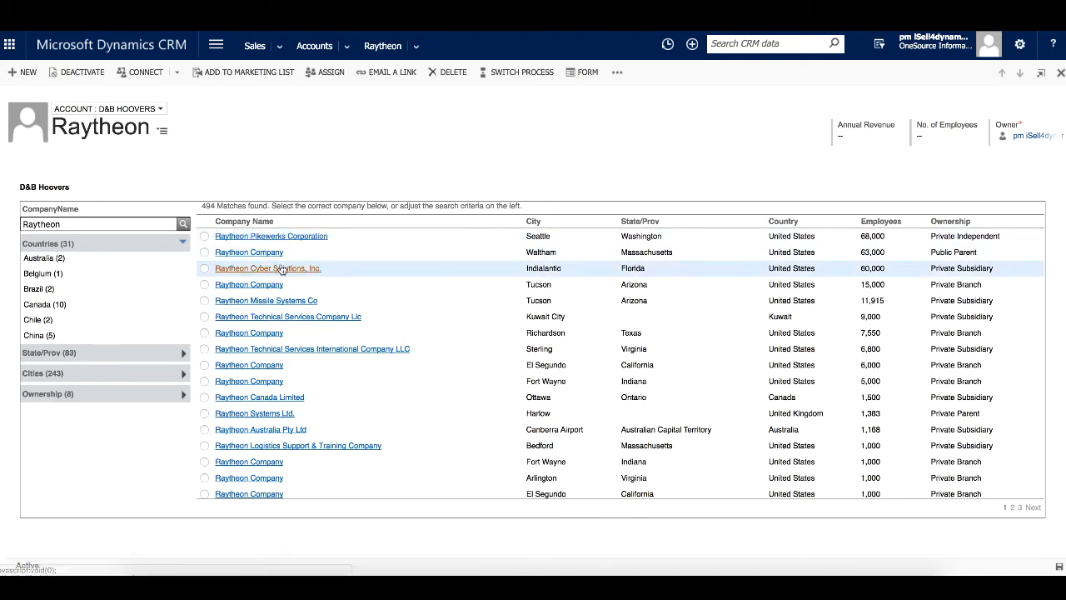
mouse_move(248, 461)
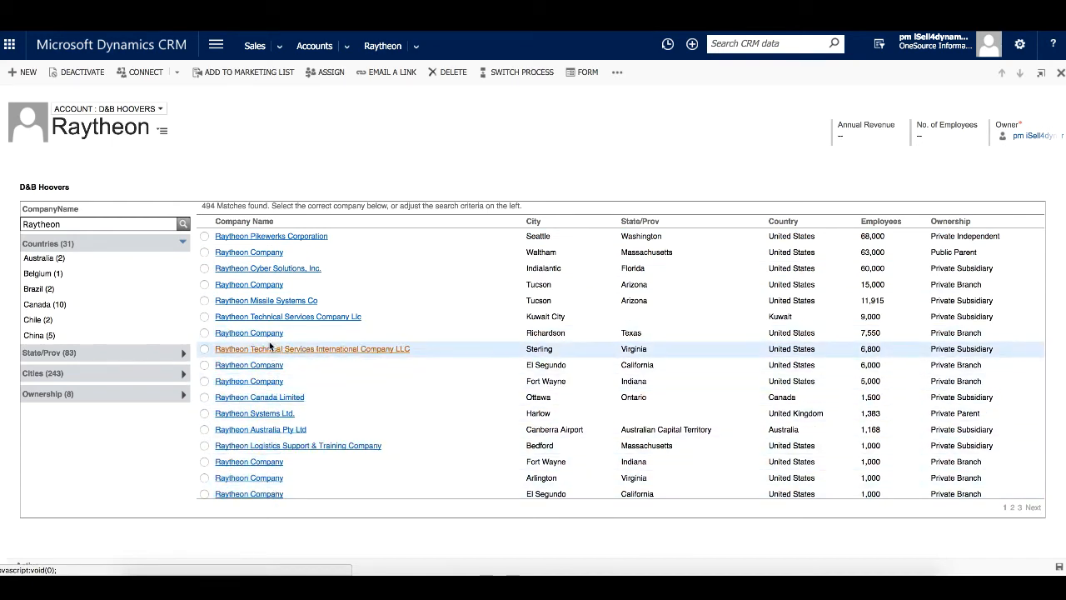
click(204, 252)
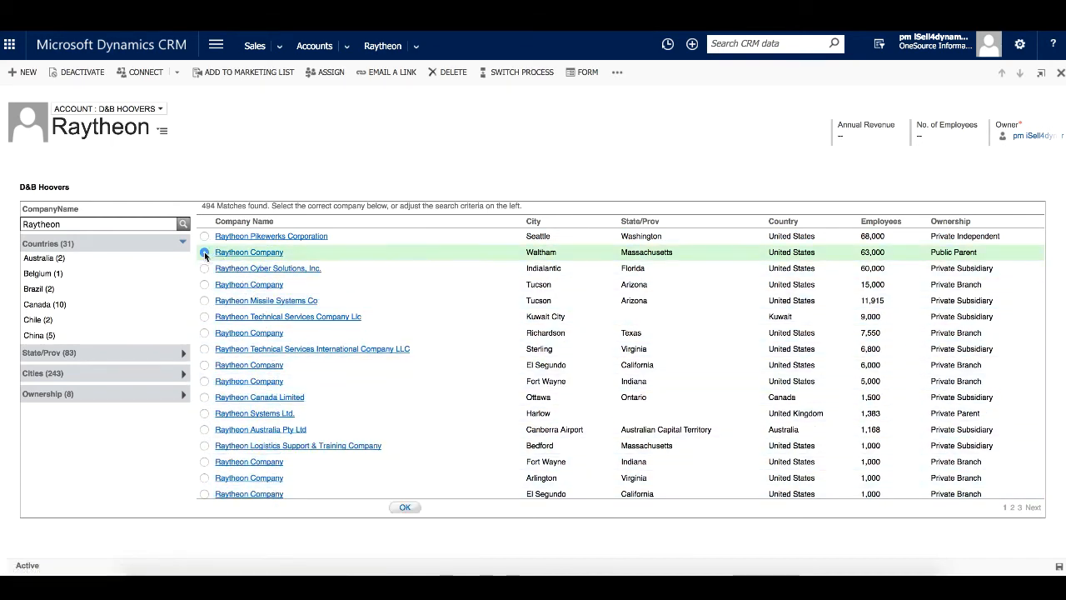
click(404, 507)
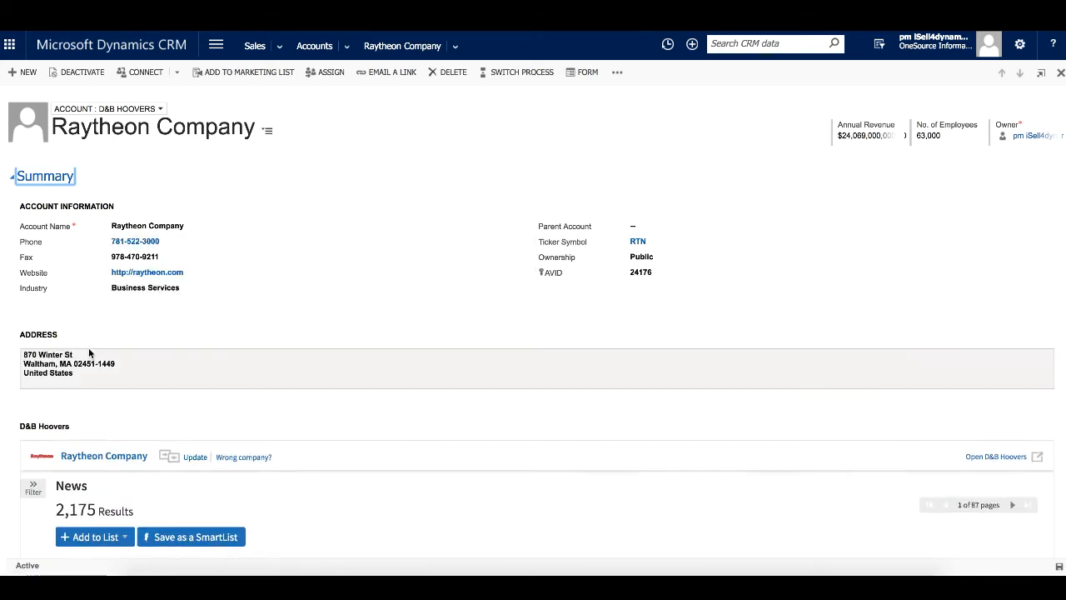
Review the enriched Raytheon Company details (SIC 3812, 63,000 employees) and open Recently Viewed
scroll(down, 3)
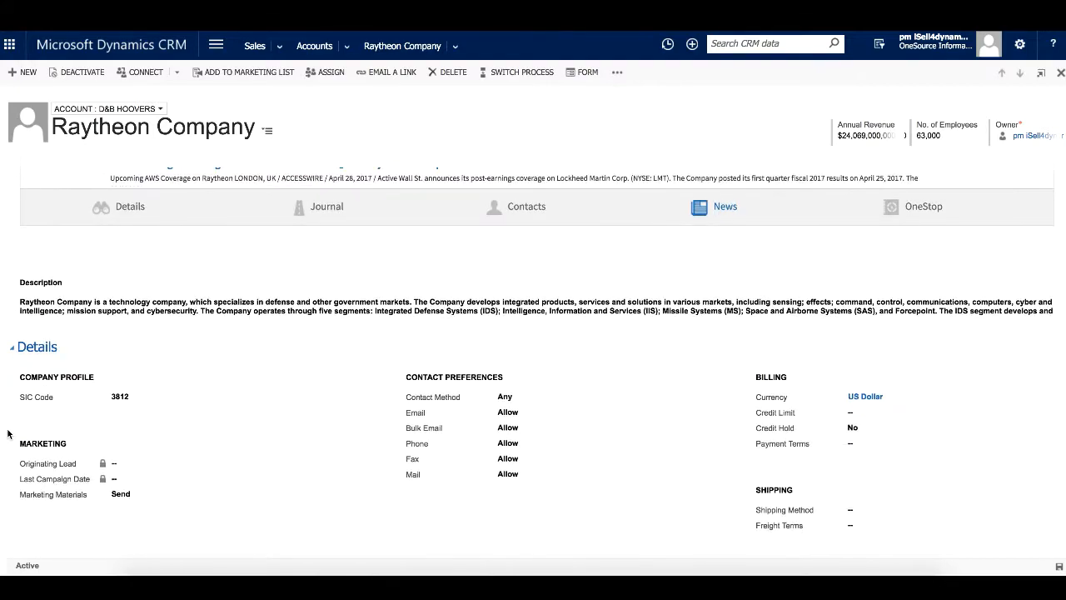
mouse_move(90, 421)
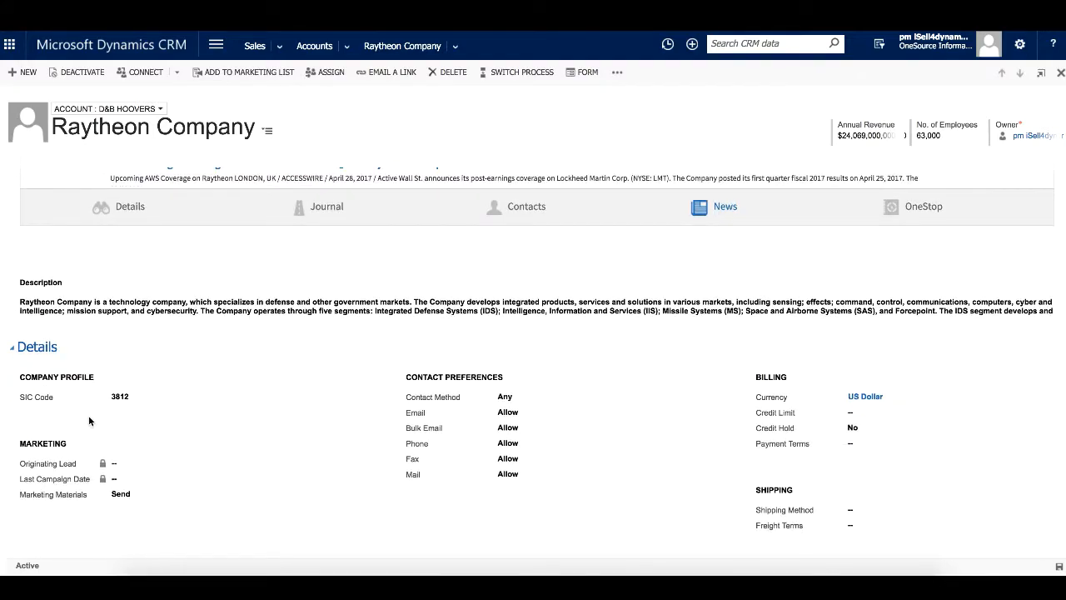
click(725, 206)
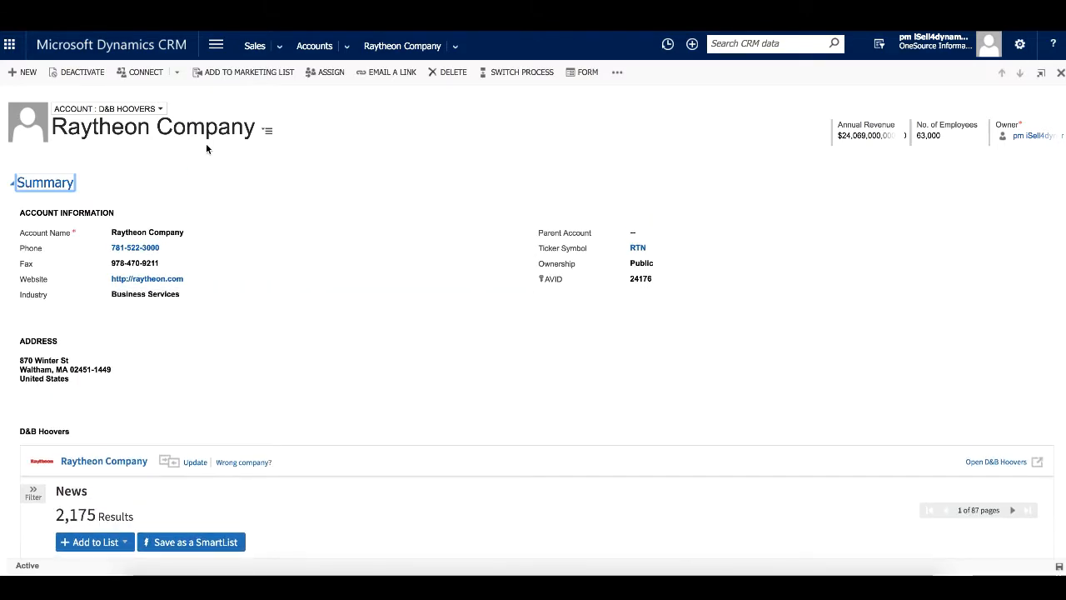
mouse_move(210, 166)
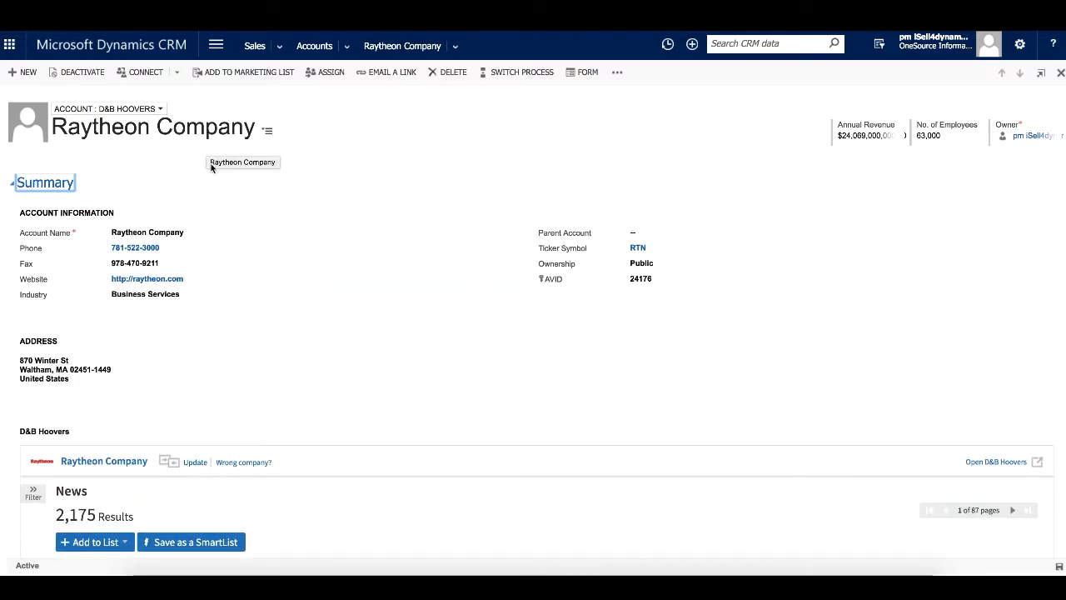
mouse_move(194, 463)
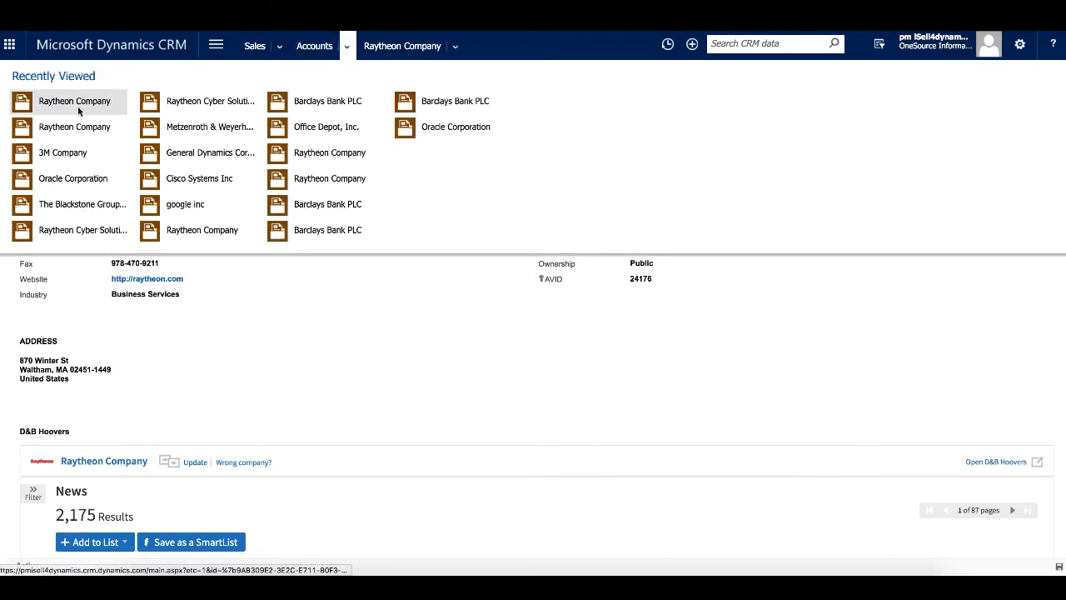
Open 3M Company from Recently Viewed and start its D&B Hoovers update
click(64, 153)
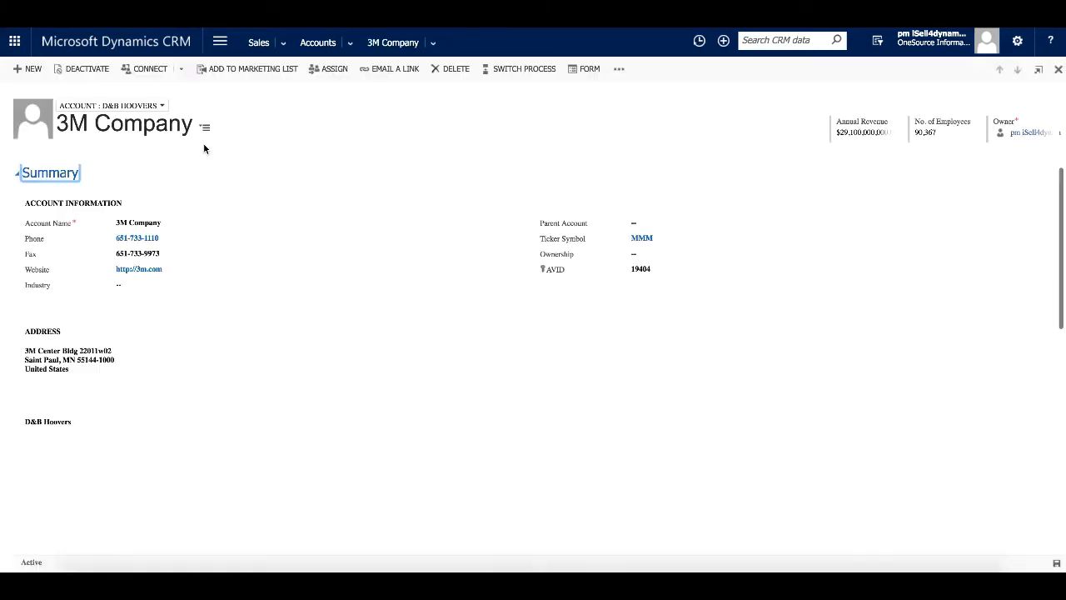
mouse_move(199, 175)
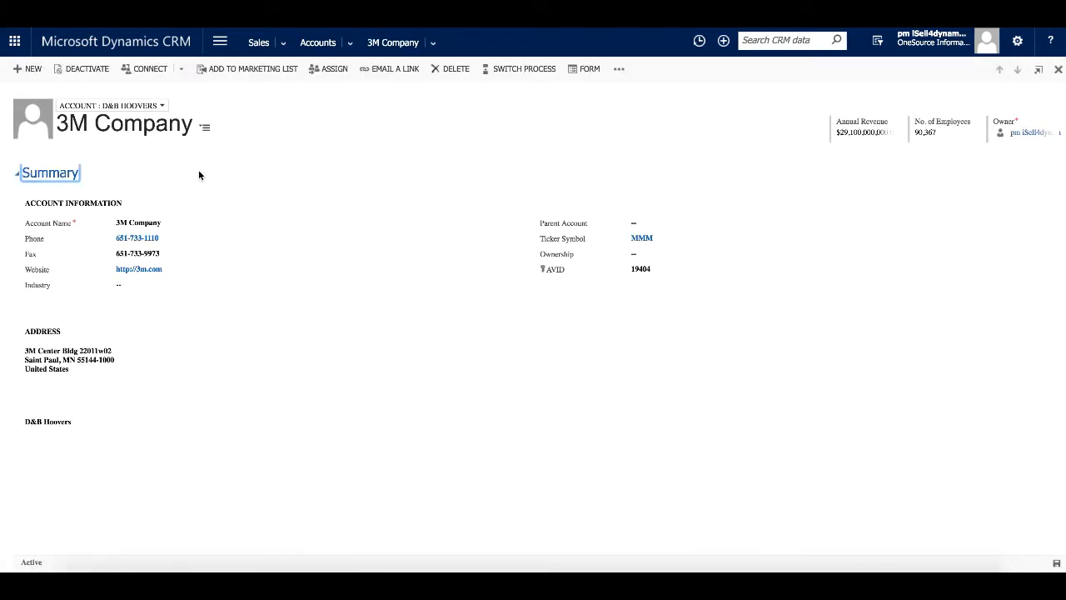
scroll(down, 3)
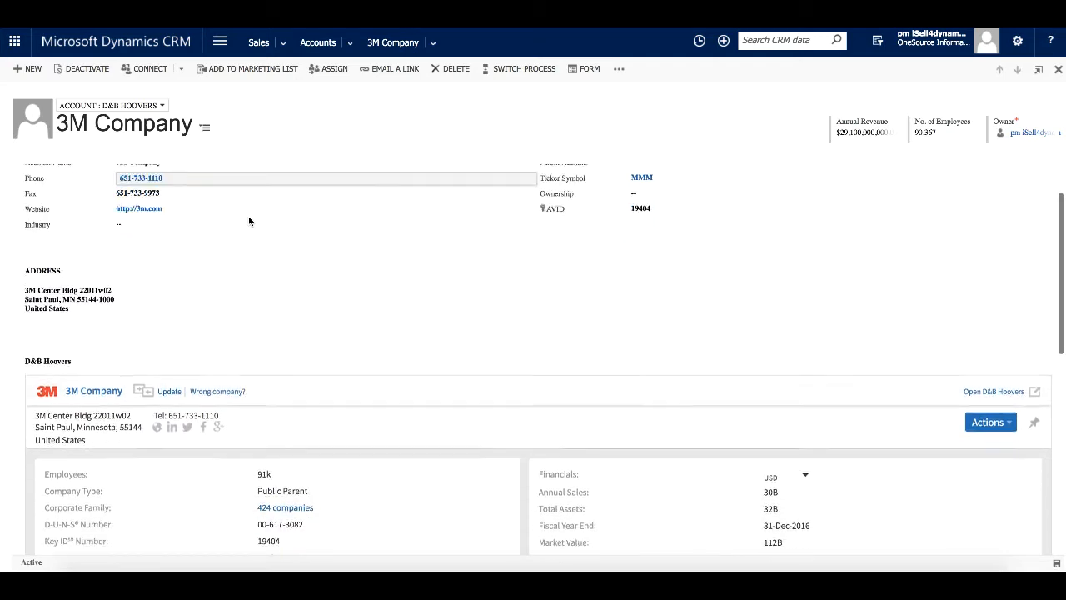
click(169, 390)
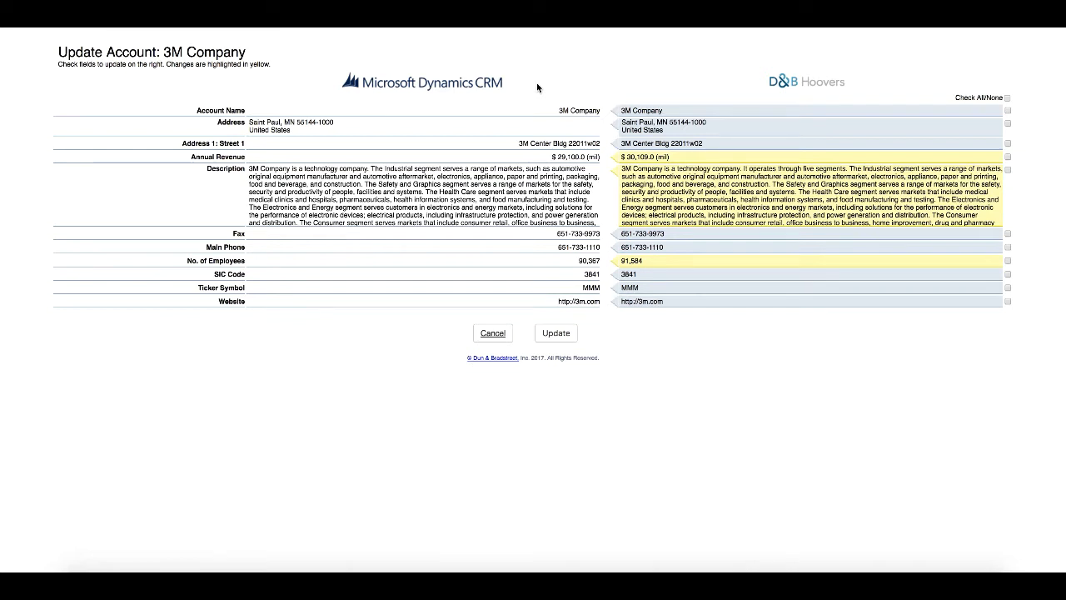
mouse_move(802, 101)
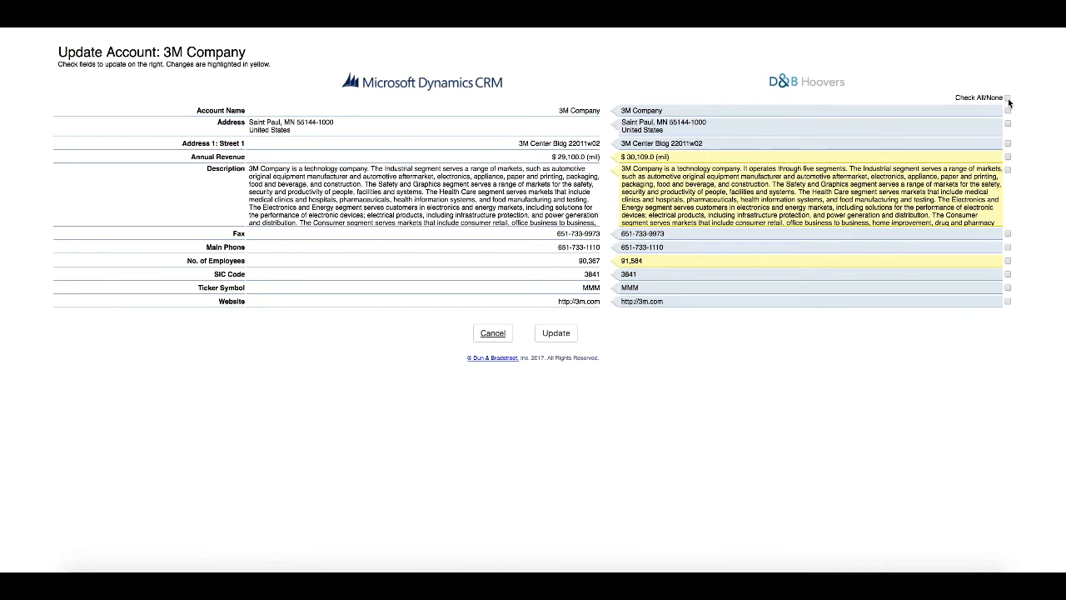
Apply the newer D&B Hoovers values ($30,109,000,000 revenue, 91,584 employees), excluding the street address
click(1008, 97)
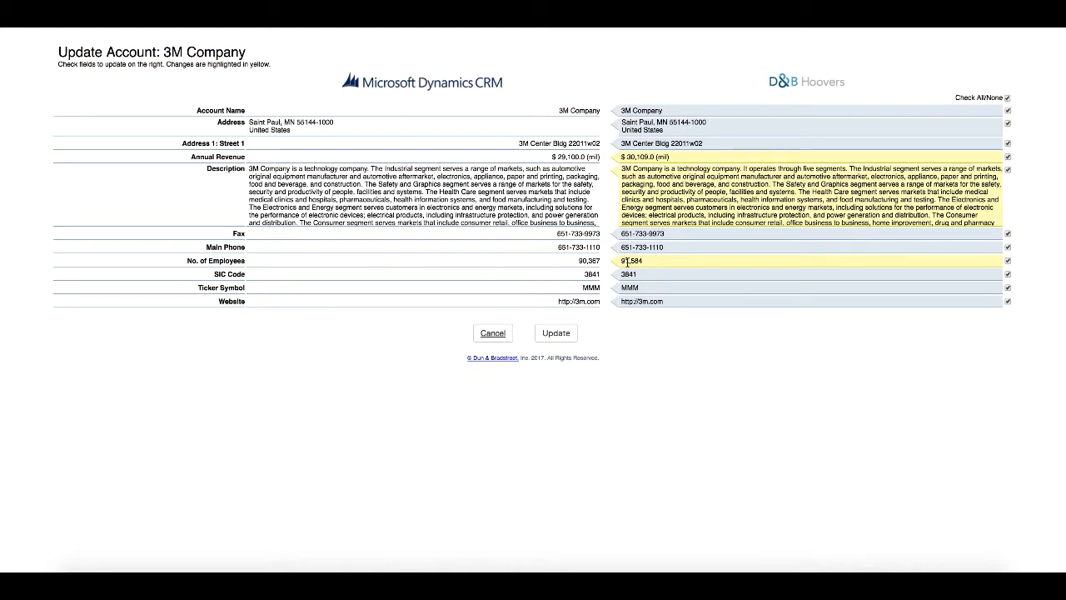
mouse_move(680, 164)
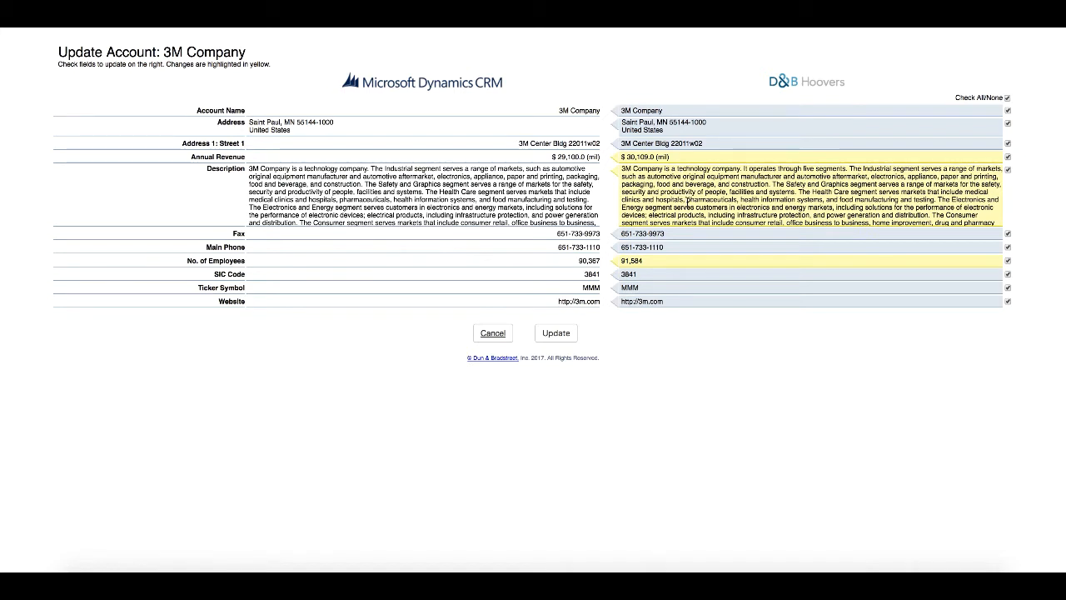
mouse_move(988, 135)
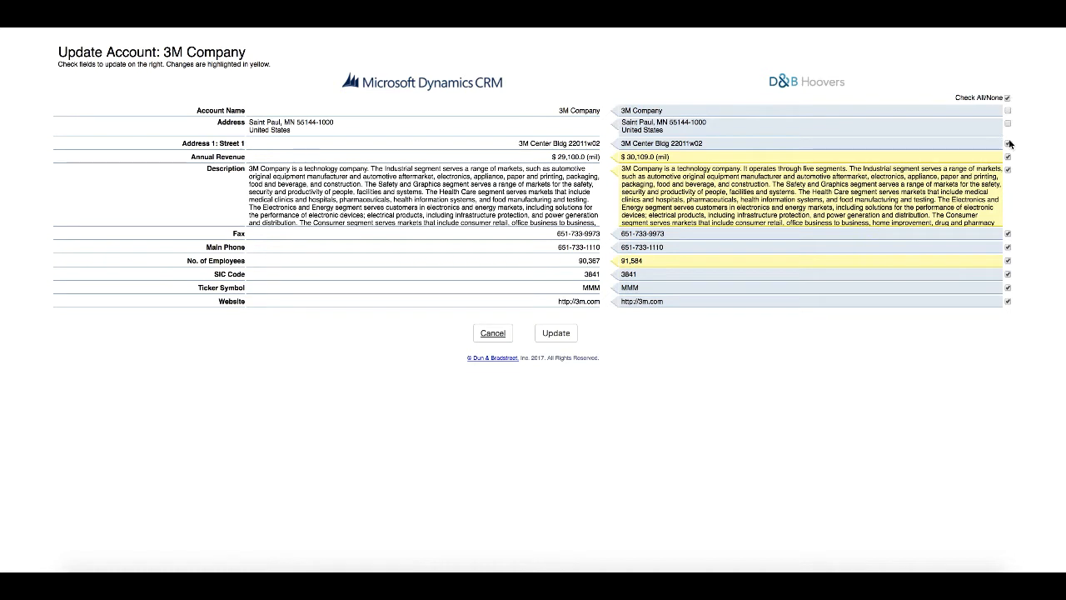
click(555, 332)
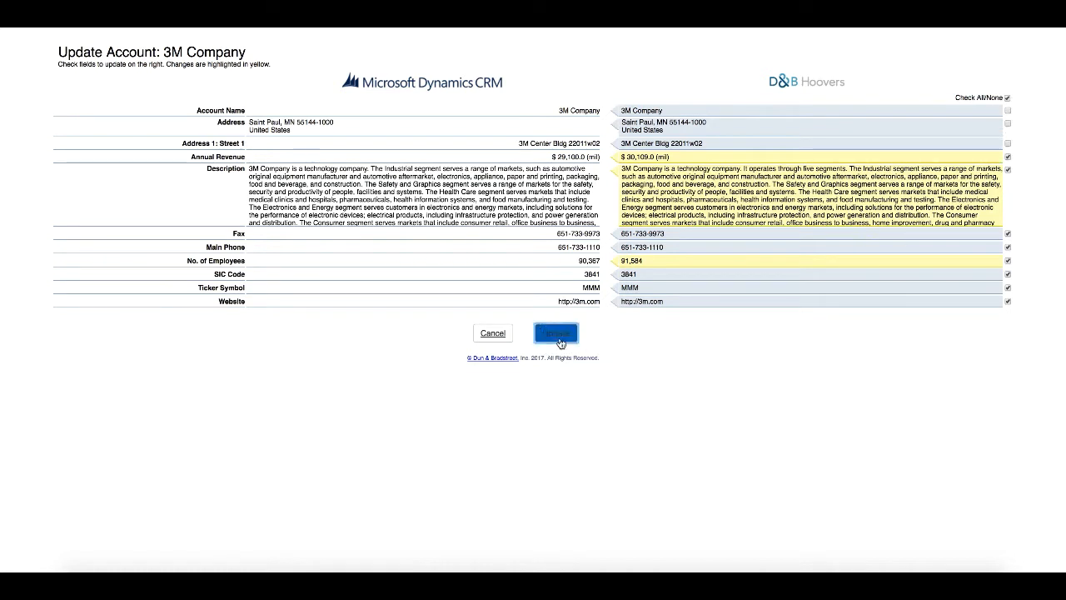
click(555, 332)
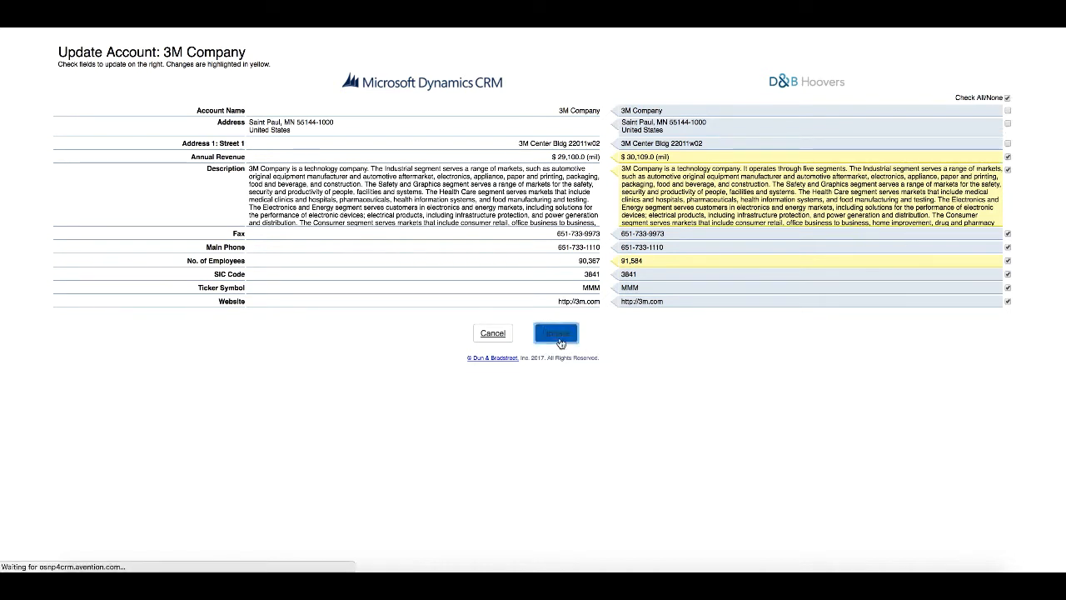
click(556, 332)
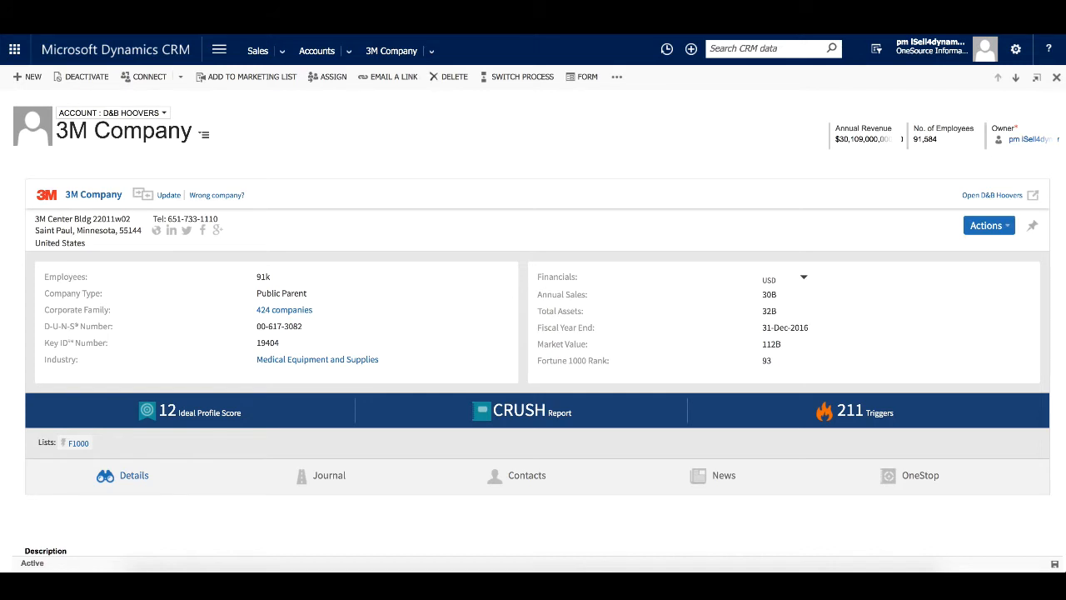
mouse_move(902, 261)
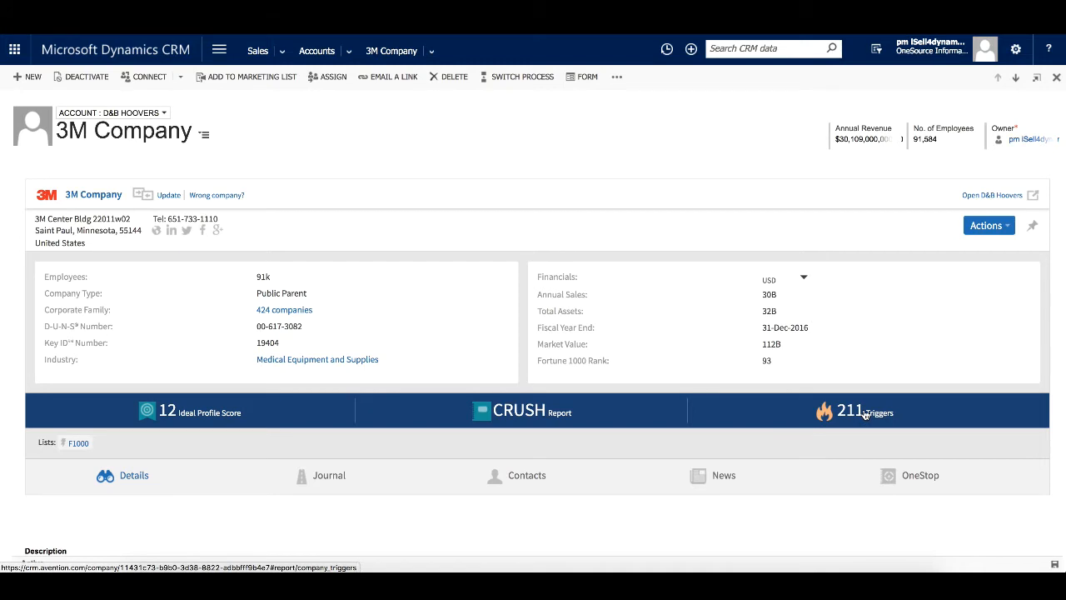
mouse_move(791, 425)
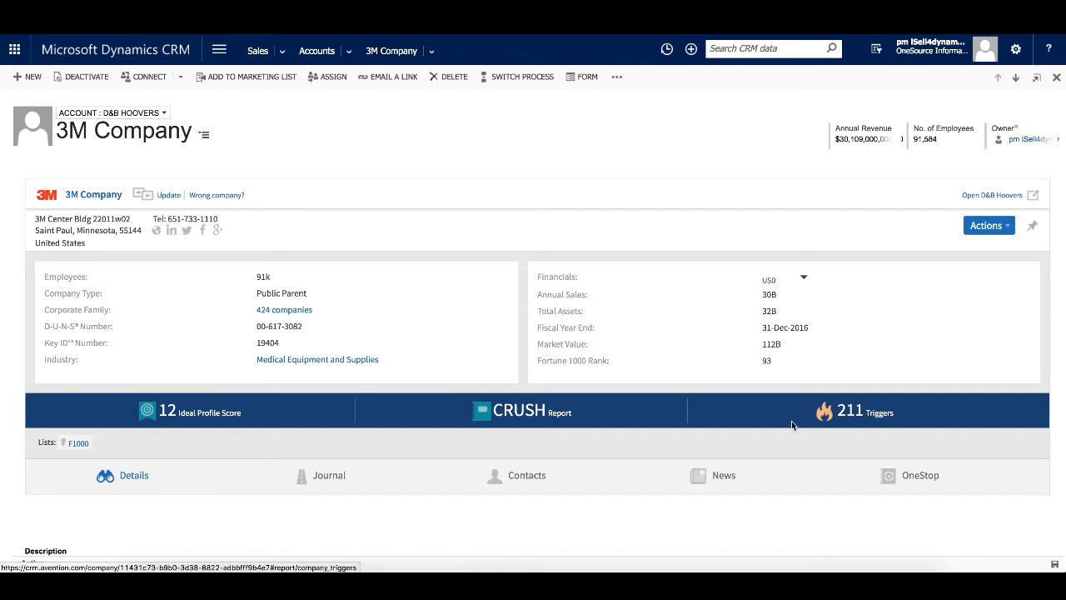
Show the 3M Company account's Journal tab with its March–April 2017 triggers
click(329, 474)
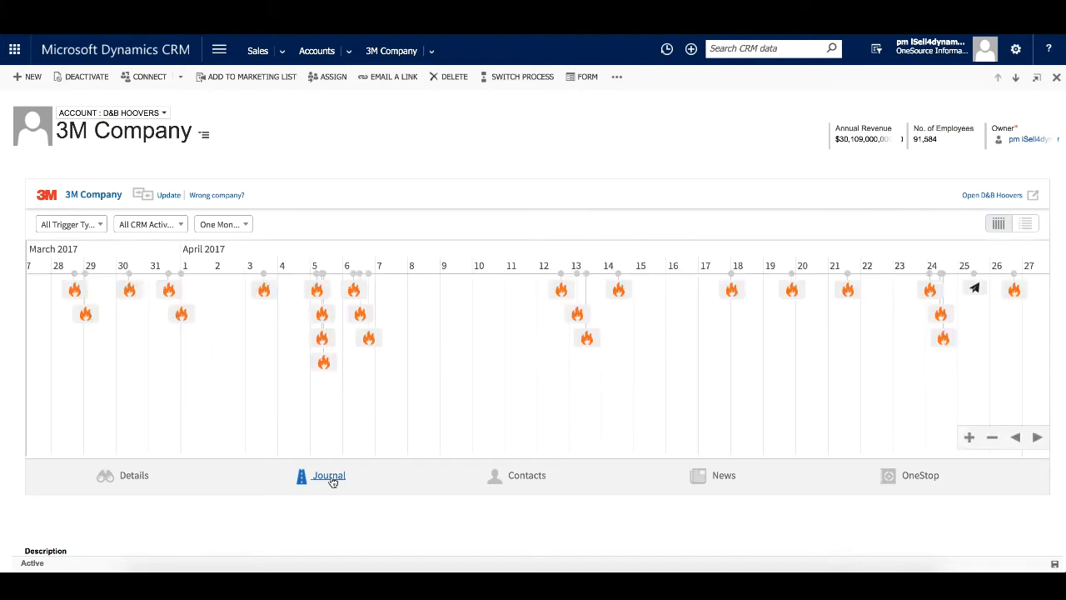
Browse the trigger type, CRM activity and time span filters, then view the journal as a list
click(71, 223)
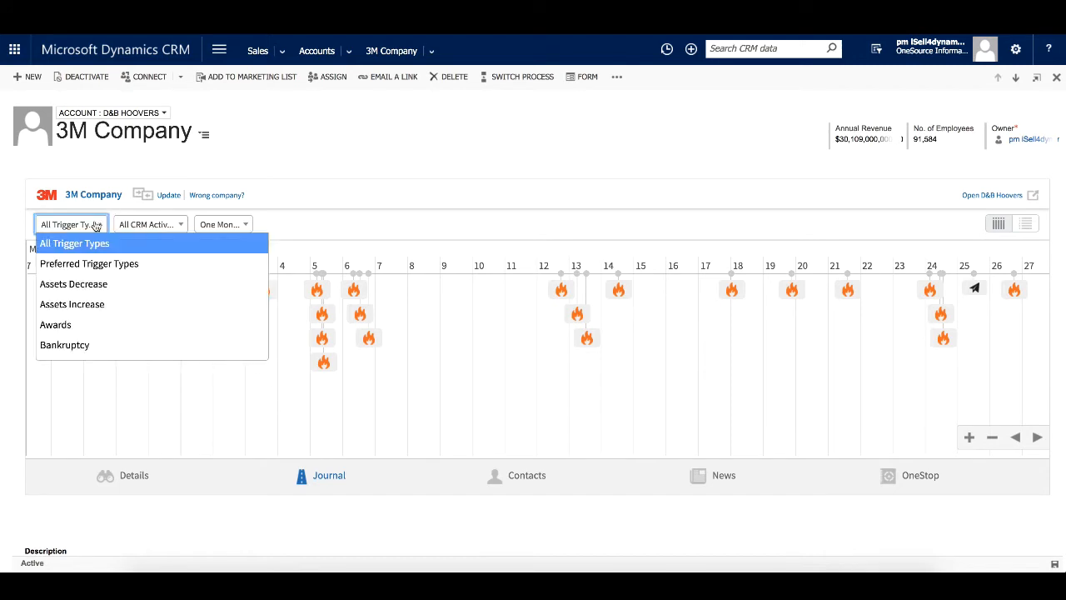
click(149, 224)
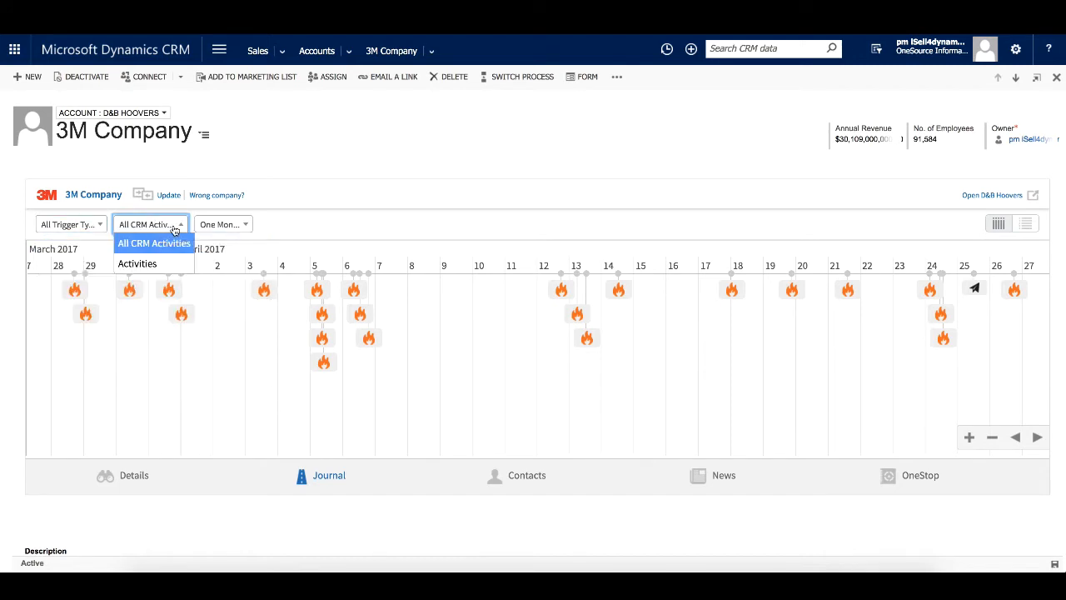
click(223, 224)
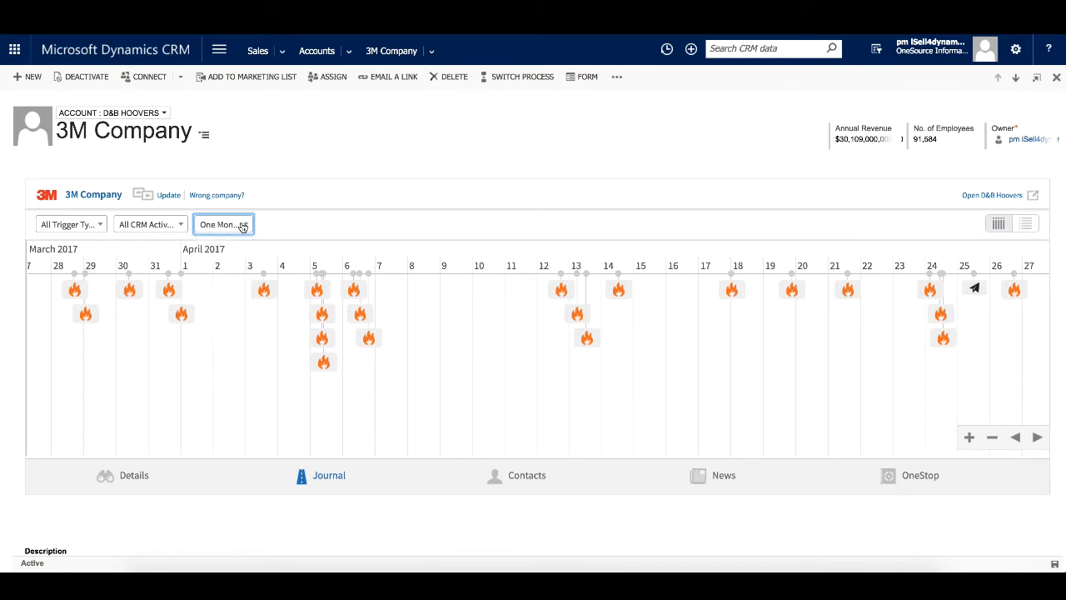
mouse_move(981, 290)
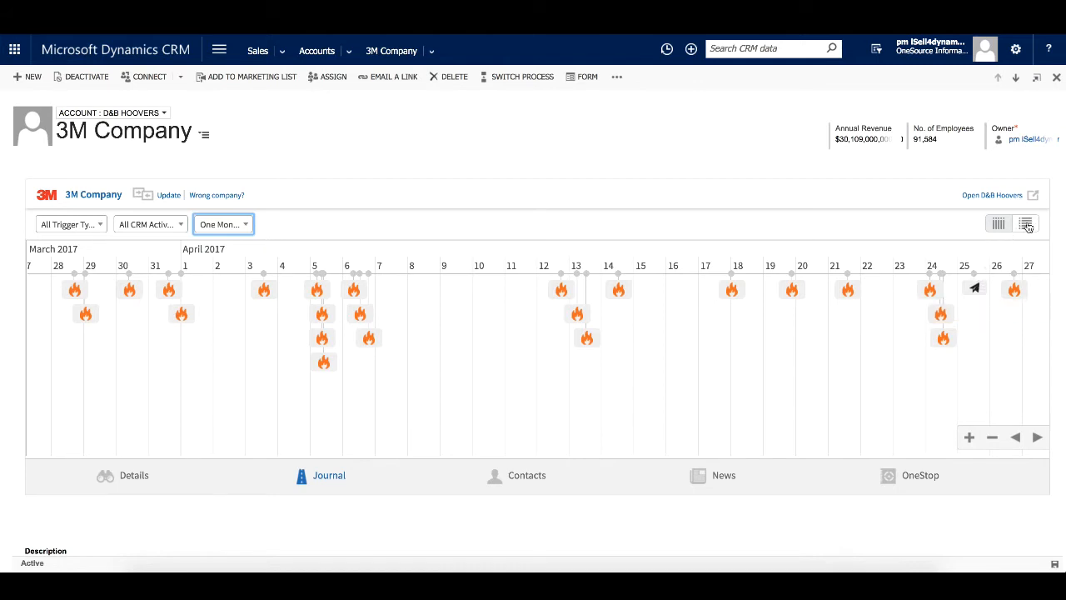
click(1026, 223)
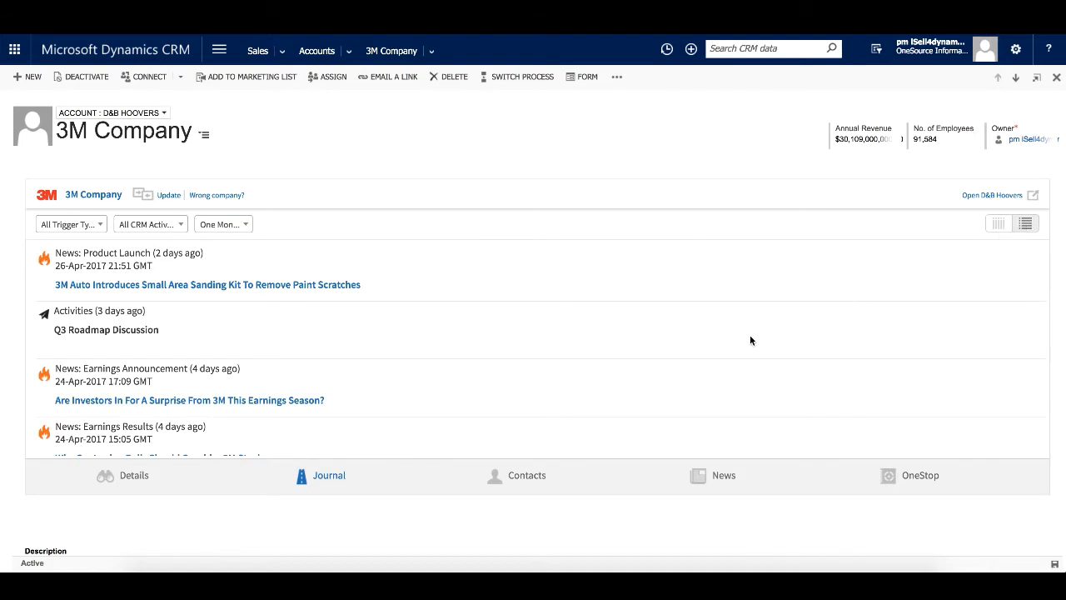
mouse_move(619, 418)
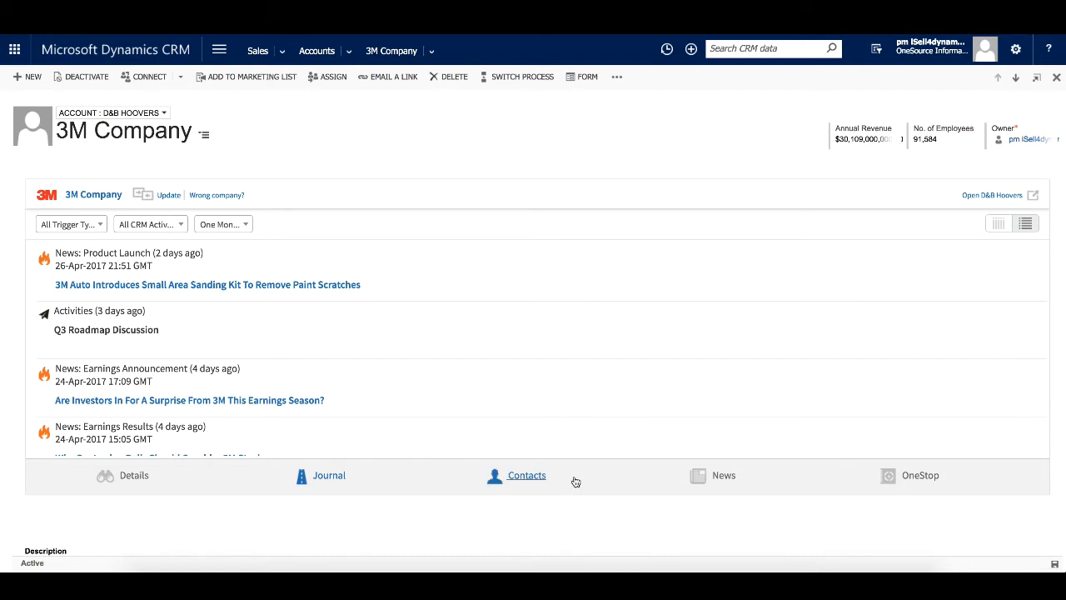
click(527, 475)
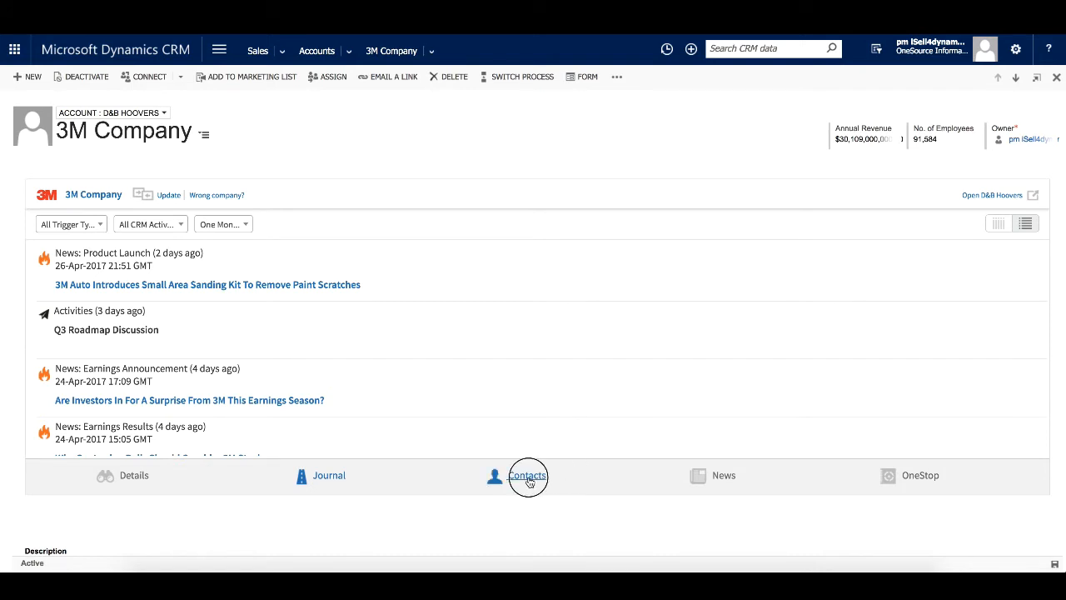
Filter 3M Company's contacts to Most Senior Contact, leaving only Inge G. Thulin
click(526, 476)
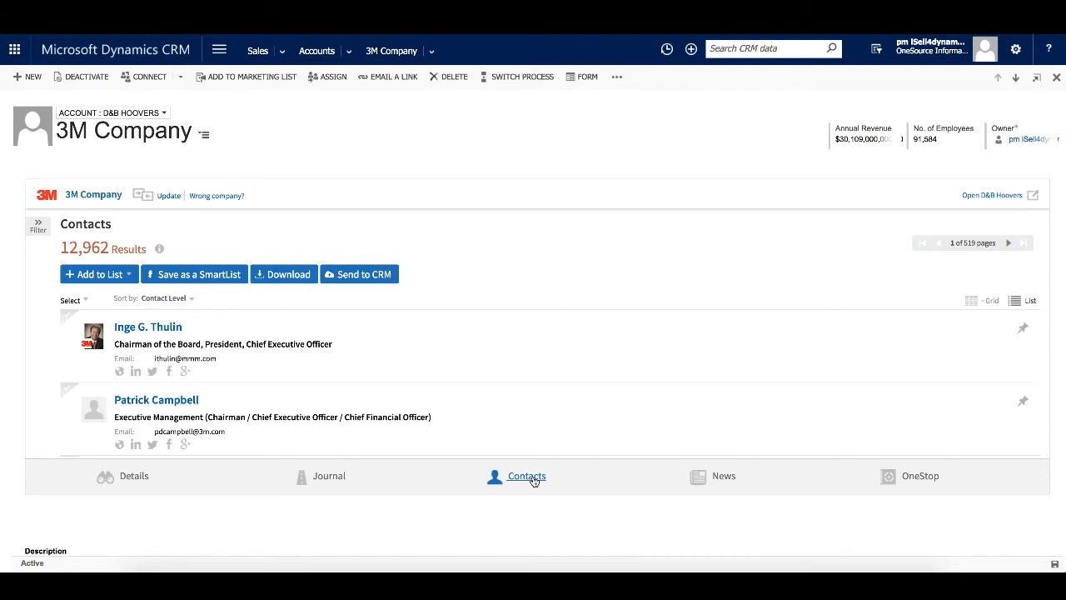
mouse_move(135, 246)
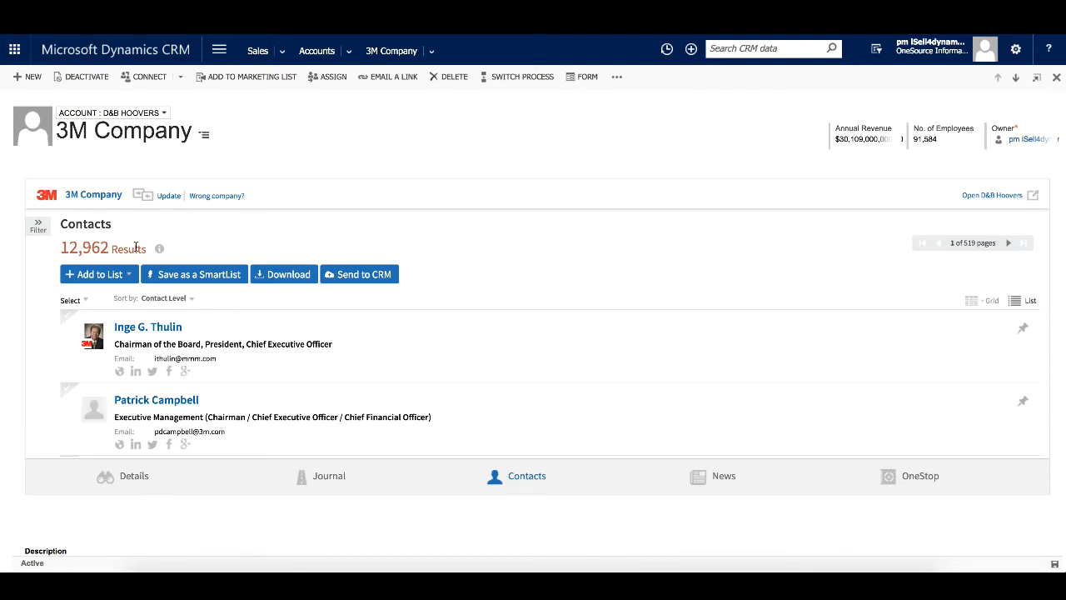
click(37, 223)
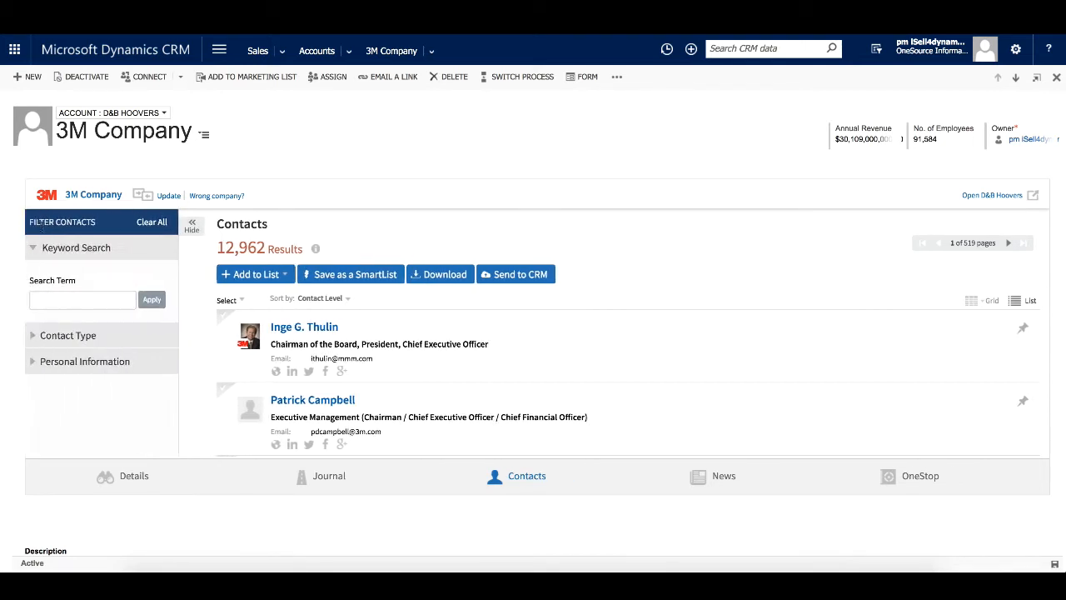
click(67, 335)
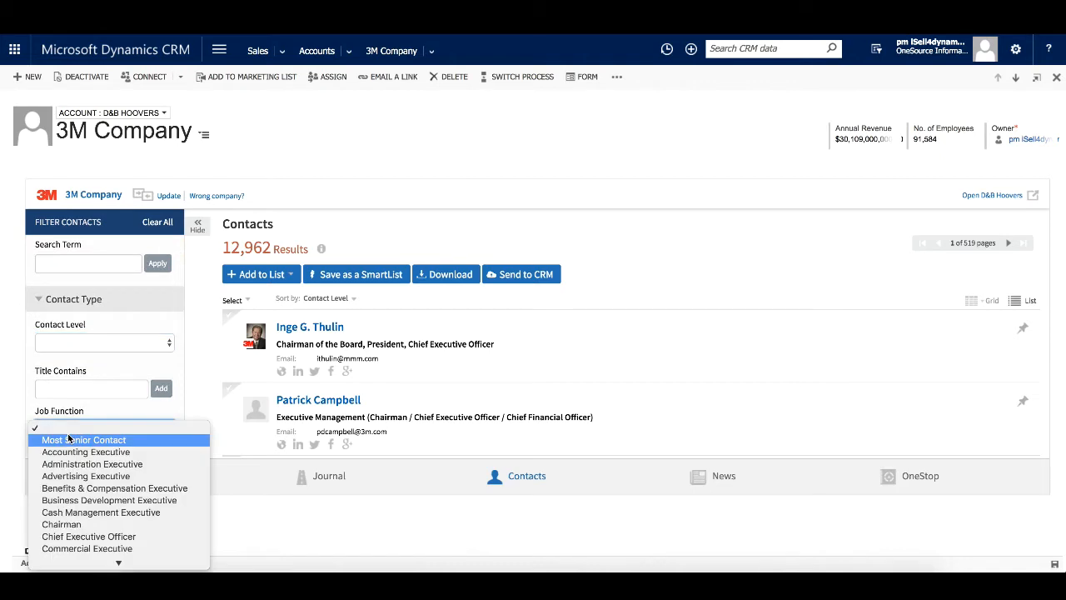
click(83, 439)
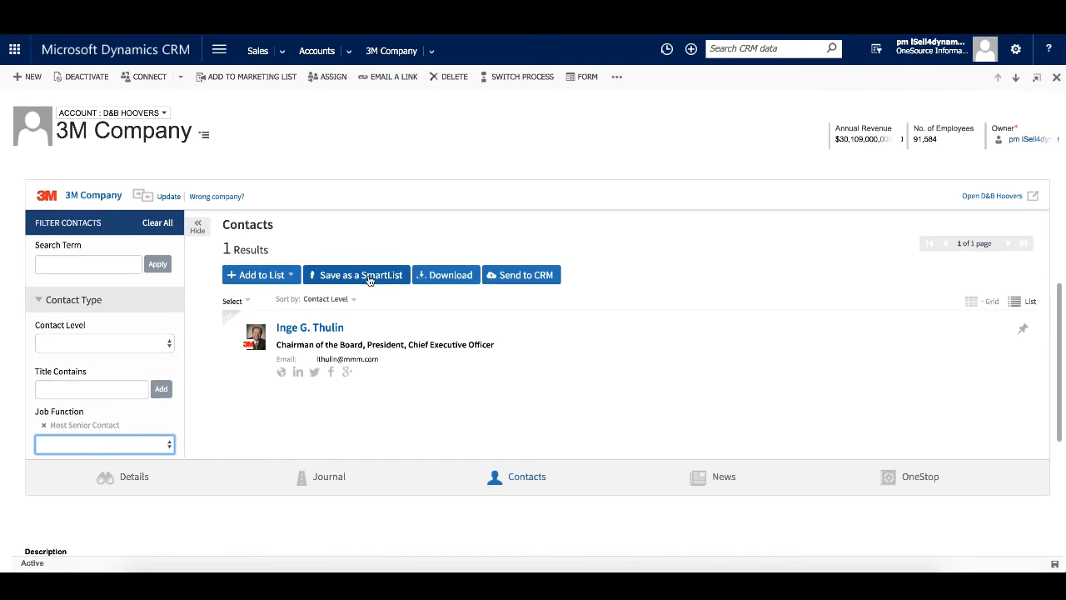
mouse_move(439, 275)
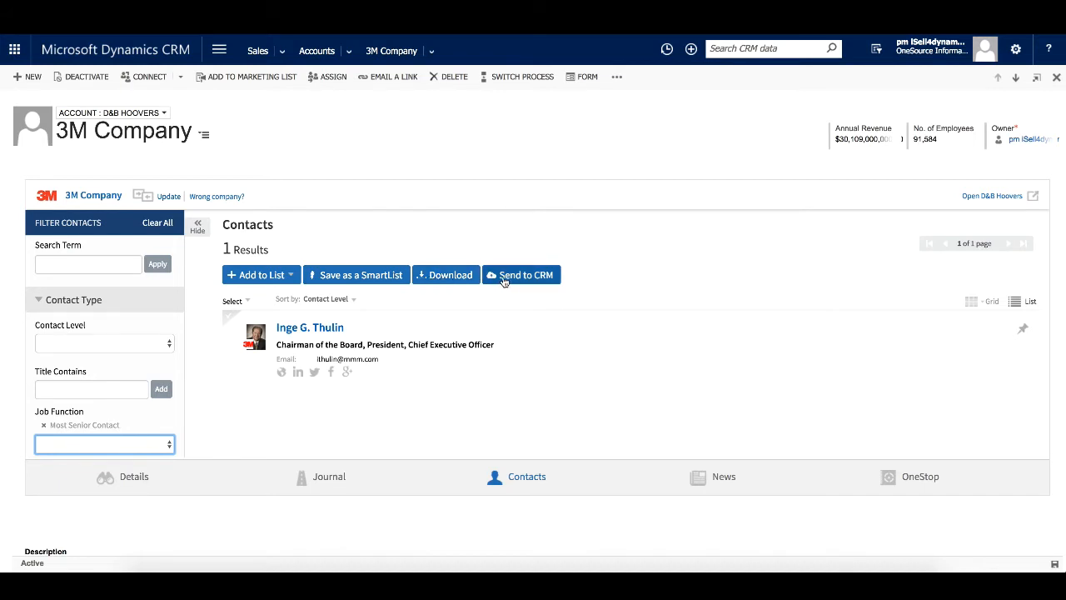
mouse_move(516, 275)
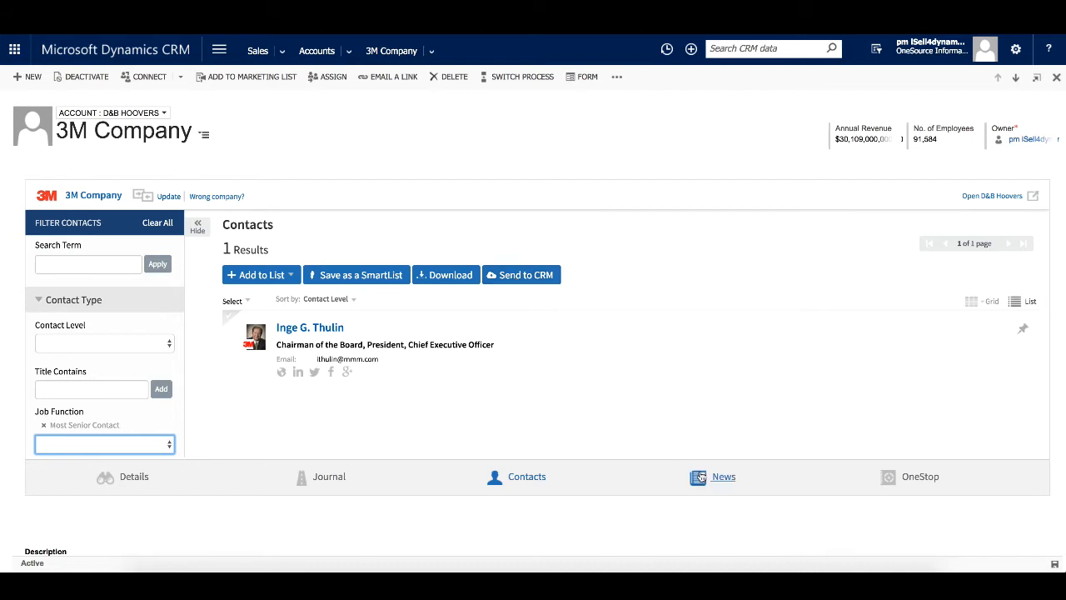
Browse 3M Company's 4,329 news articles and expand the News filter options
click(723, 477)
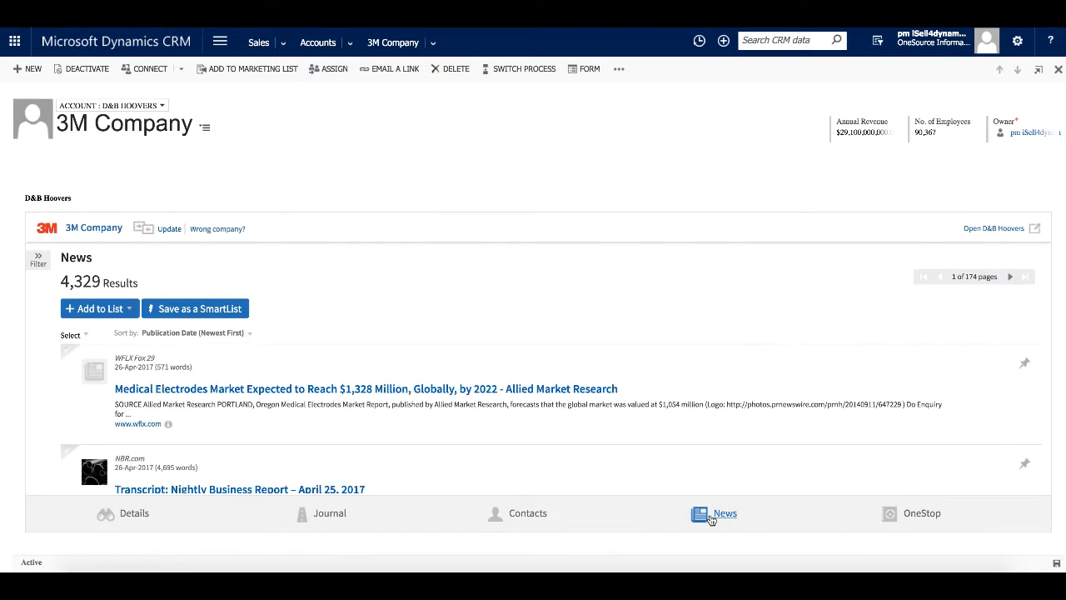
scroll(down, 3)
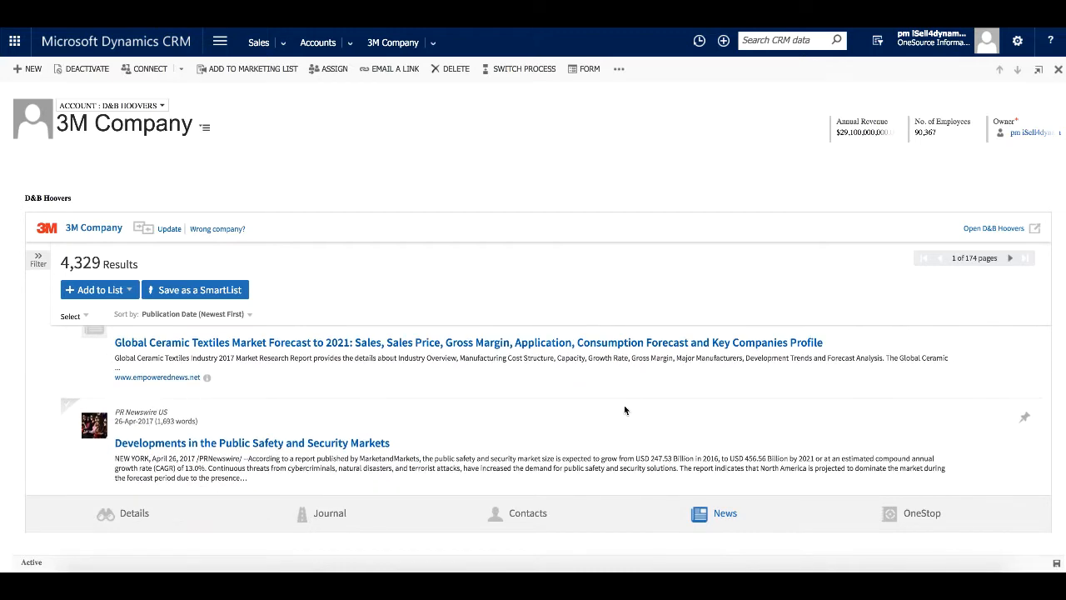
scroll(down, 3)
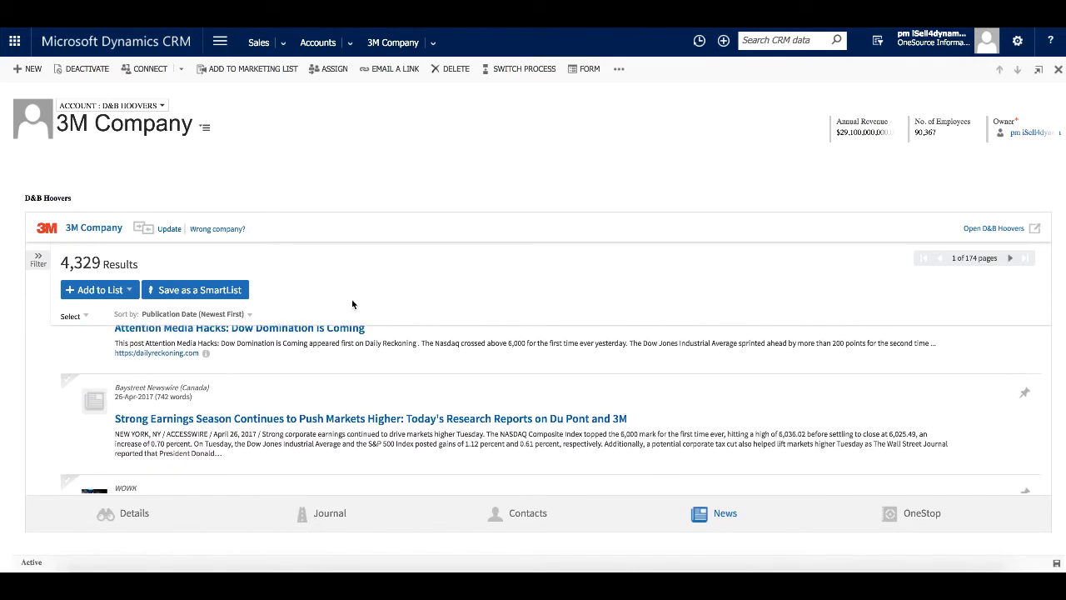
click(38, 259)
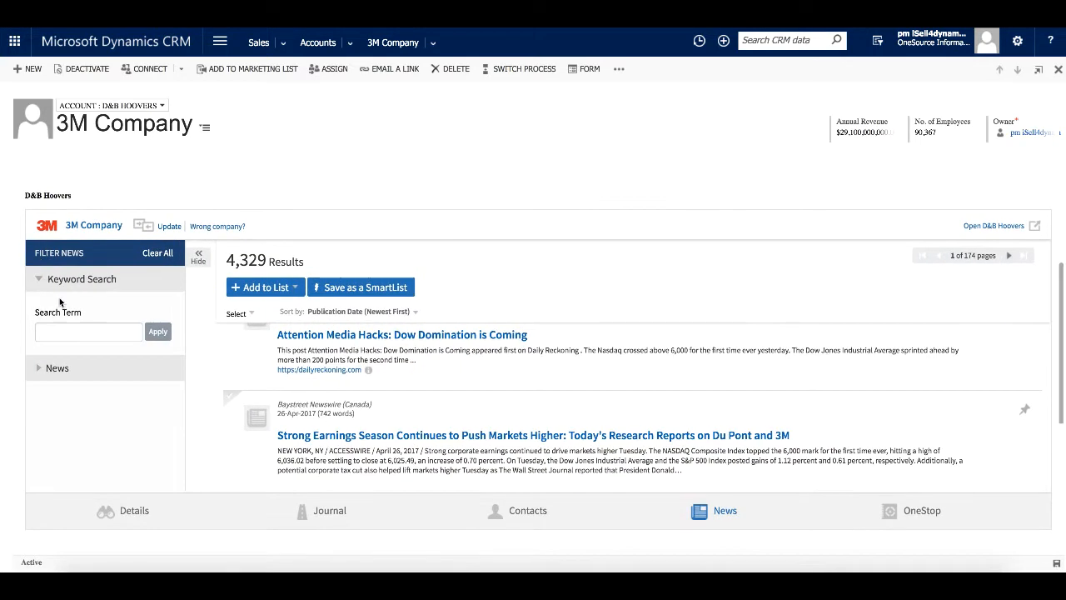
click(58, 367)
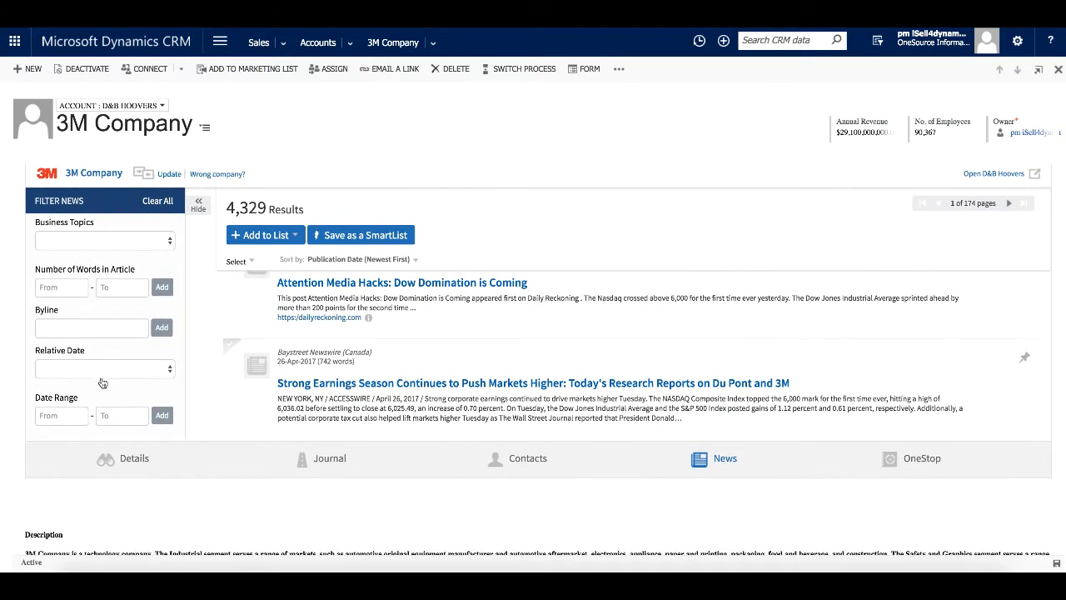
mouse_move(555, 367)
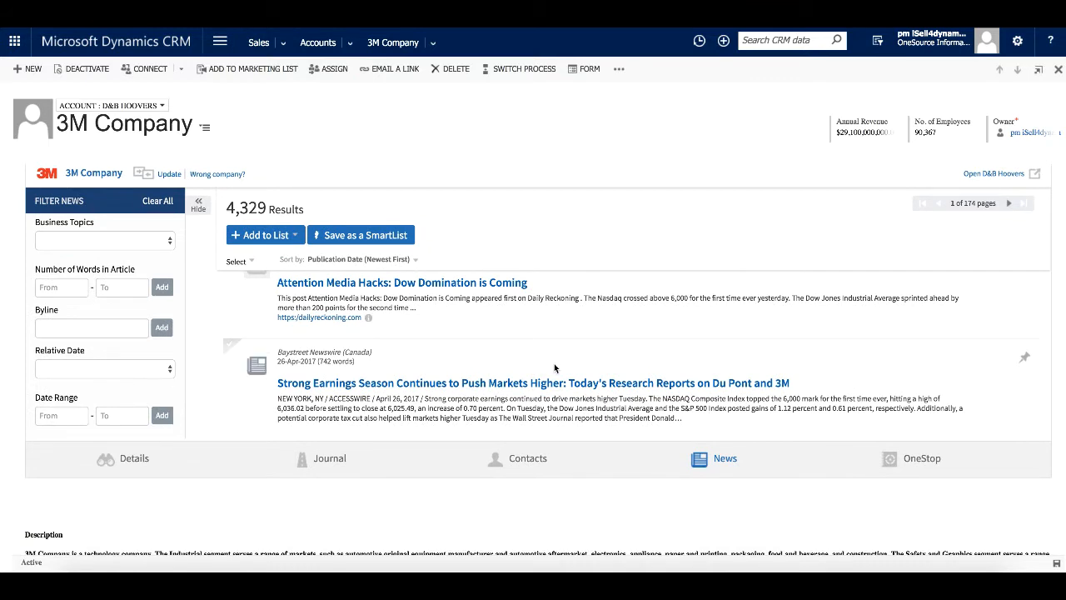
mouse_move(555, 367)
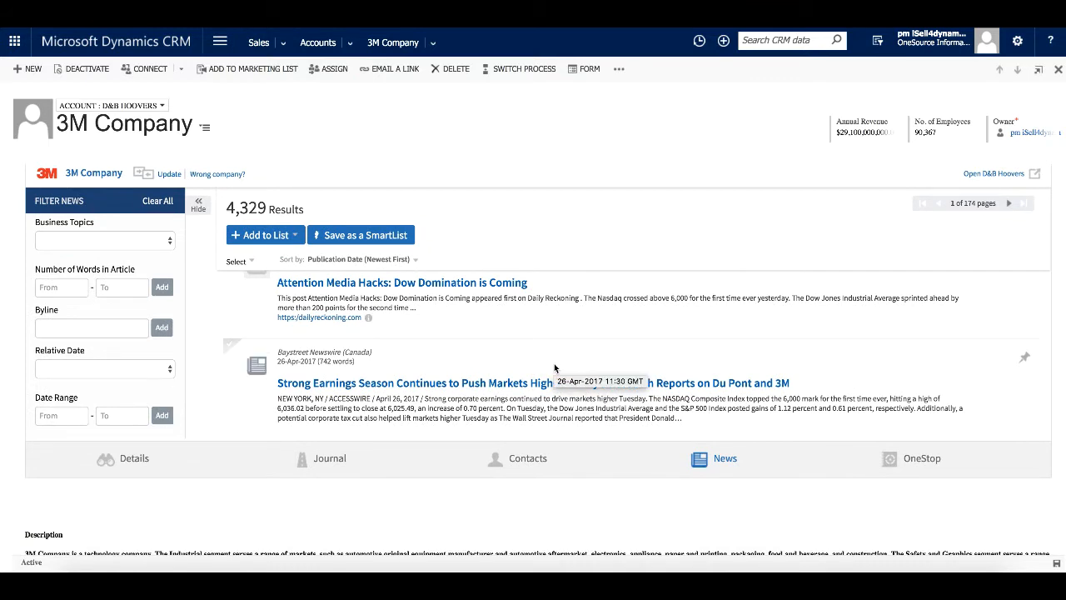
click(289, 235)
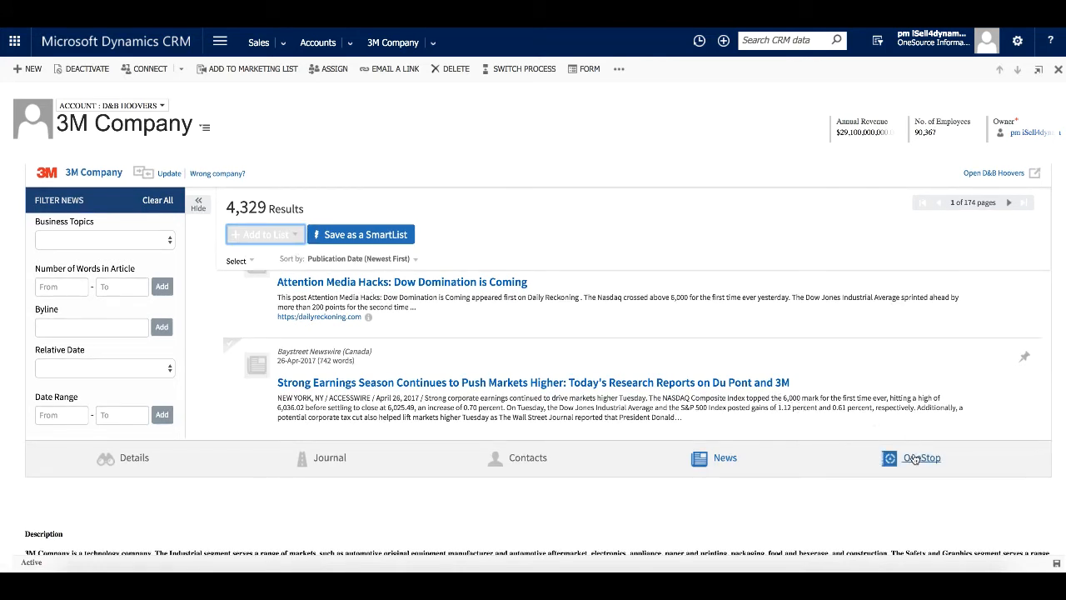
In the OneStop report builder, select Corporate Family, Contacts and Ratio Comparisons
click(921, 457)
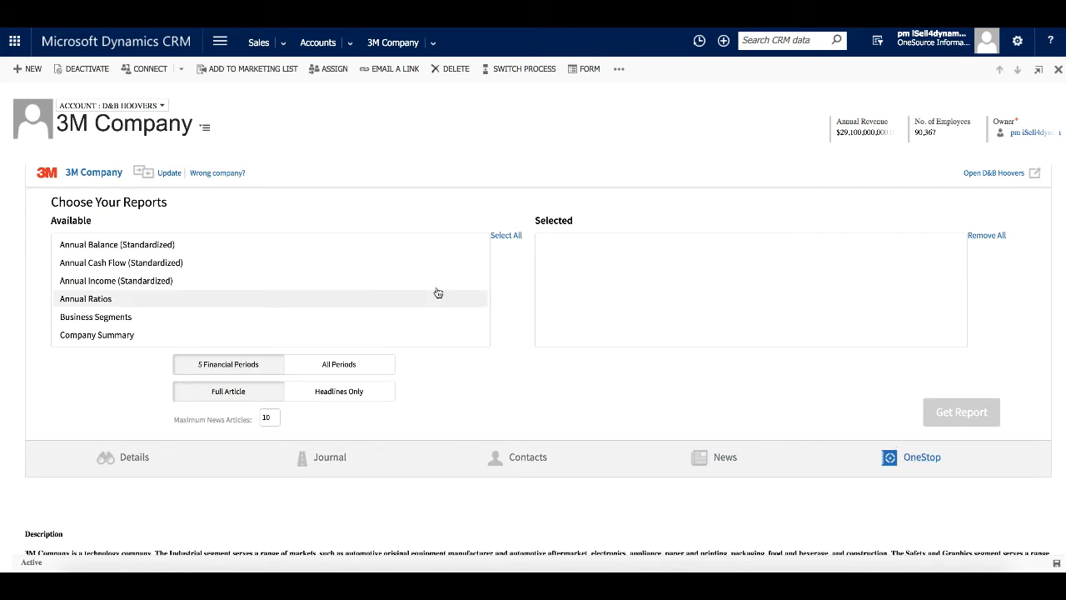
scroll(down, 3)
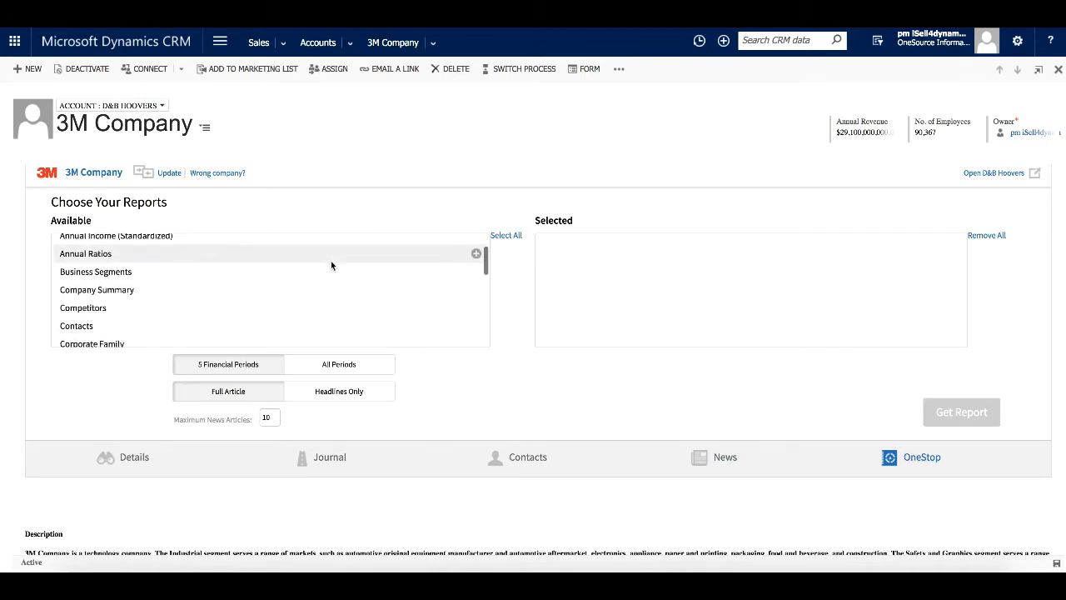
scroll(down, 3)
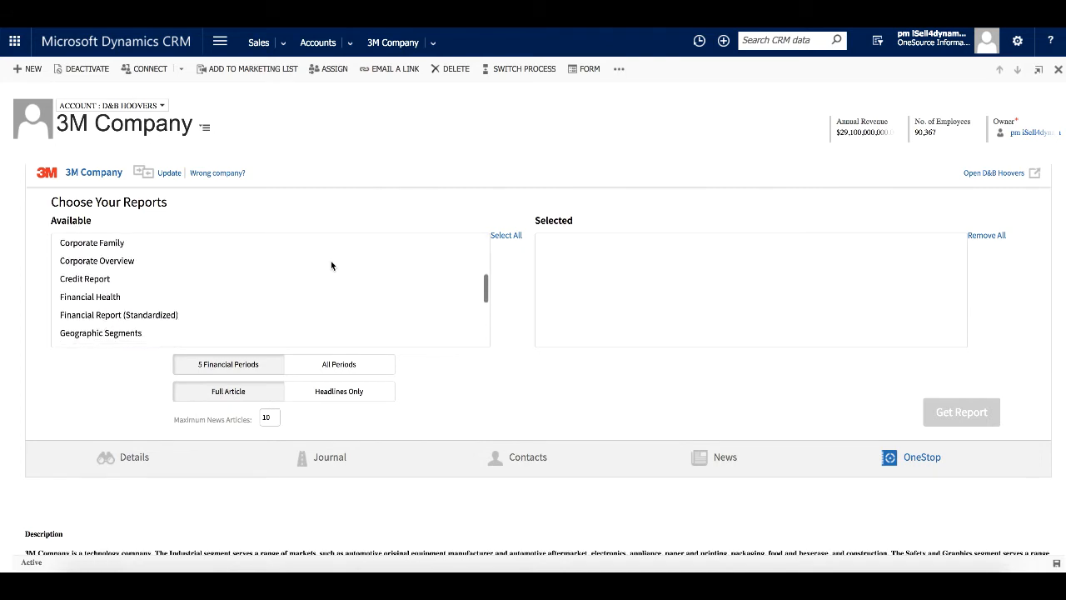
scroll(down, 3)
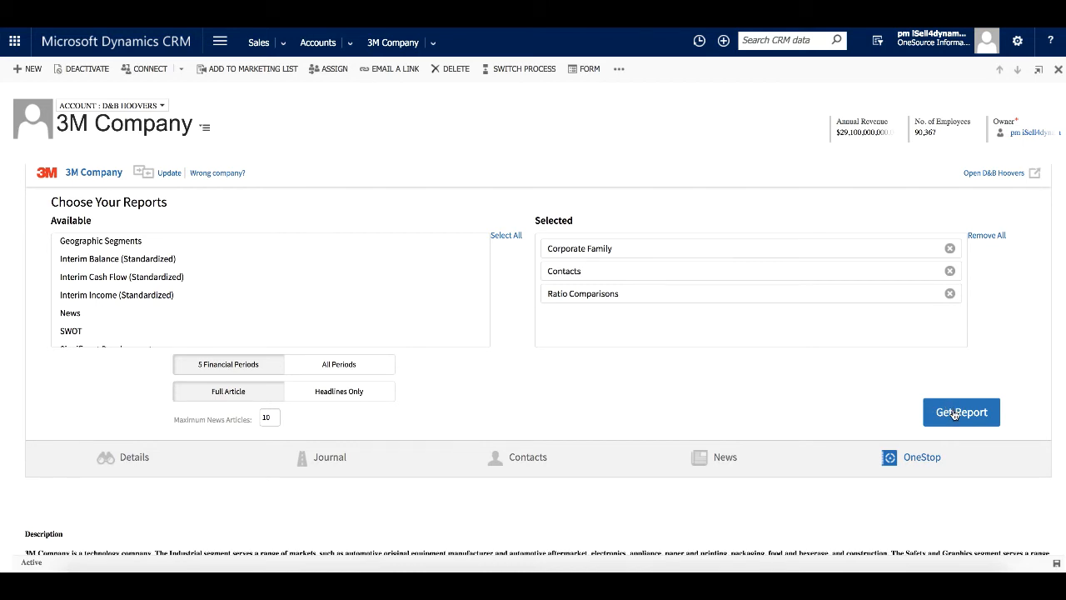
mouse_move(94, 184)
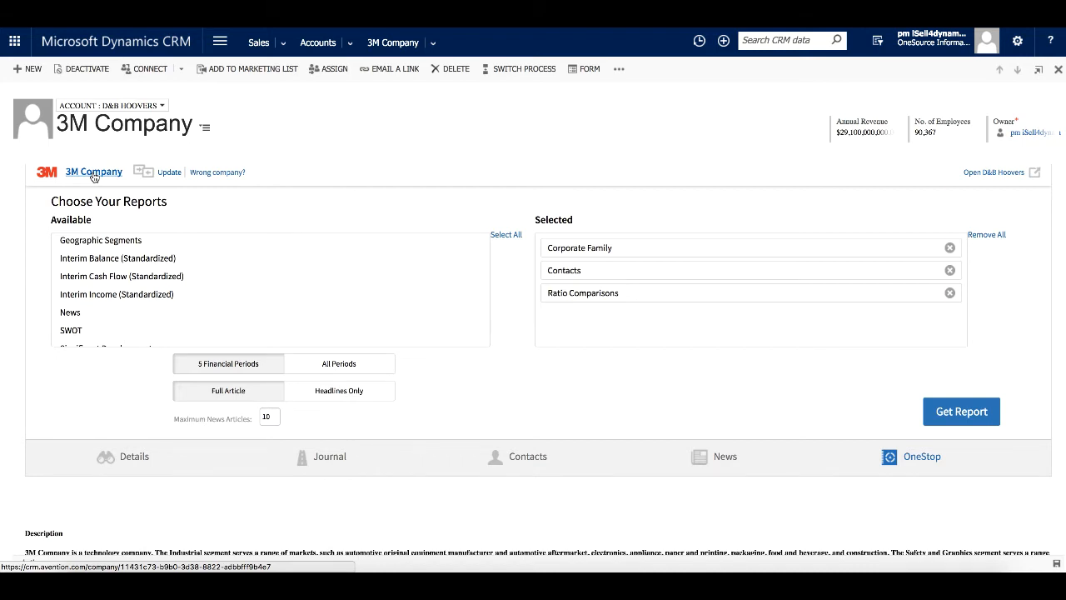
mouse_move(618, 98)
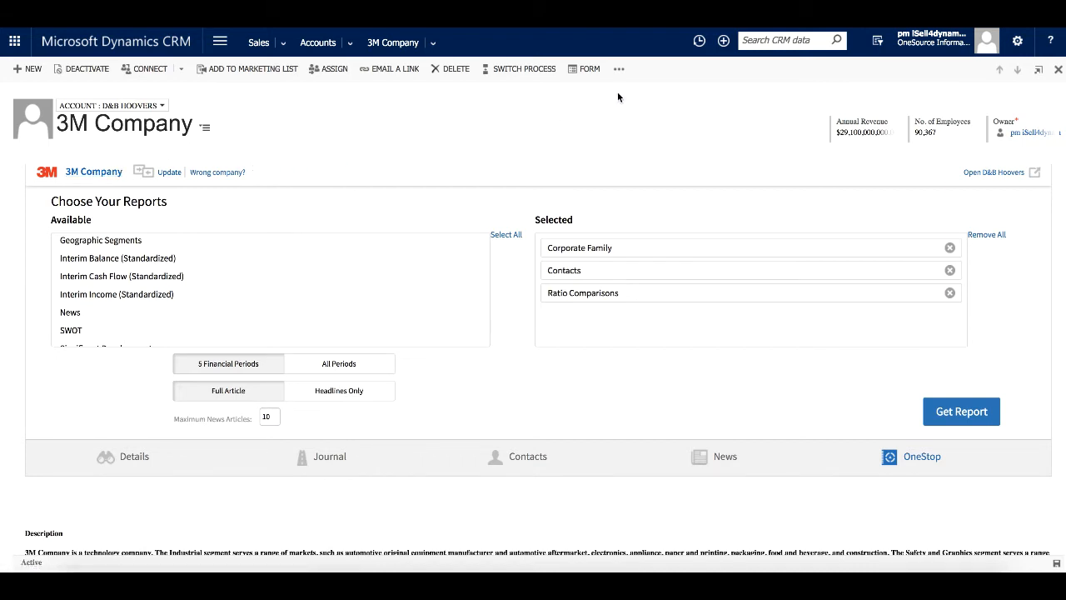
Open D&B Hoovers under Dun & Bradstreet in the Sales navigation menu
click(619, 69)
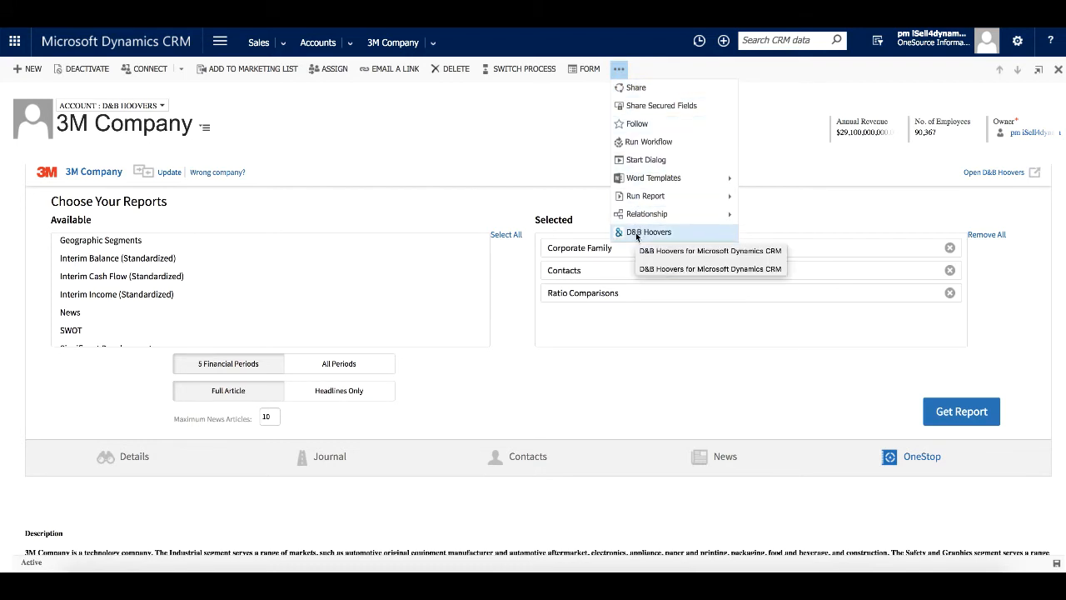
mouse_move(466, 139)
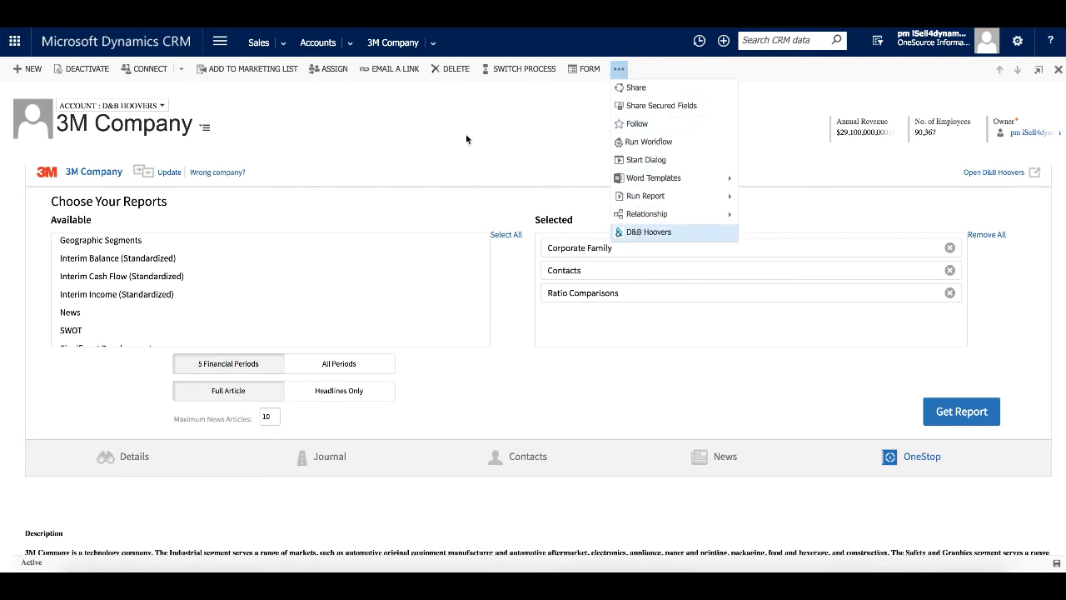
mouse_move(275, 40)
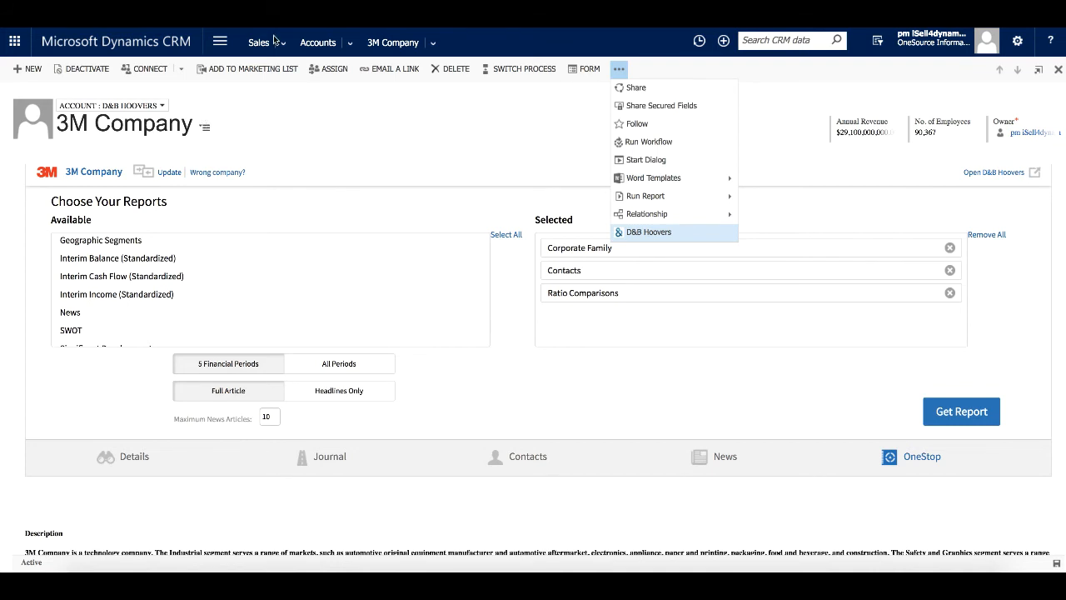
click(259, 43)
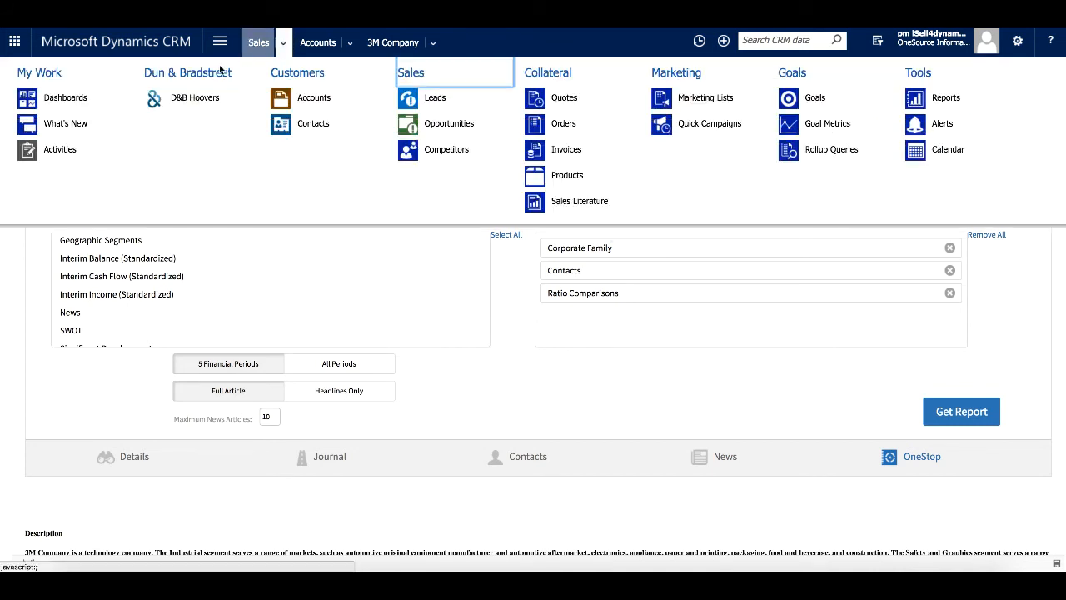
click(194, 98)
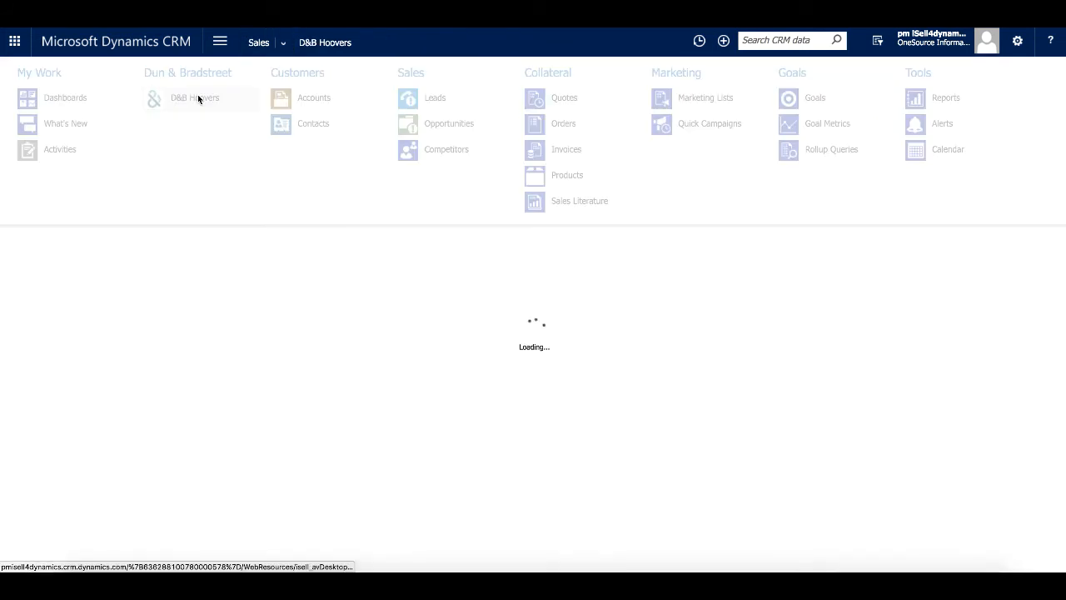
Load D&B Hoovers with the NY, CT Large Parents list of 173 companies
click(194, 97)
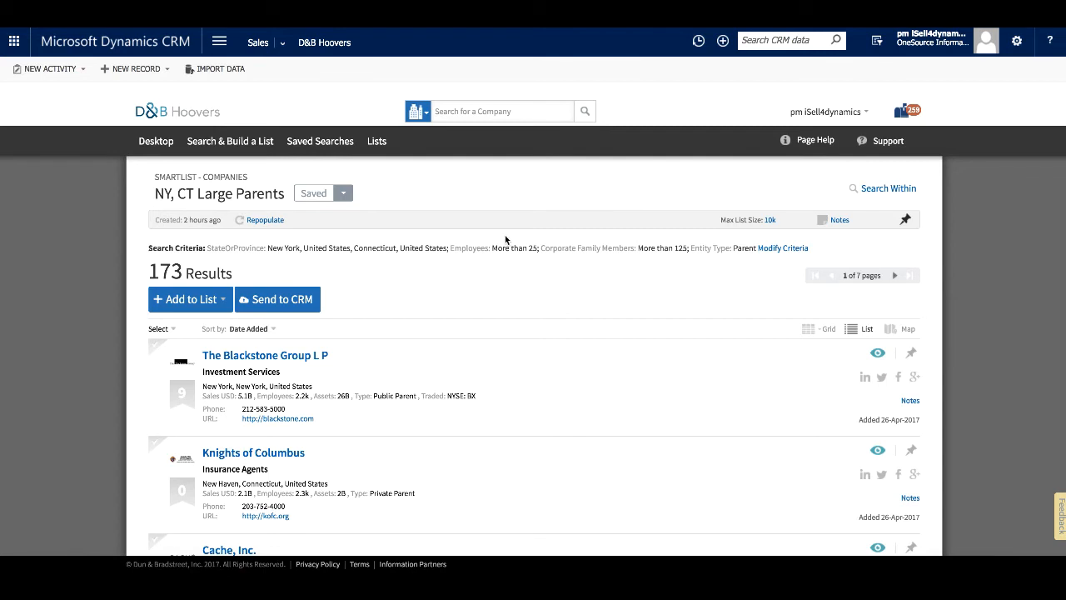
mouse_move(417, 284)
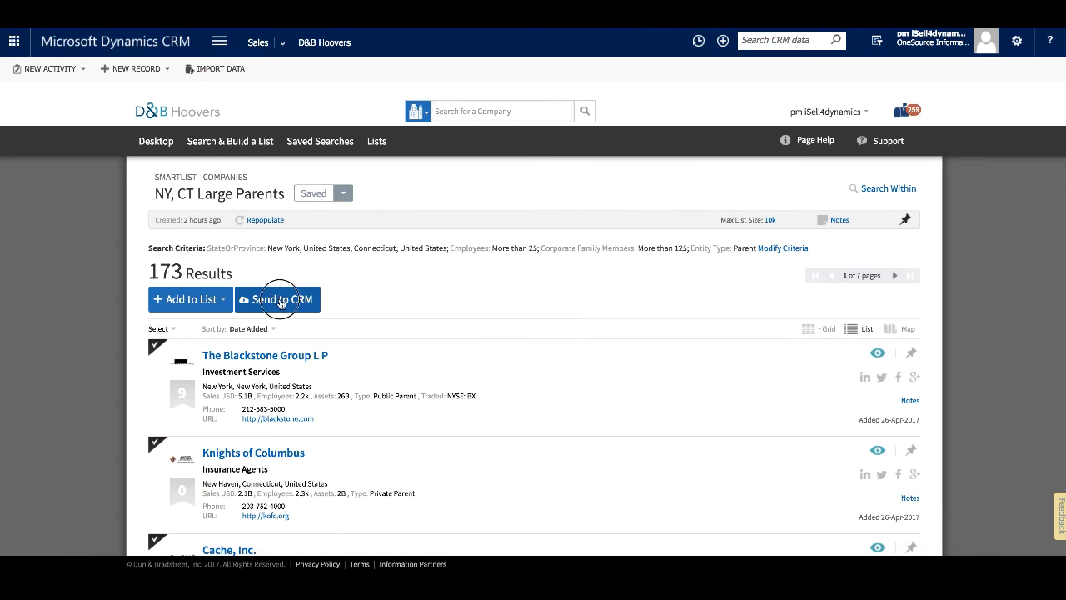
Send the selected companies as Leads, keeping Most Senior Executive as the function
click(278, 299)
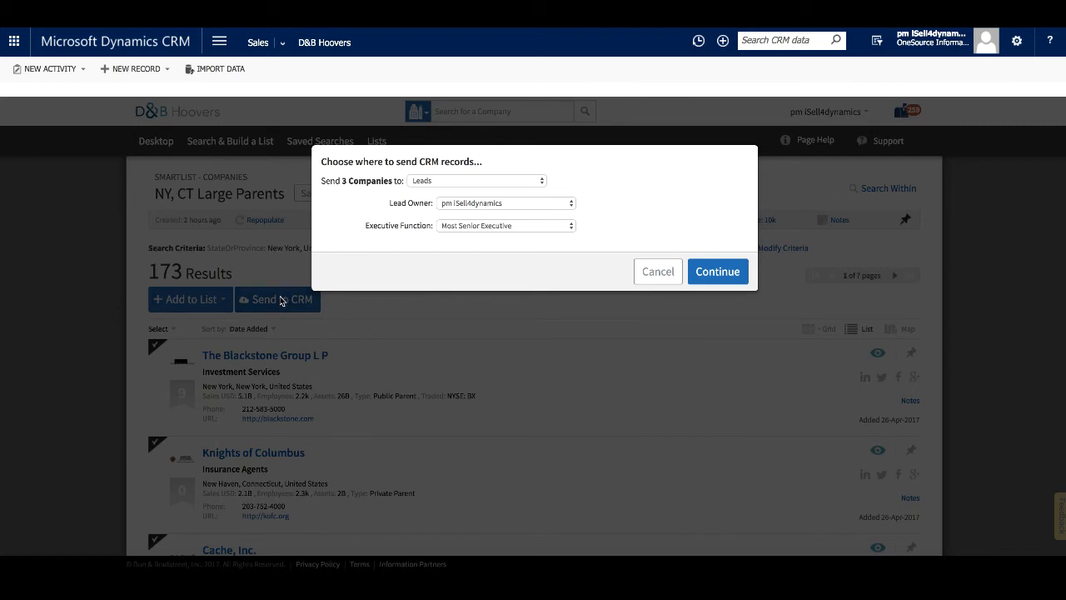
click(477, 180)
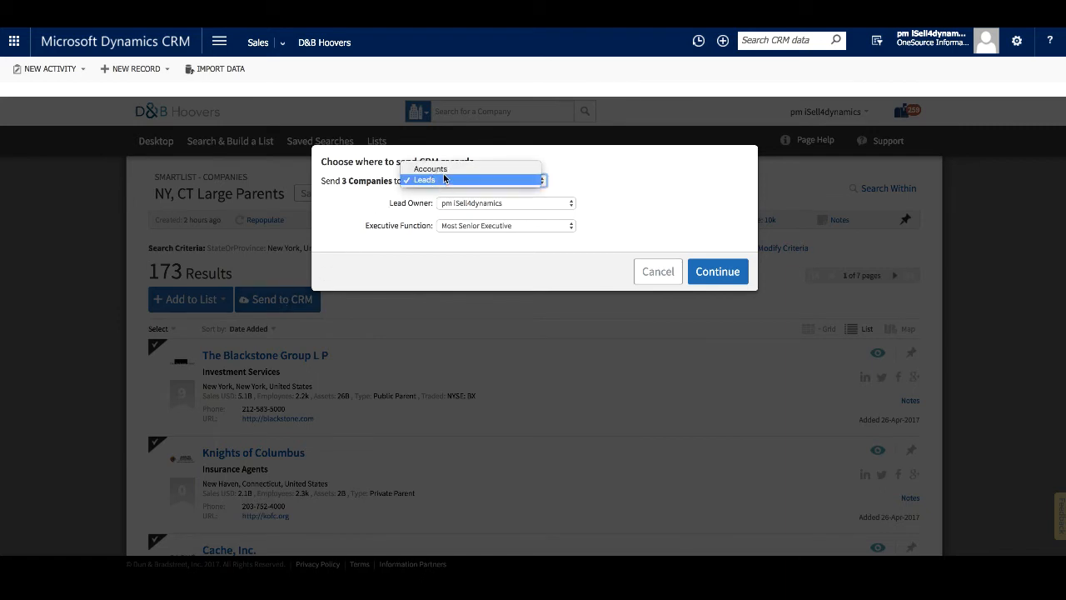
click(430, 168)
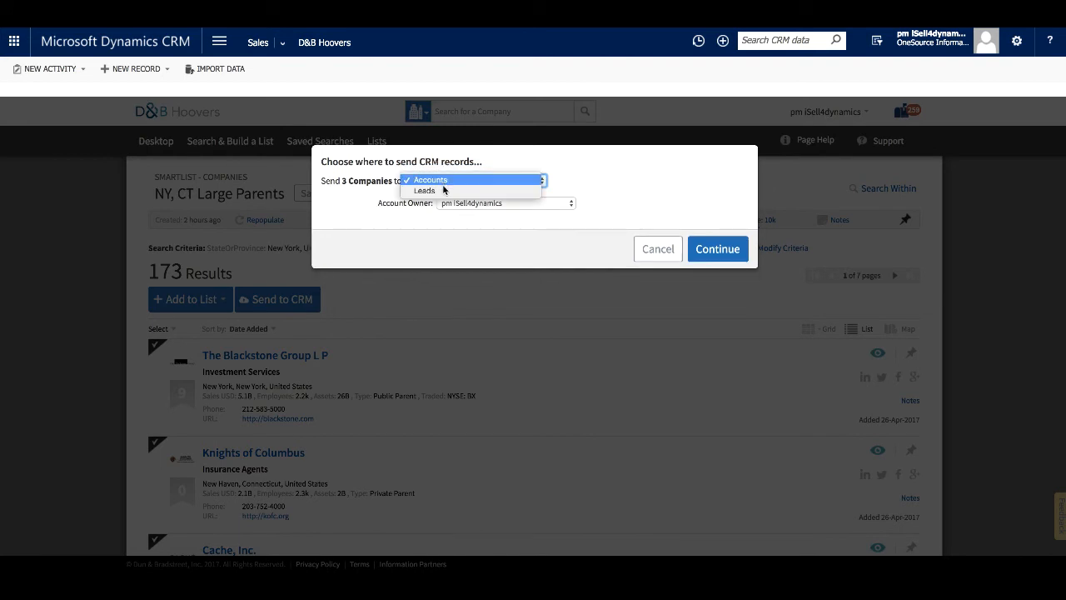
click(424, 189)
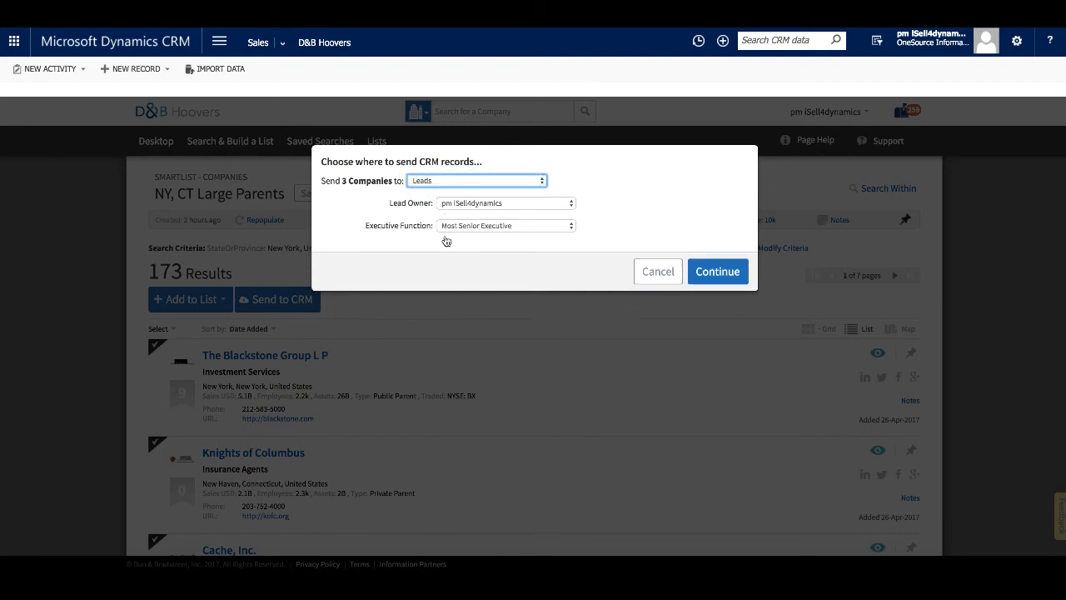
click(505, 225)
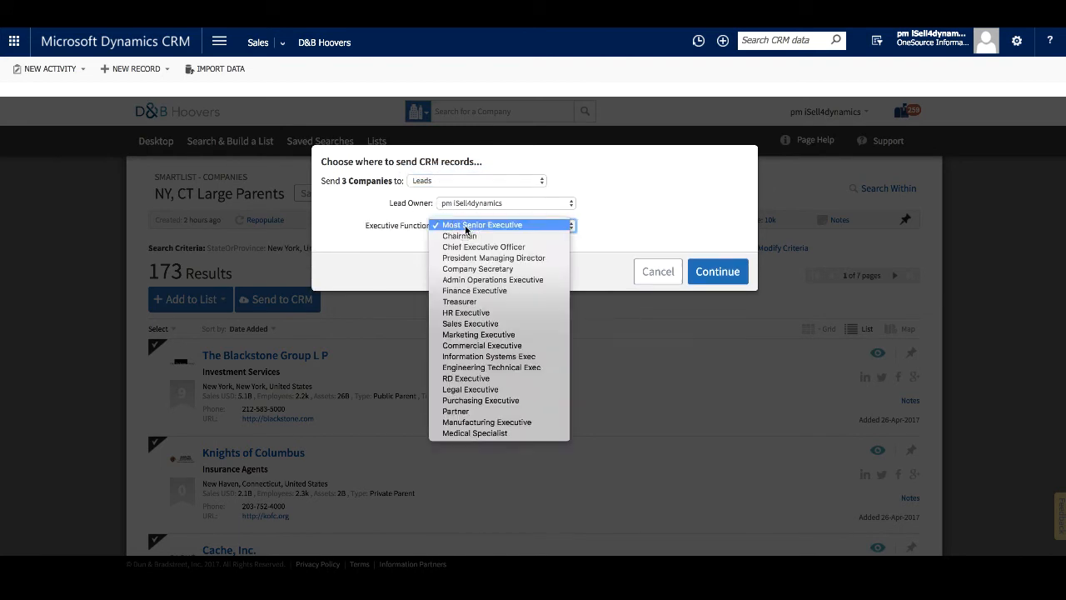
click(483, 225)
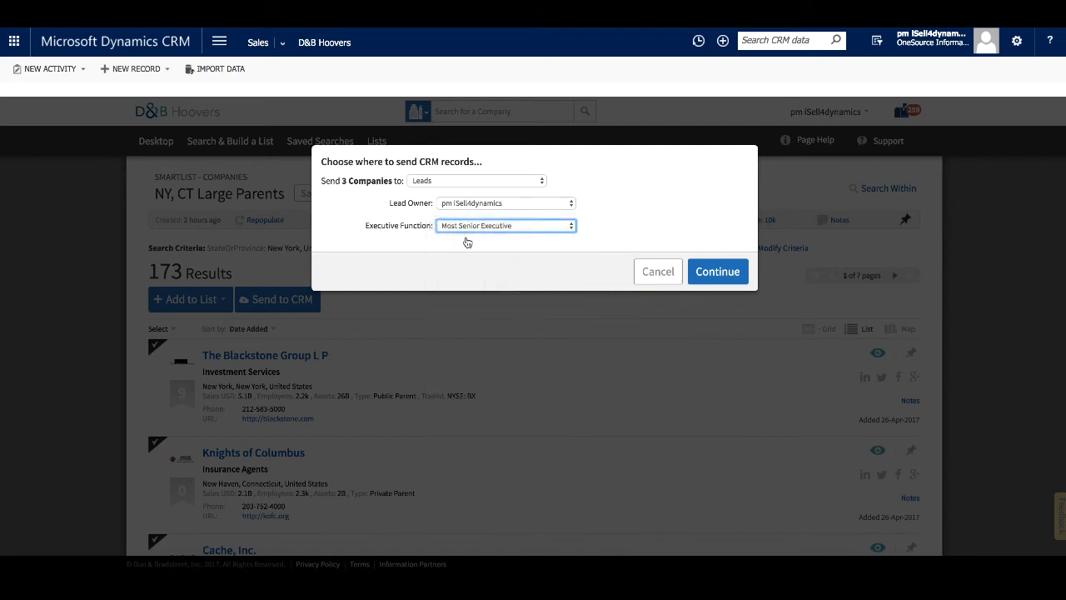
click(717, 271)
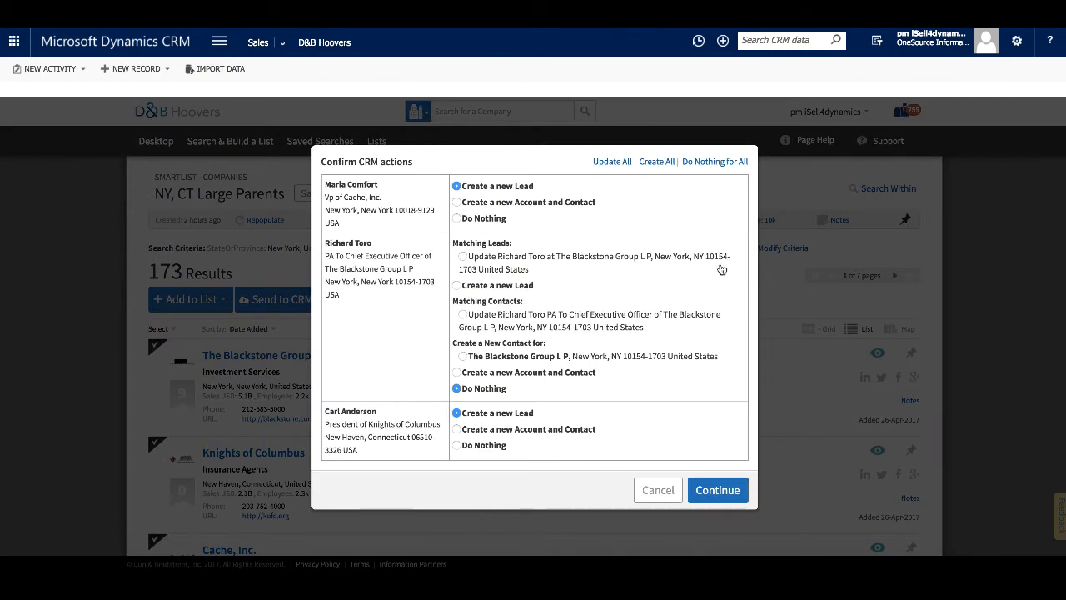
mouse_move(664, 256)
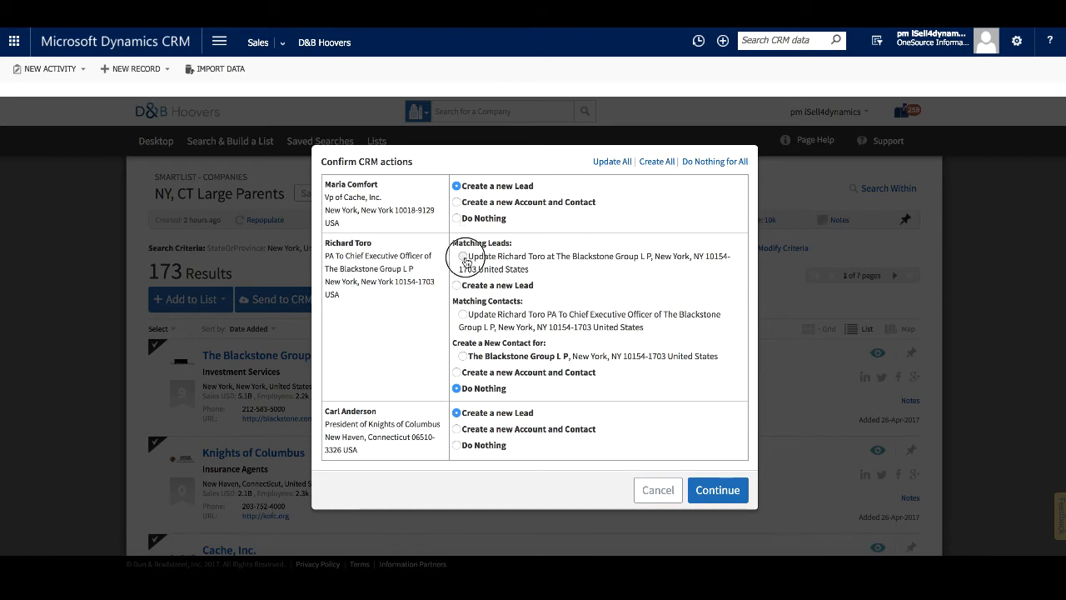
click(458, 256)
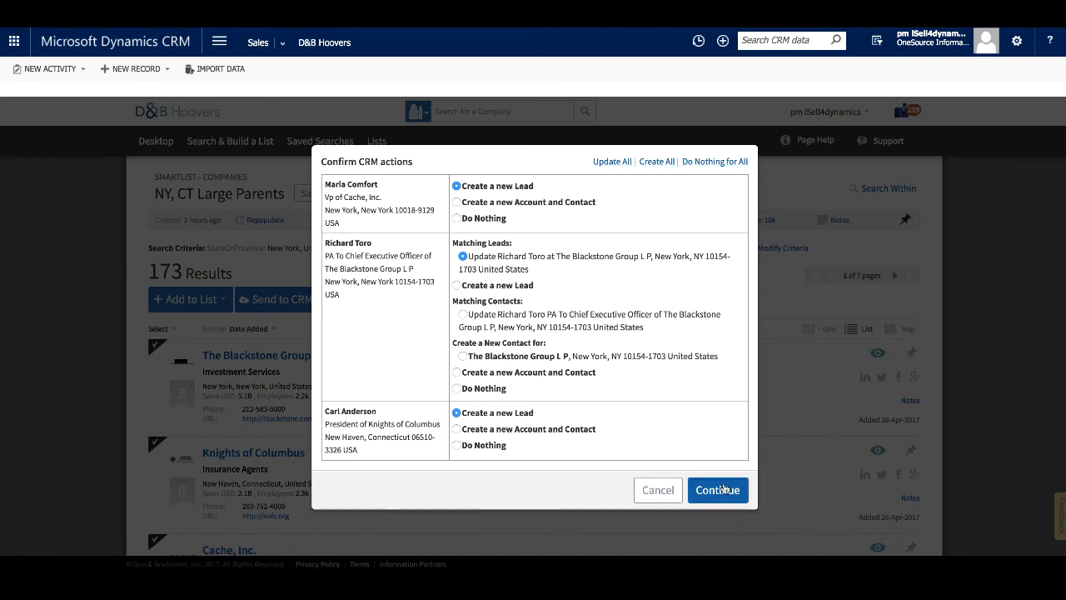
click(717, 490)
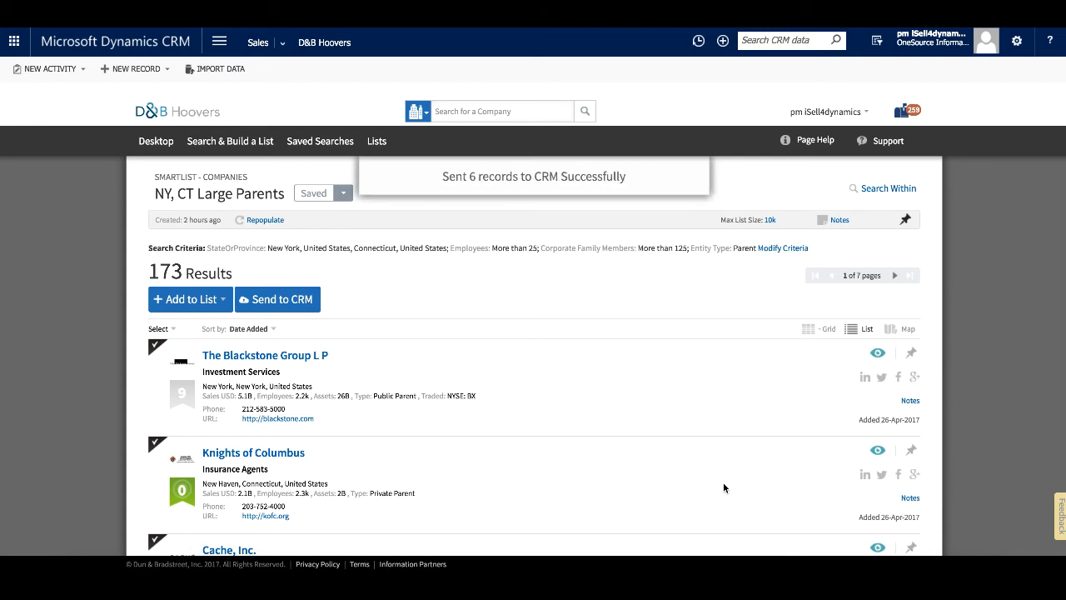
mouse_move(591, 302)
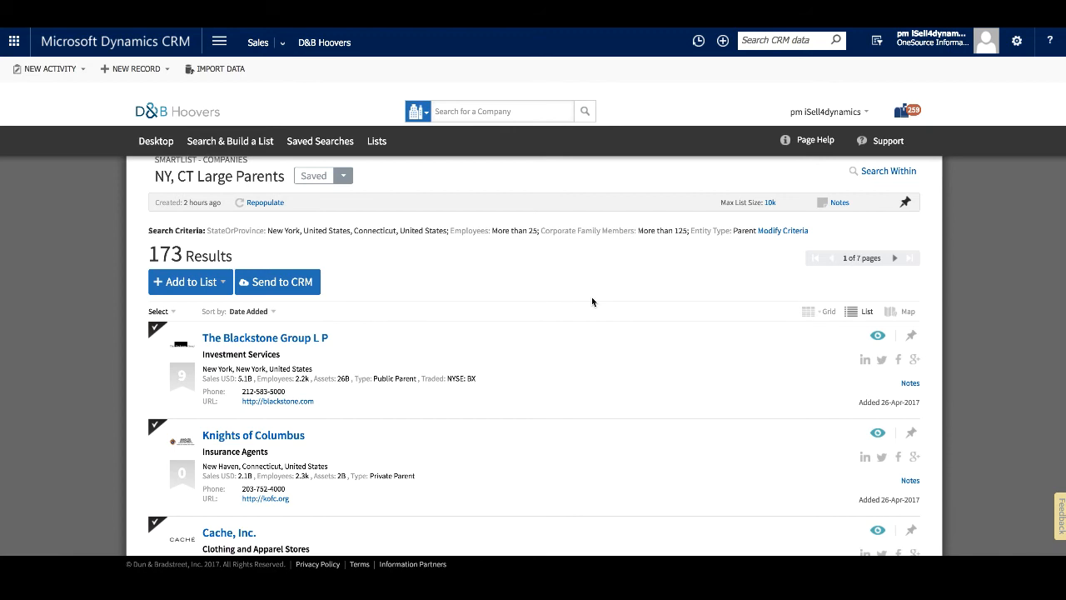
mouse_move(736, 185)
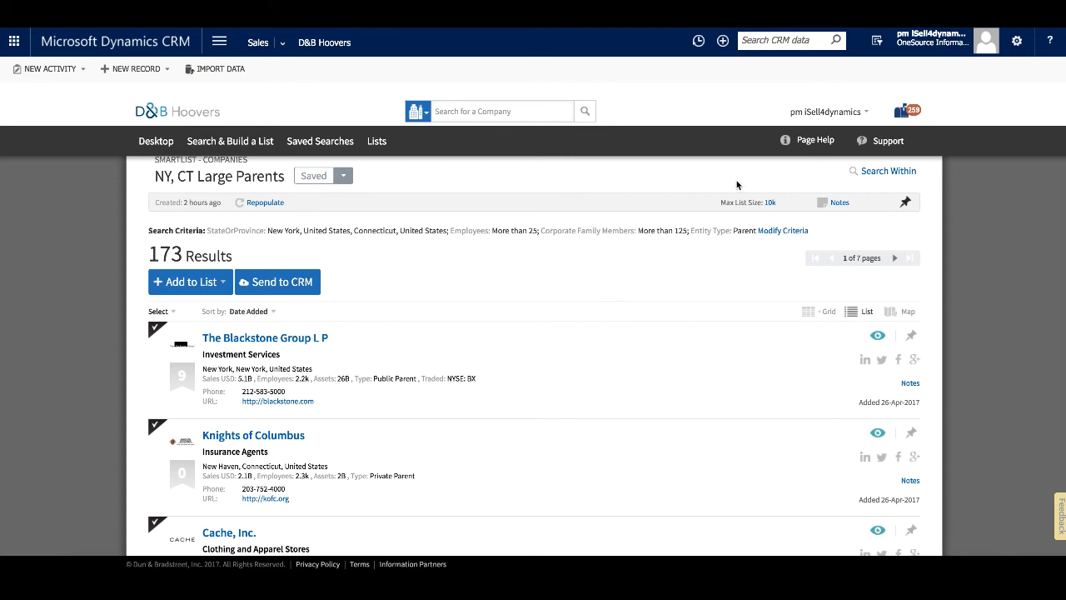
Open the user name dropdown at top right to show Administration options
click(826, 111)
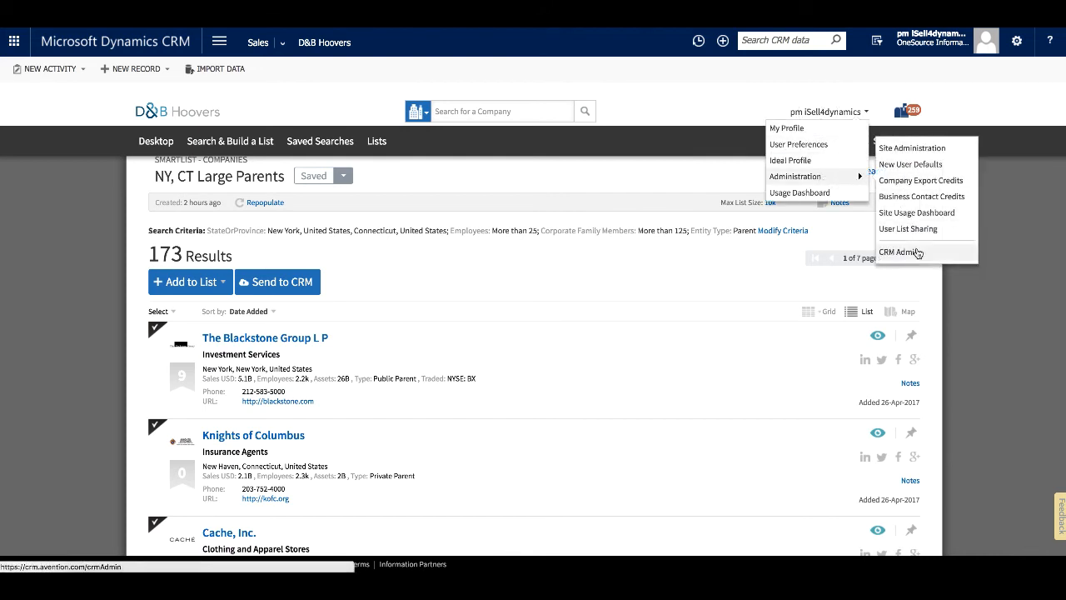
Choose Administration > CRM Admin to show the User Access page
click(899, 252)
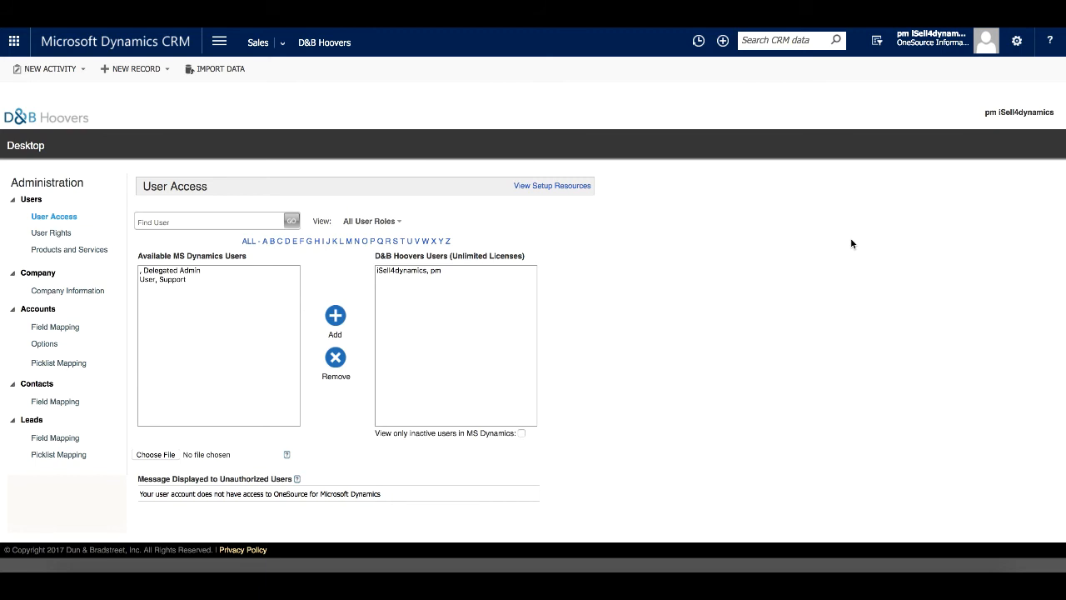
mouse_move(850, 234)
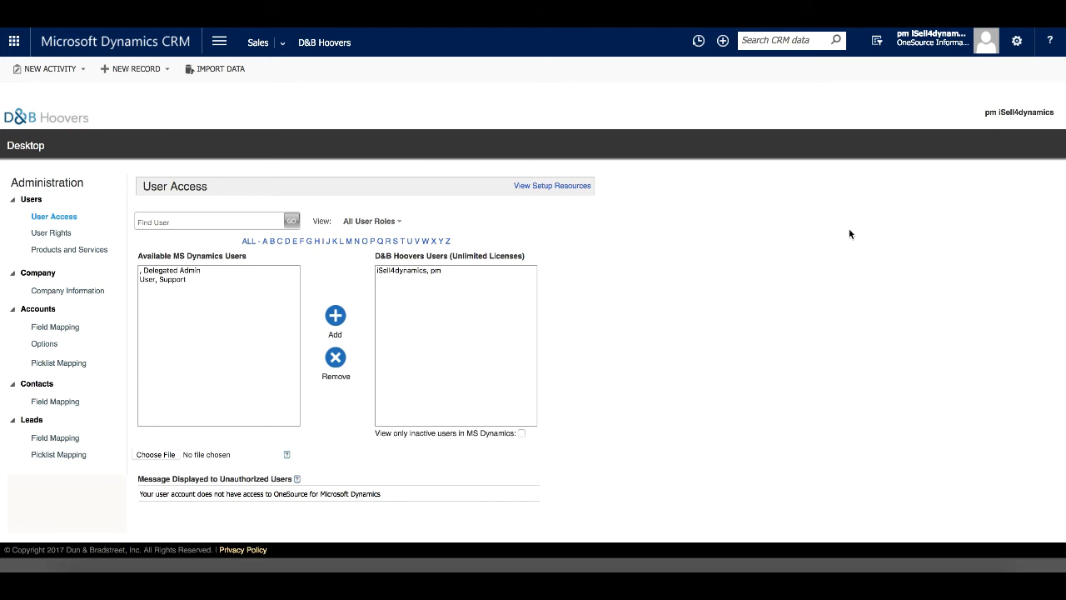
mouse_move(198, 286)
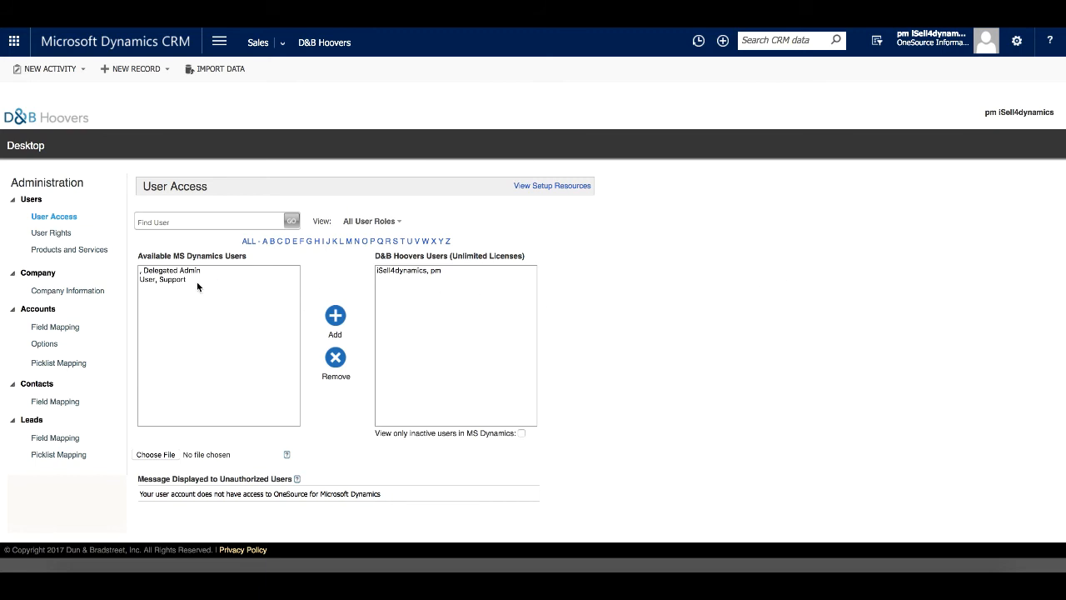
mouse_move(58, 242)
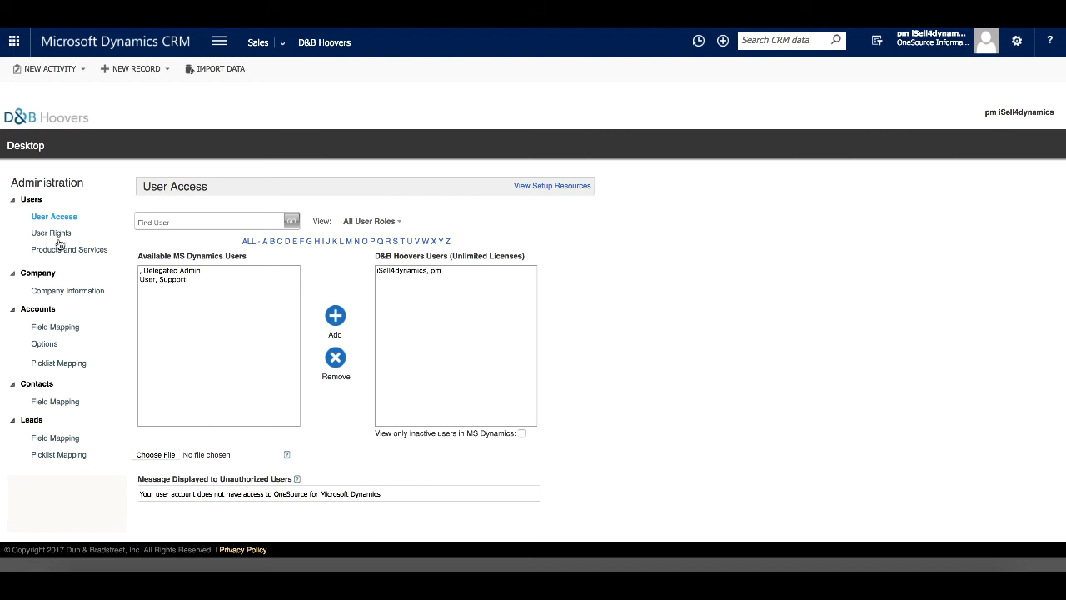
Turn ON 'Automatically Update Accounts When Updating Or Sending Contacts' for Salesperson in User Rights
click(51, 232)
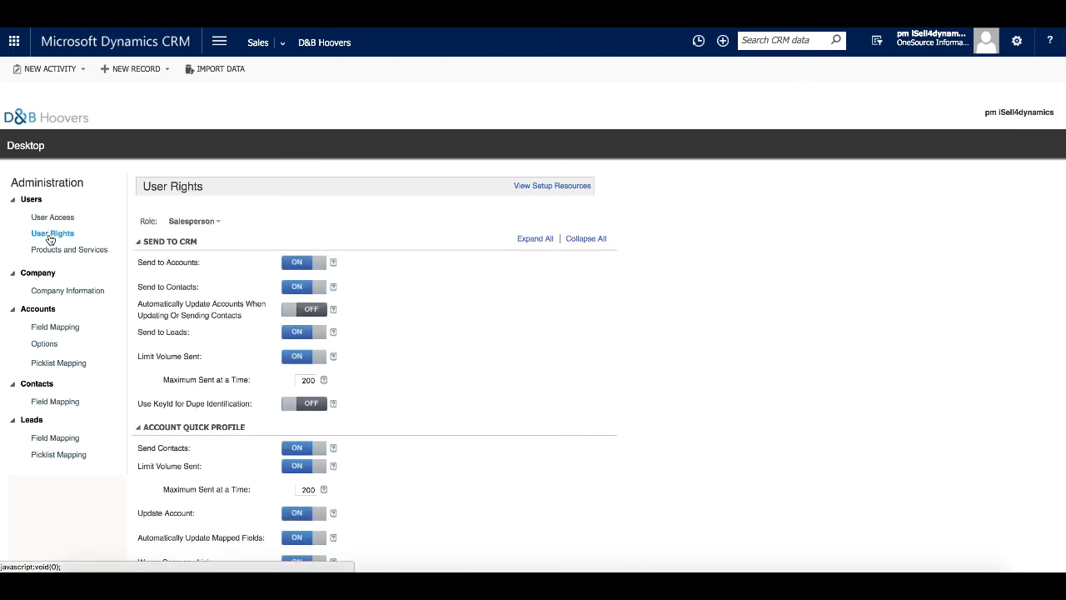
scroll(down, 3)
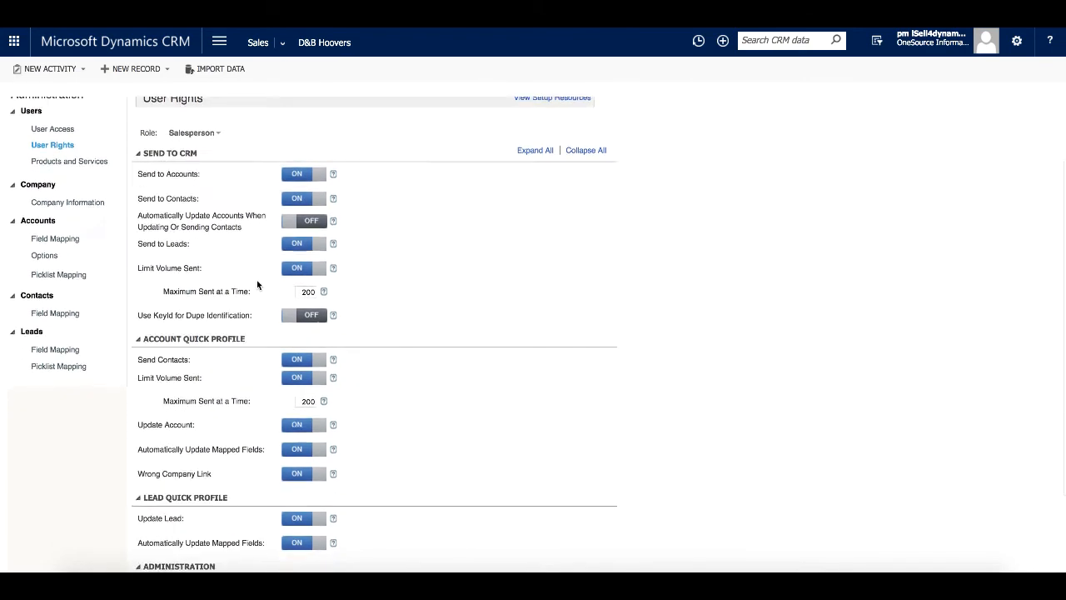
scroll(down, 3)
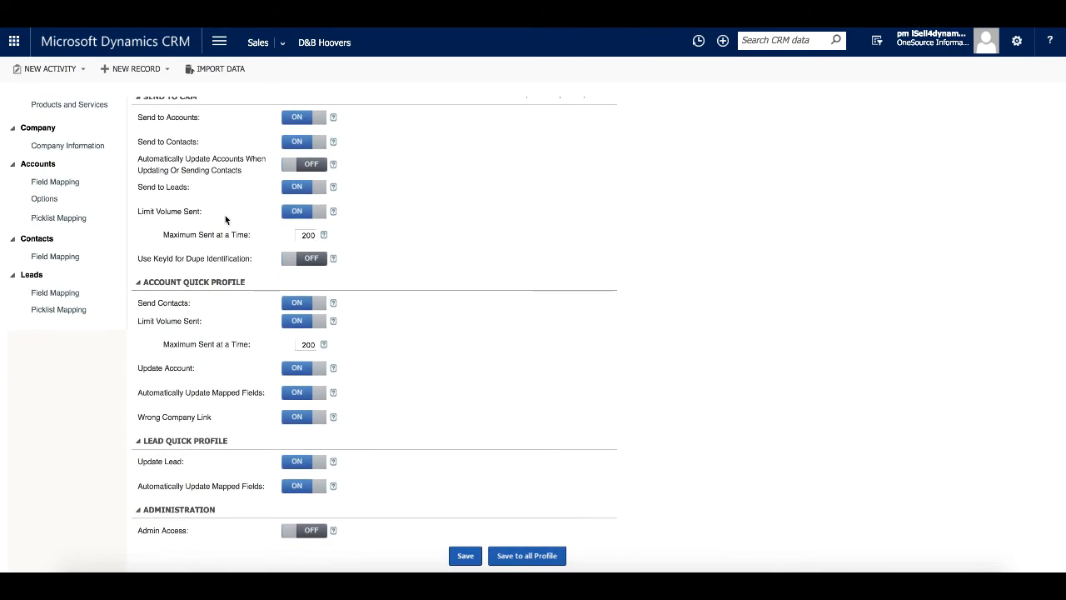
scroll(up, 3)
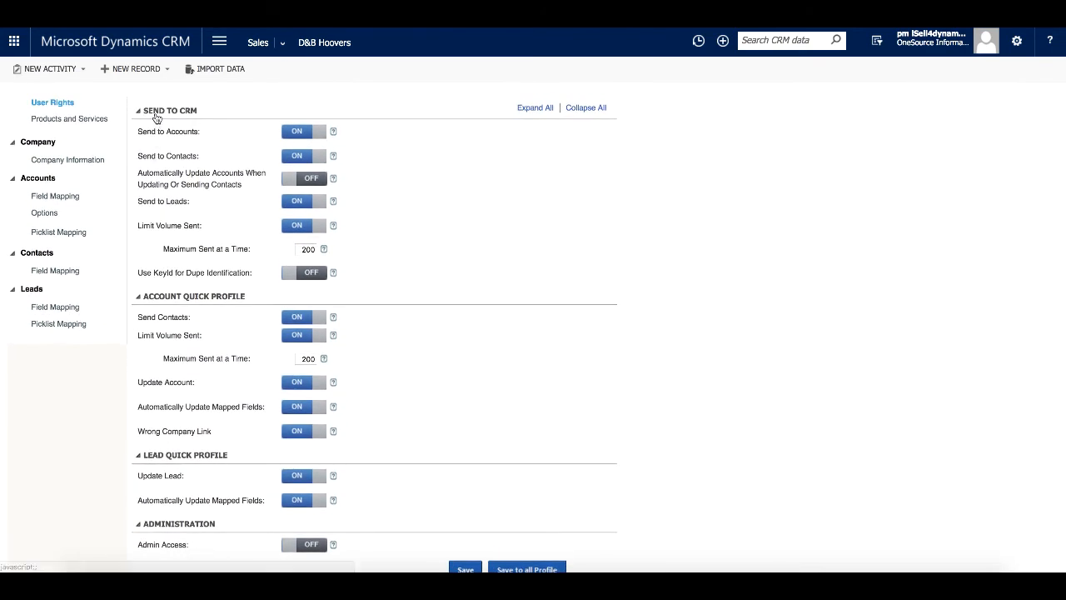
mouse_move(182, 298)
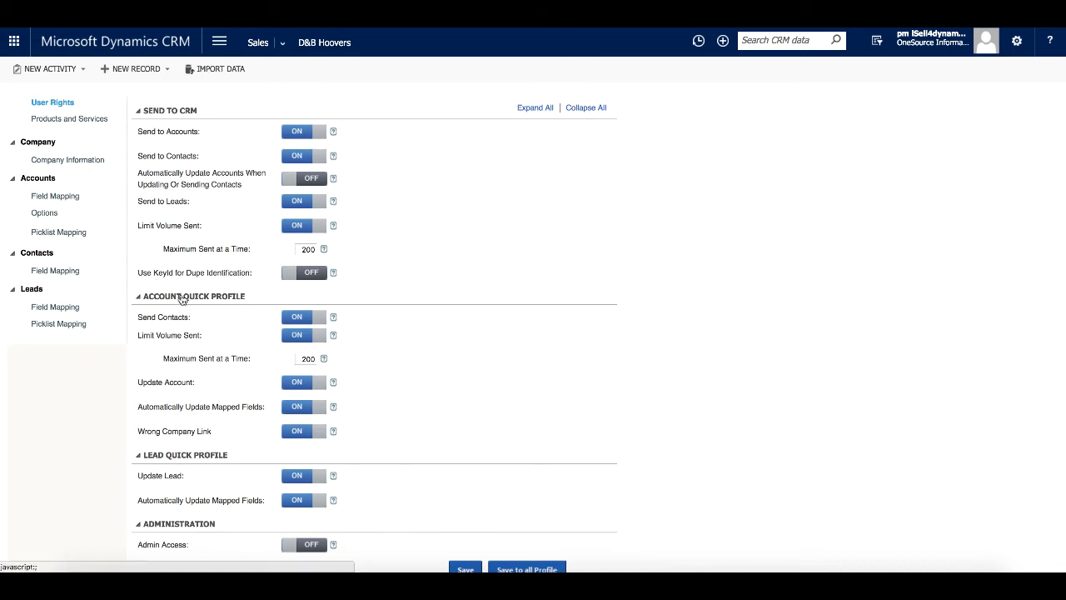
mouse_move(109, 227)
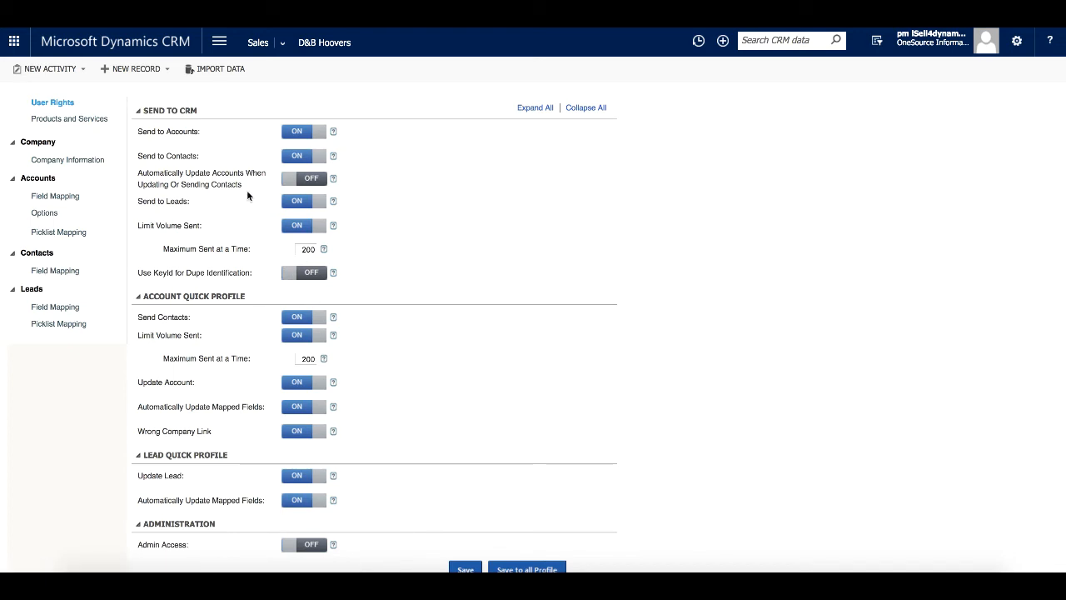
mouse_move(289, 182)
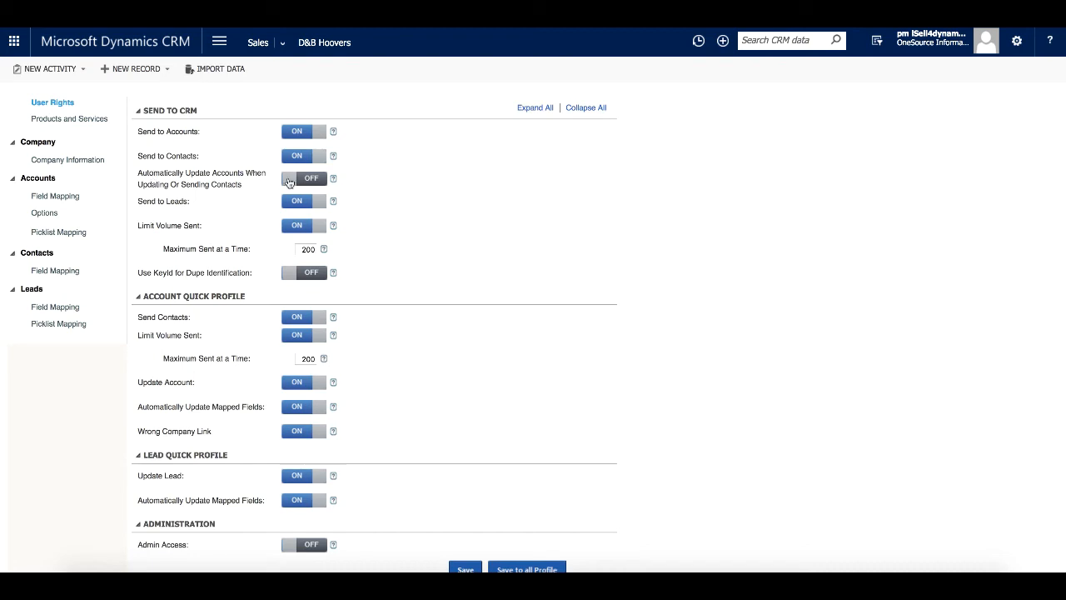
click(301, 178)
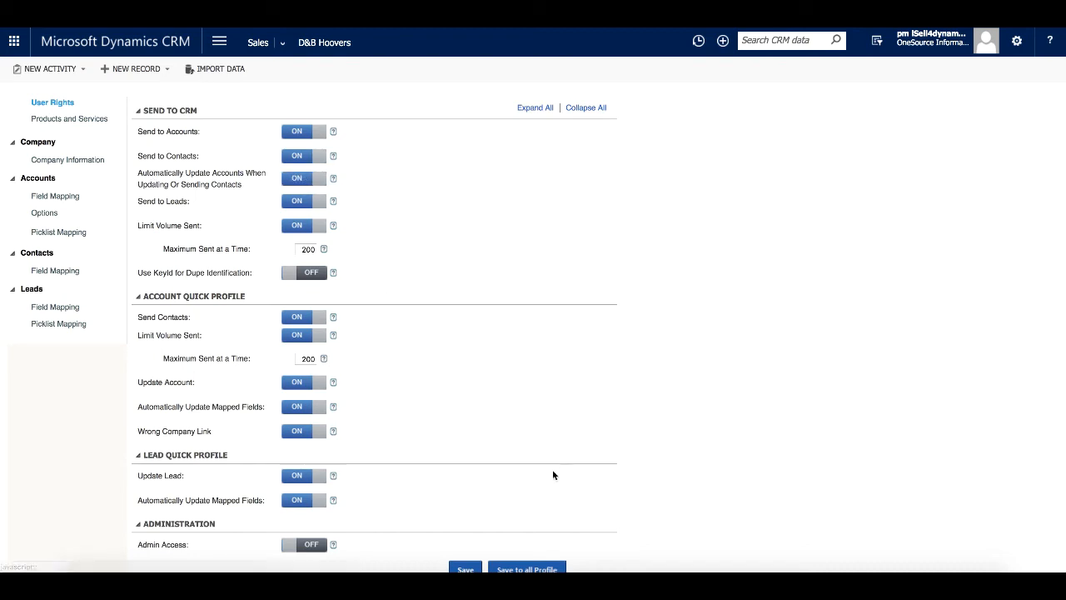
mouse_move(151, 226)
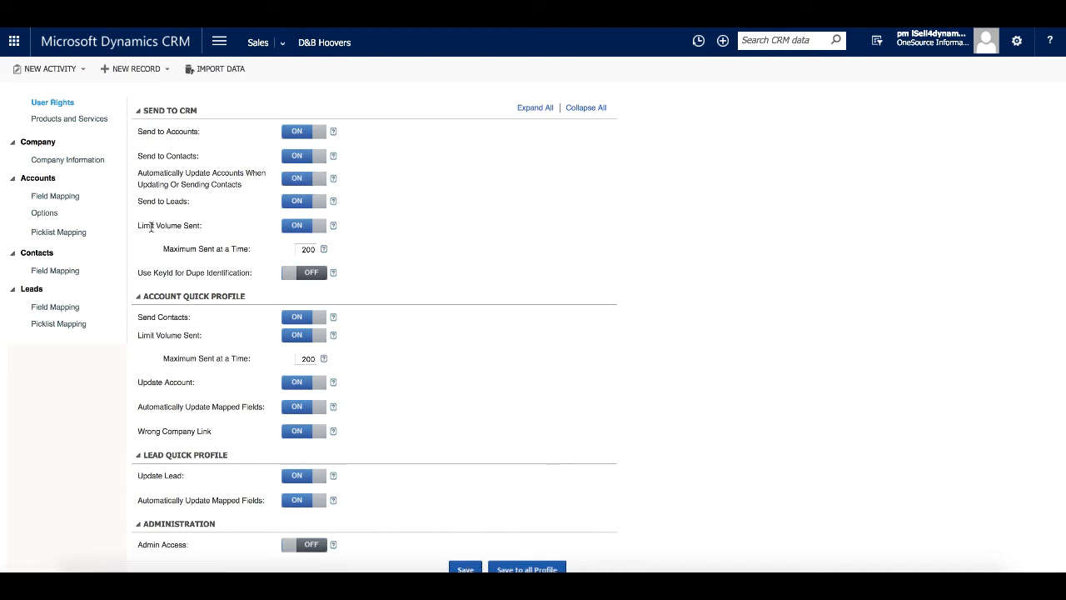
click(68, 159)
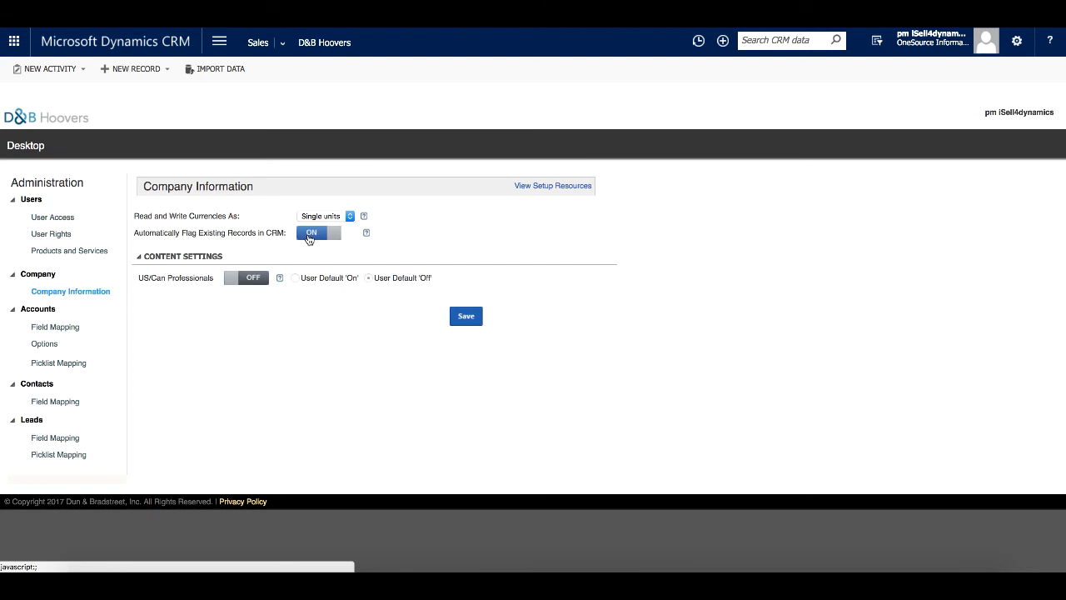
mouse_move(305, 243)
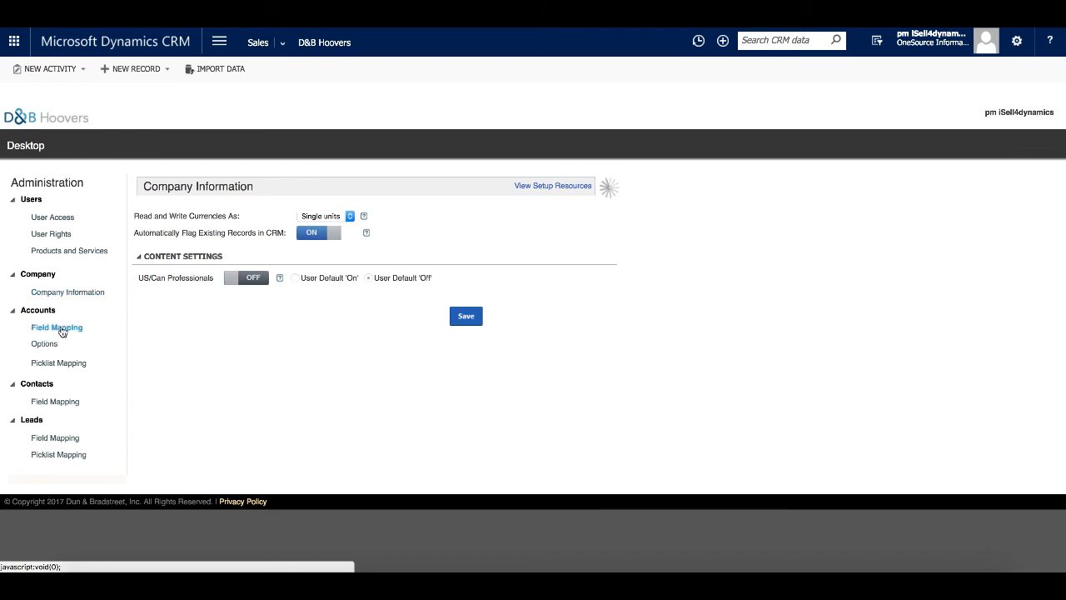
In Accounts > Field Mapping, set the Industry standard field to D&B Hoovers Industry
click(57, 326)
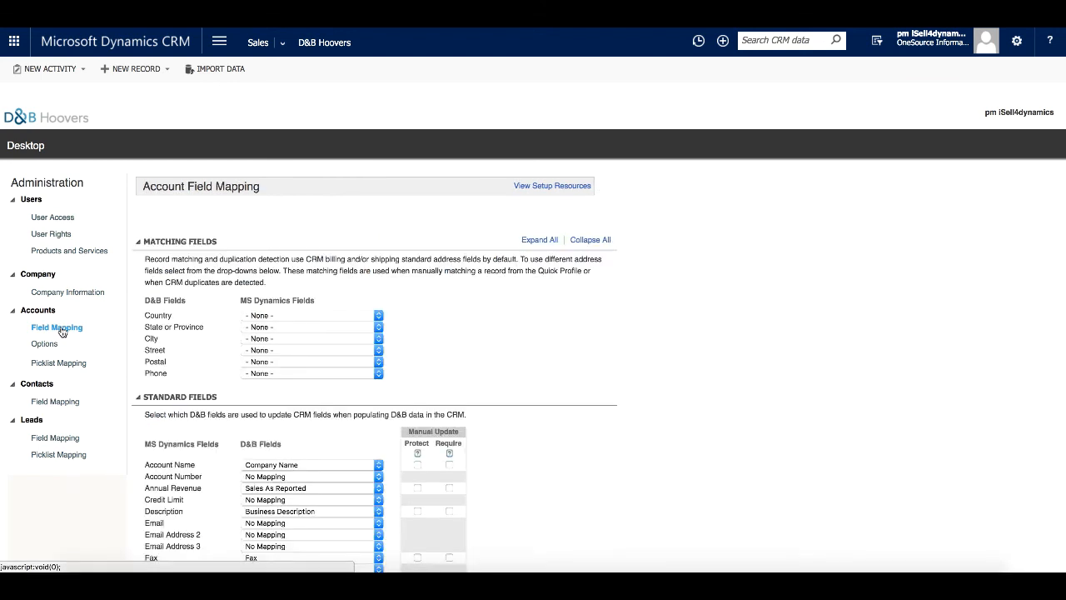
mouse_move(84, 377)
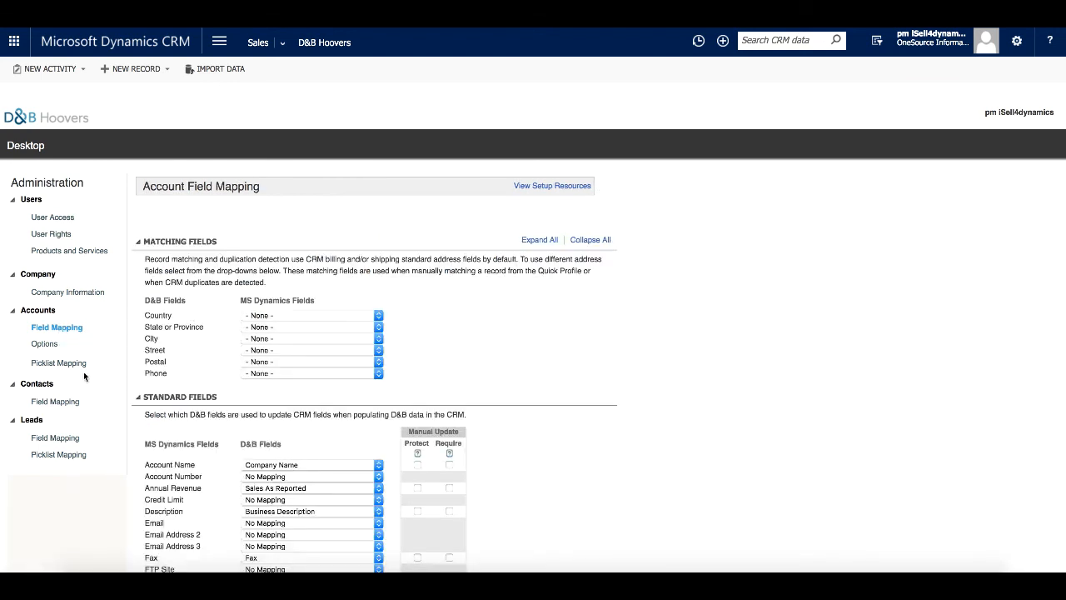
mouse_move(55, 438)
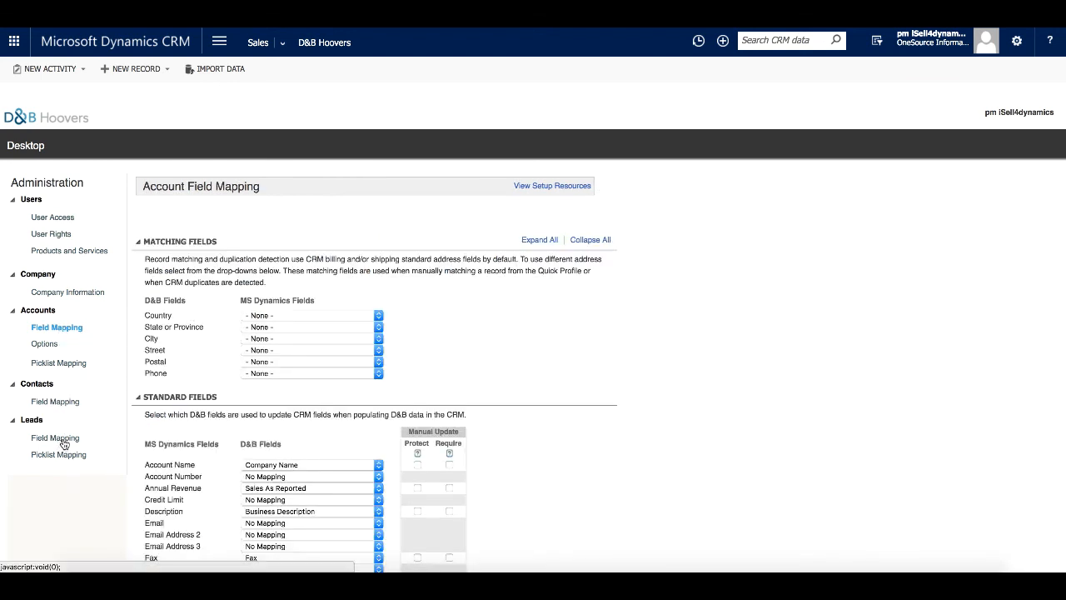
scroll(down, 3)
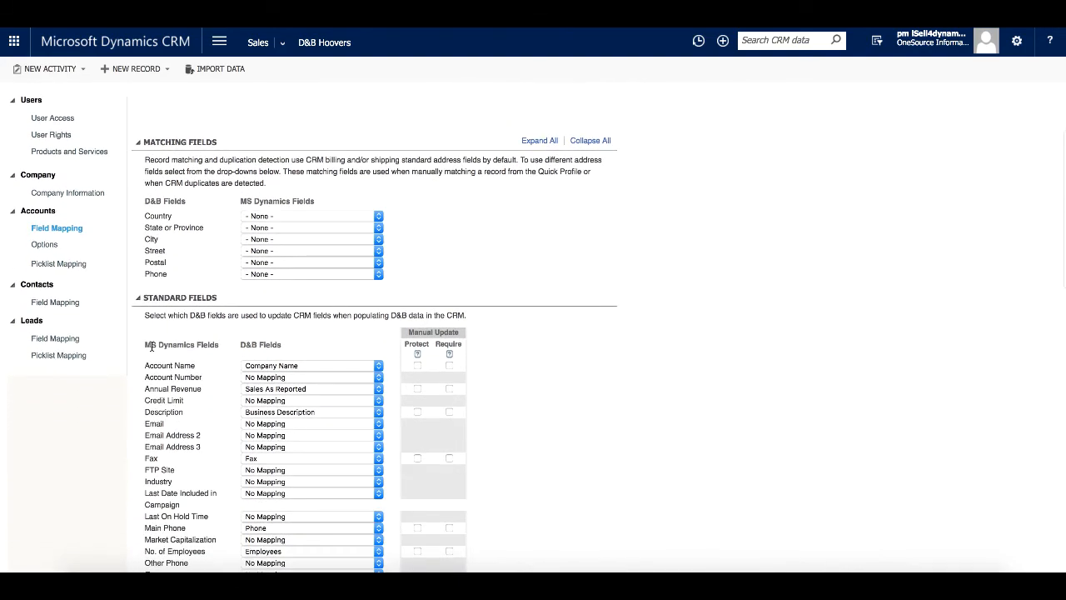
scroll(down, 3)
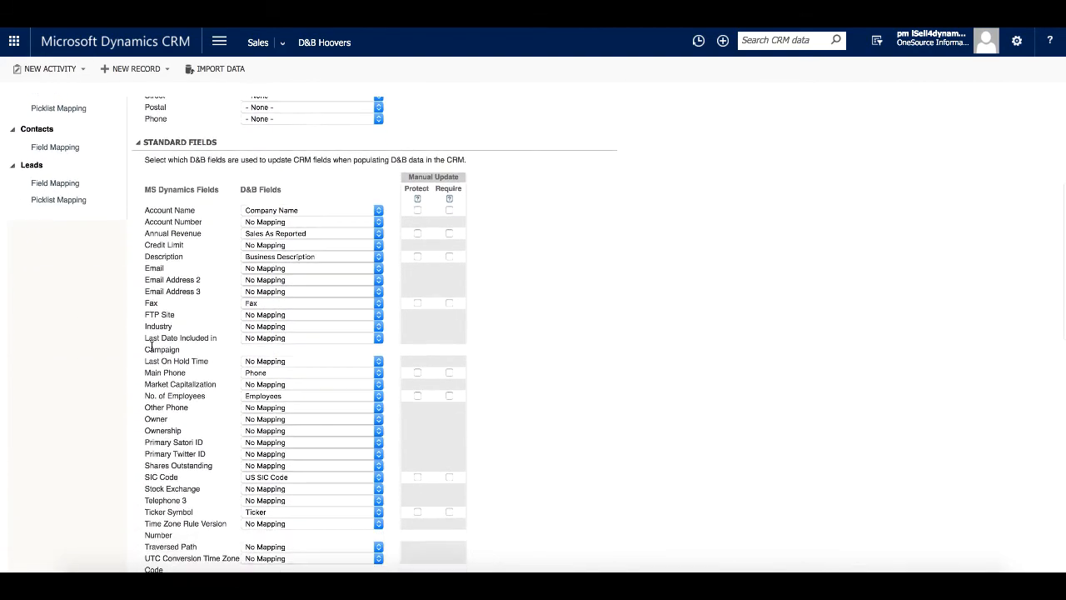
scroll(down, 3)
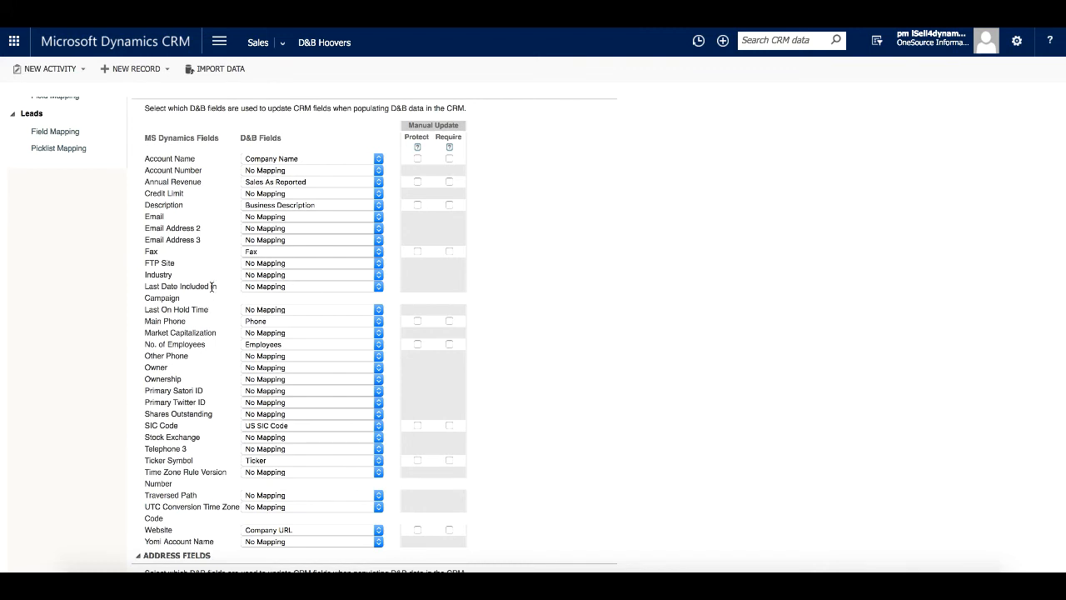
click(378, 274)
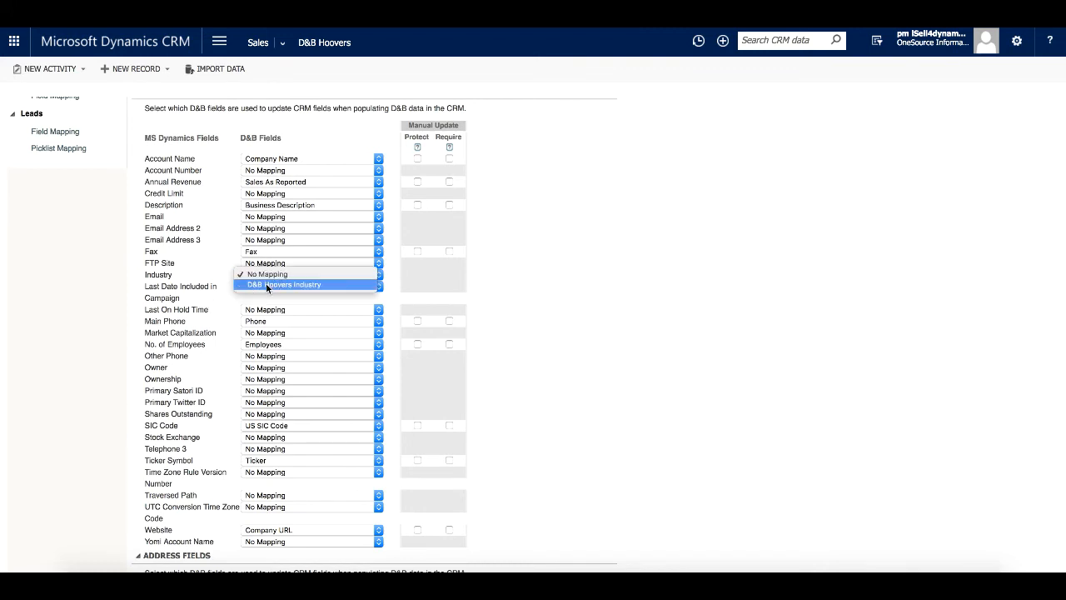
click(284, 284)
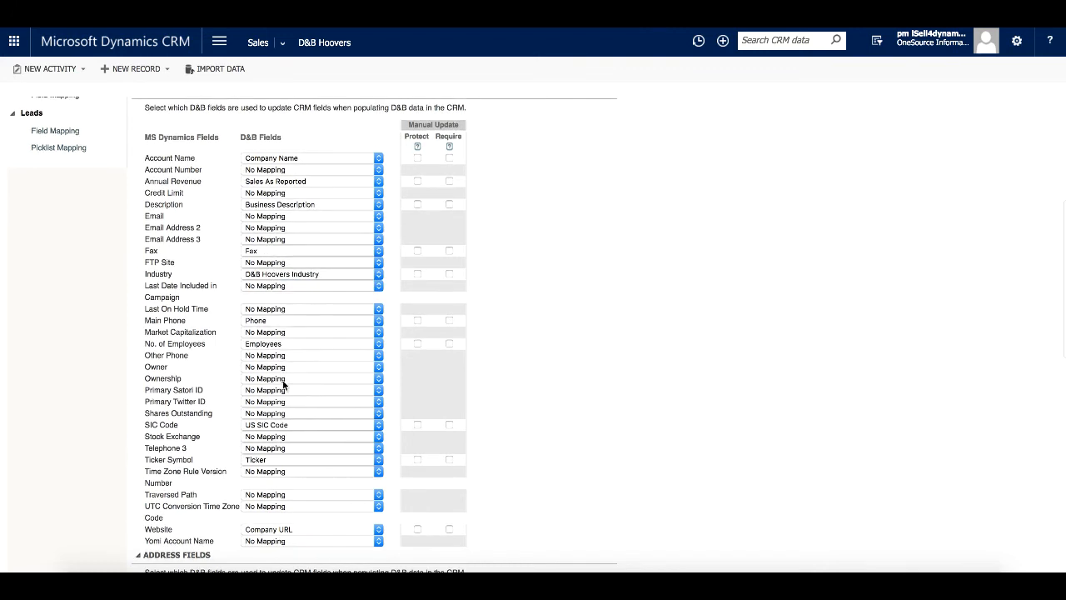
Browse the D&B field choices for Owner and other standard fields
scroll(down, 3)
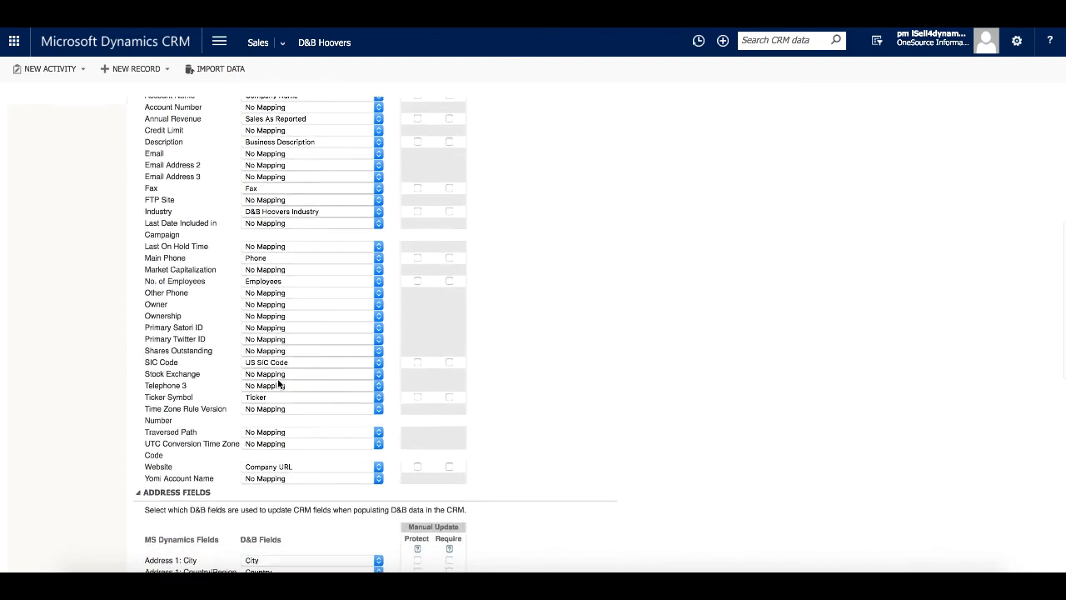
click(379, 304)
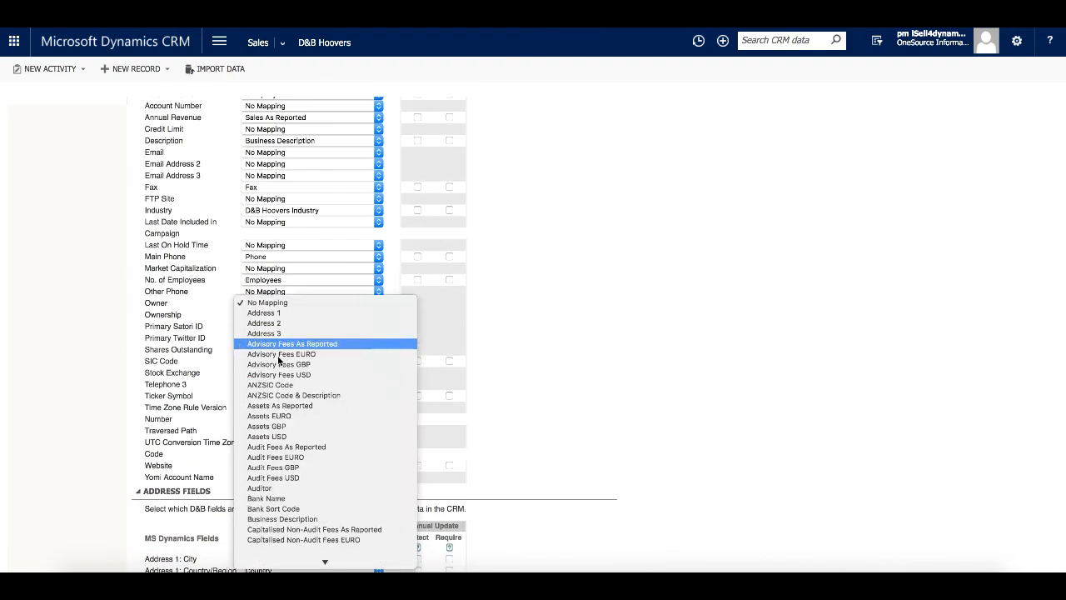
scroll(down, 3)
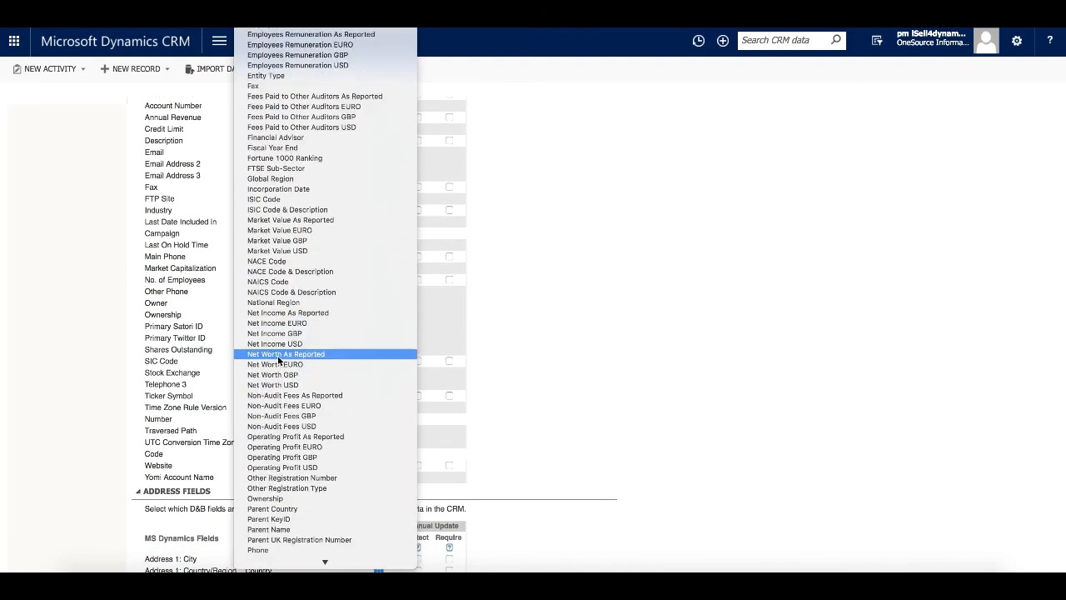
scroll(down, 3)
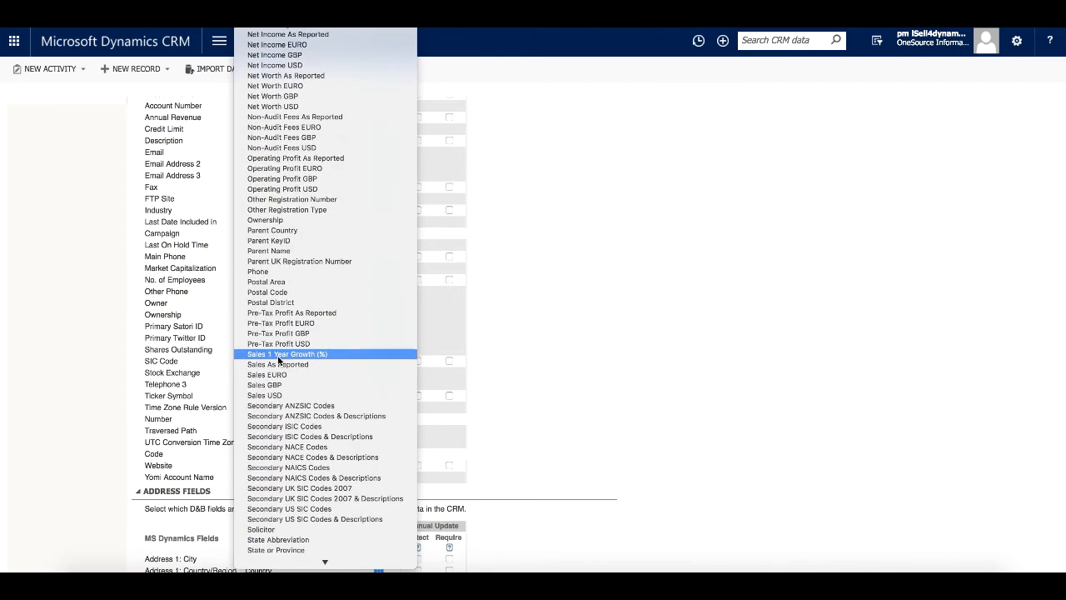
scroll(down, 3)
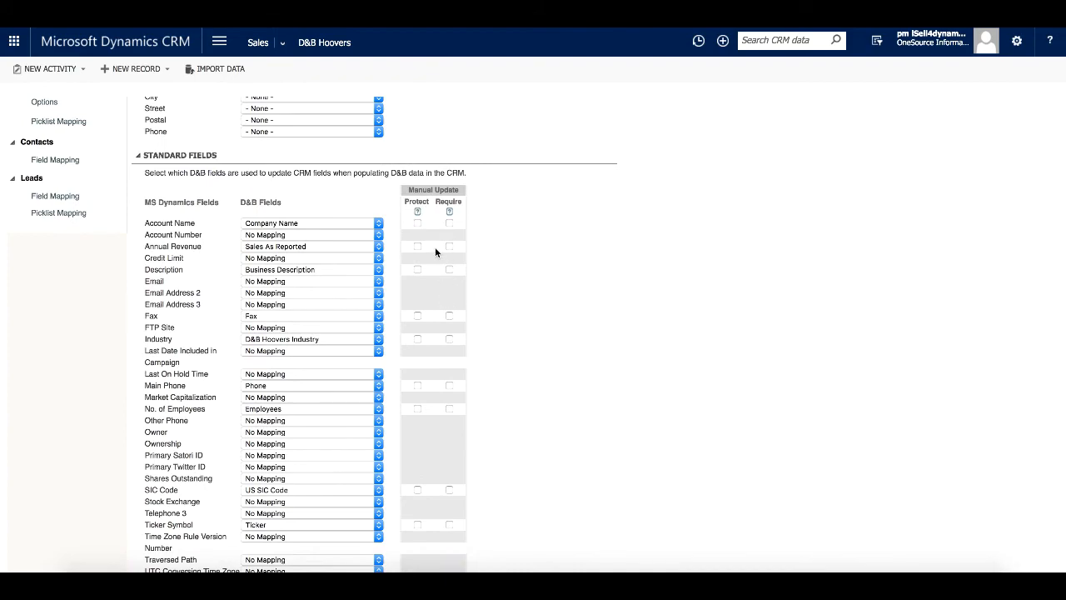
scroll(up, 3)
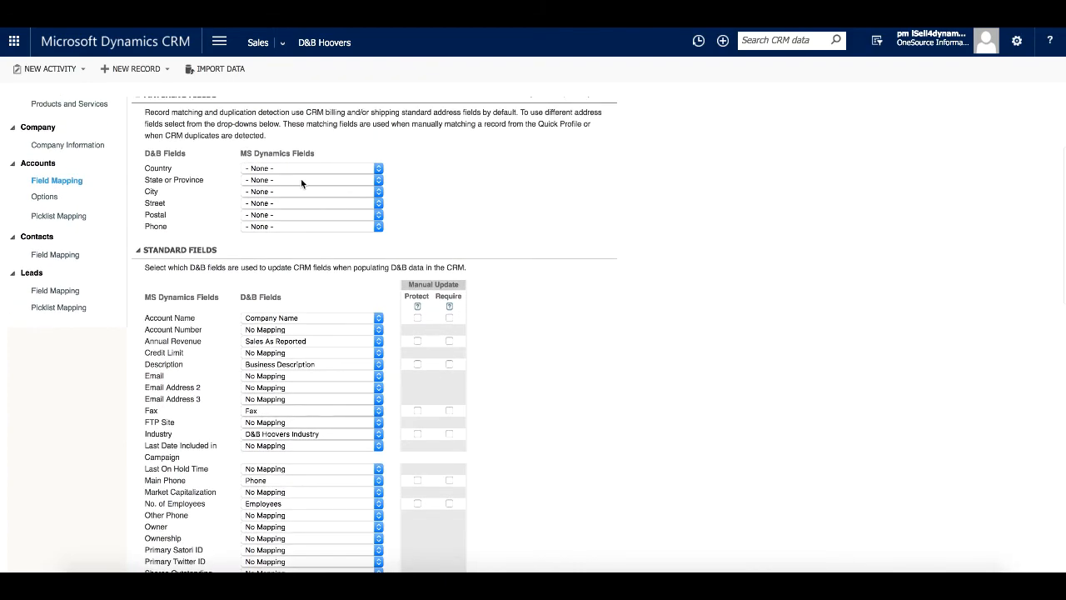
click(378, 168)
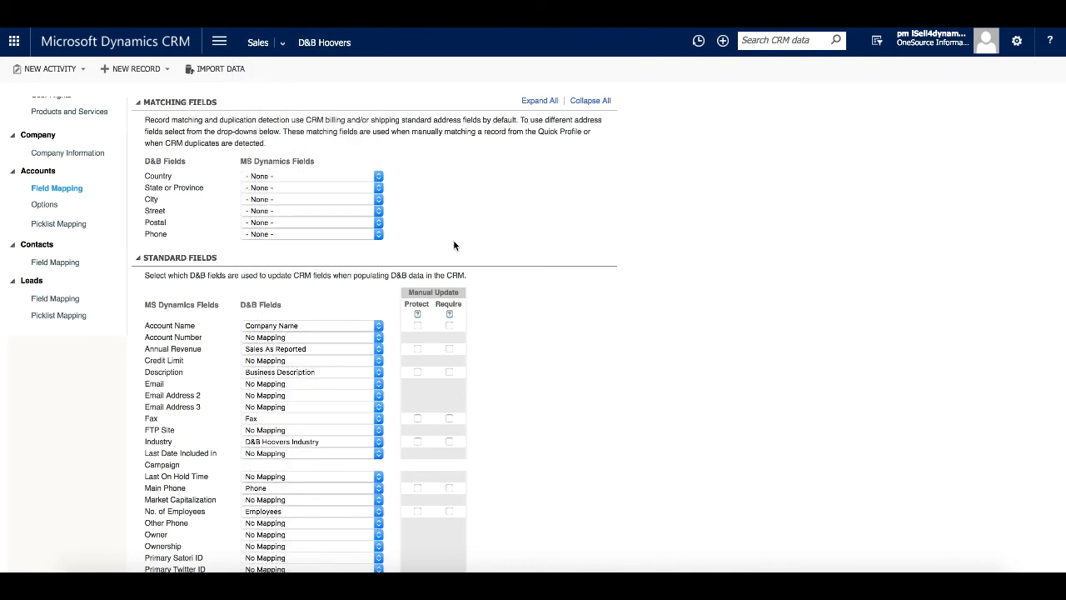
mouse_move(499, 280)
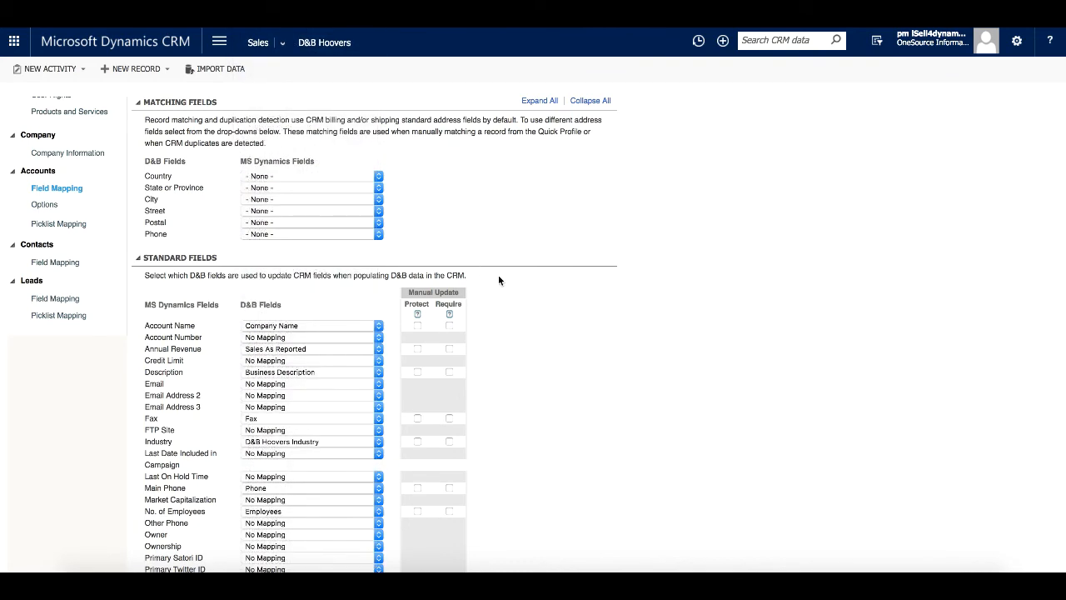